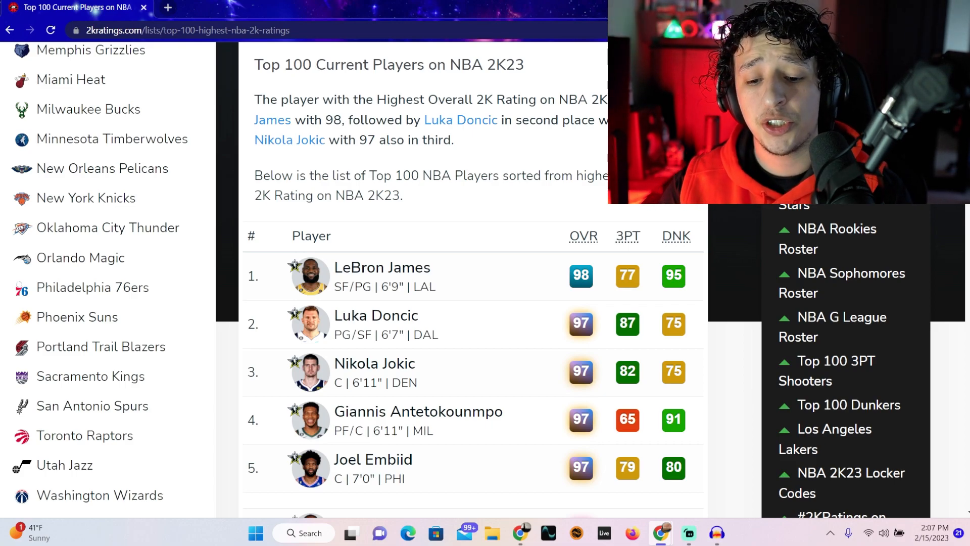
Step: Scroll the Top 100 list past the top five so Kevin Durant at rank 6 shows
scroll(down, 3)
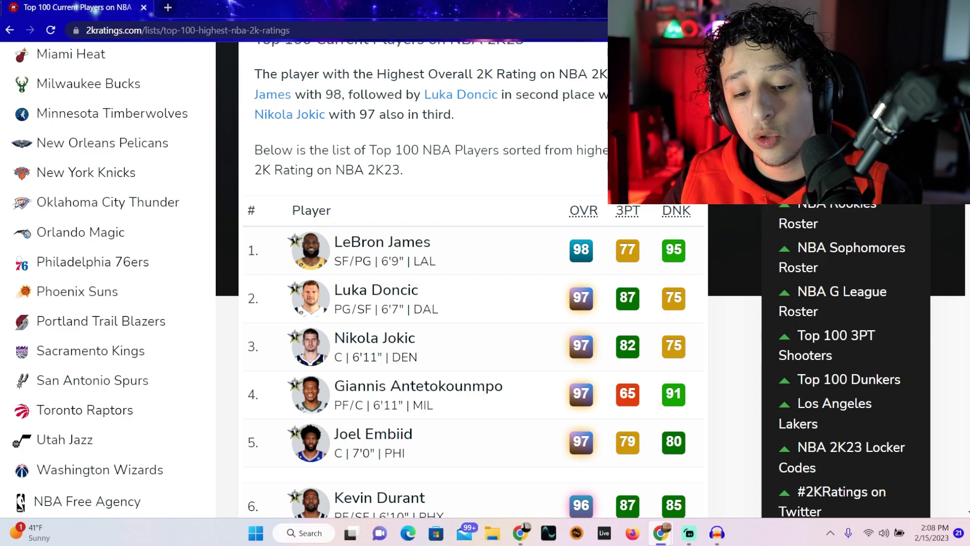
scroll(down, 3)
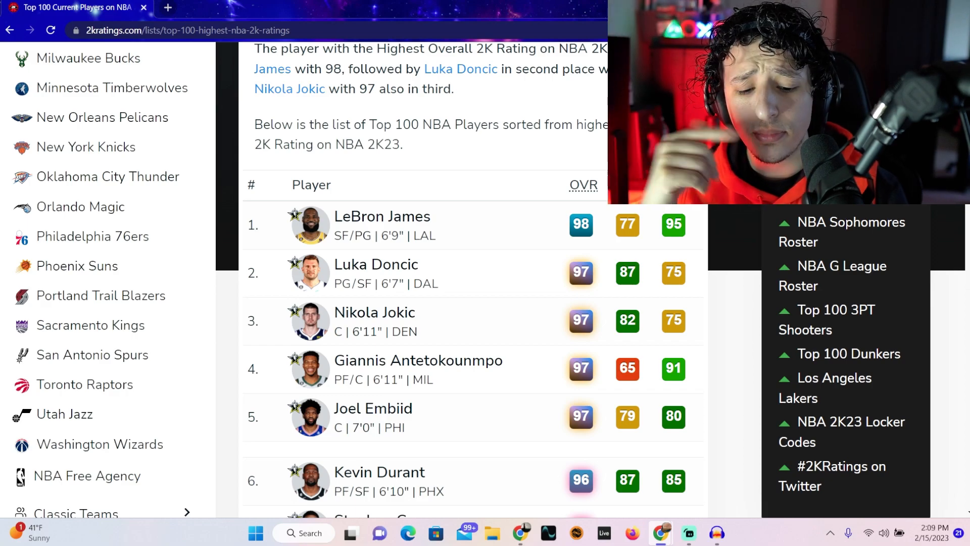
Step: Scroll past Damian Lillard at 13 to Devin Booker and Jimmy Butler at 14–15
scroll(down, 3)
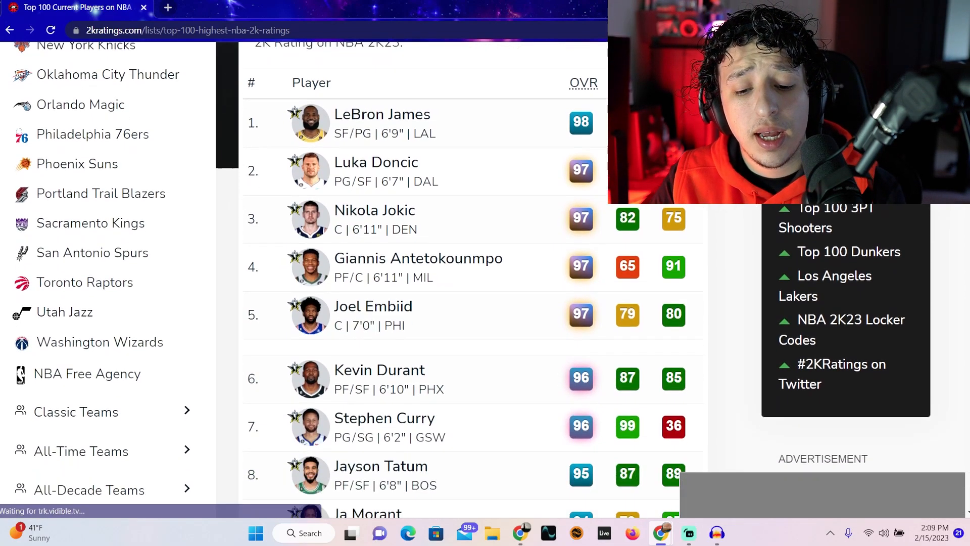
scroll(down, 3)
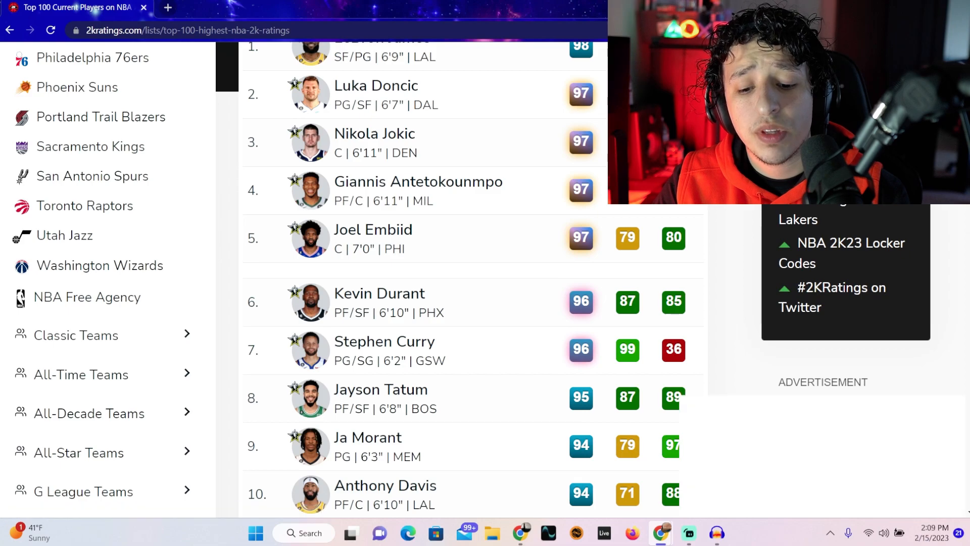
scroll(down, 3)
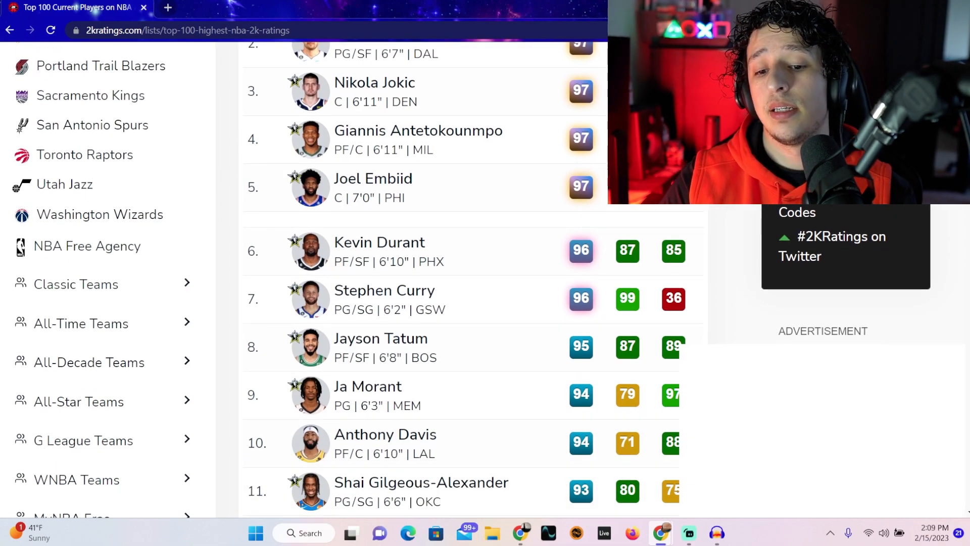
scroll(down, 3)
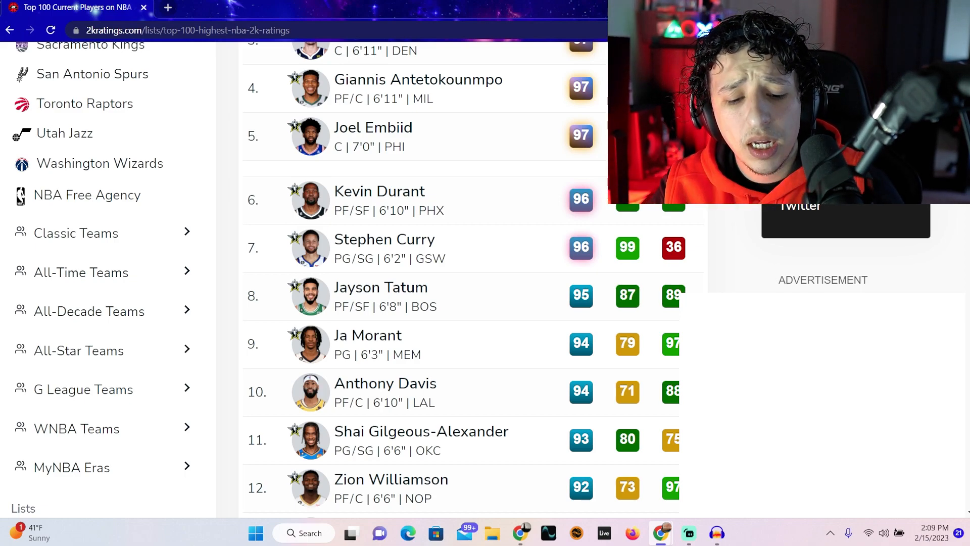
scroll(down, 3)
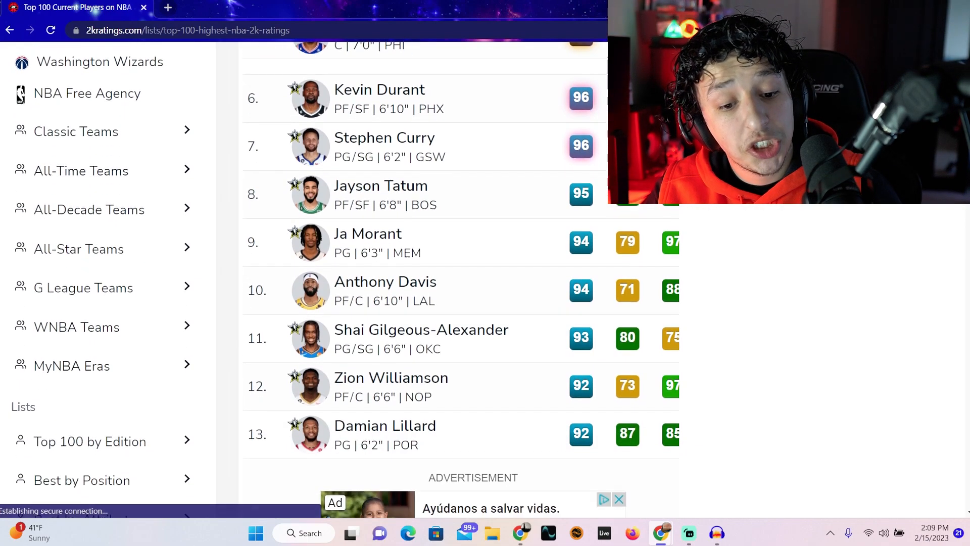
scroll(down, 3)
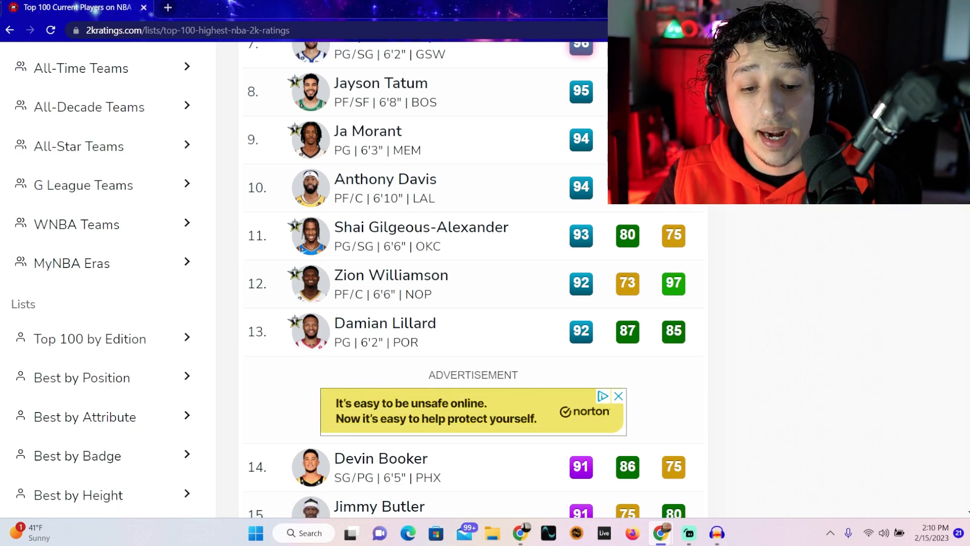
Step: Browse ranks 10–20, settling on 14–23 with Paul George and Domantas Sabonis in view
scroll(down, 3)
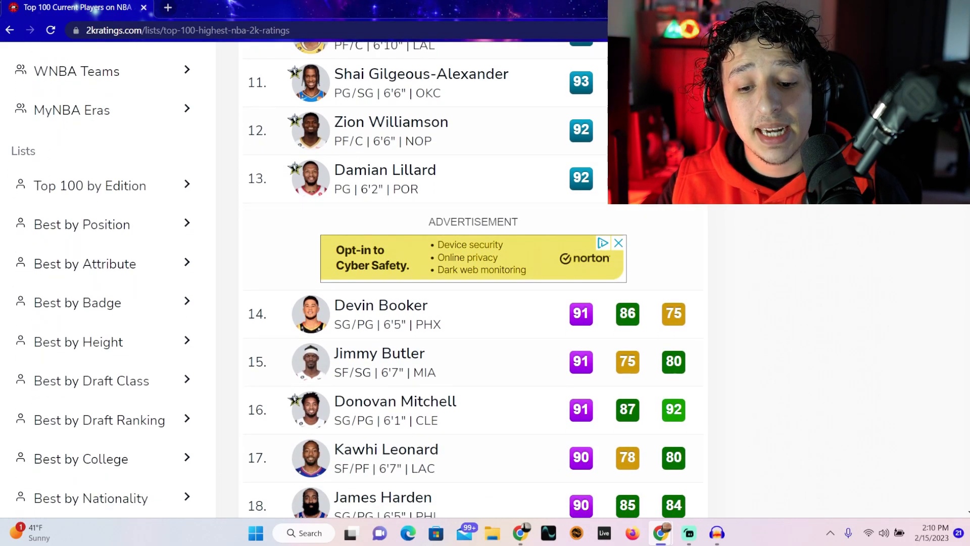
scroll(down, 3)
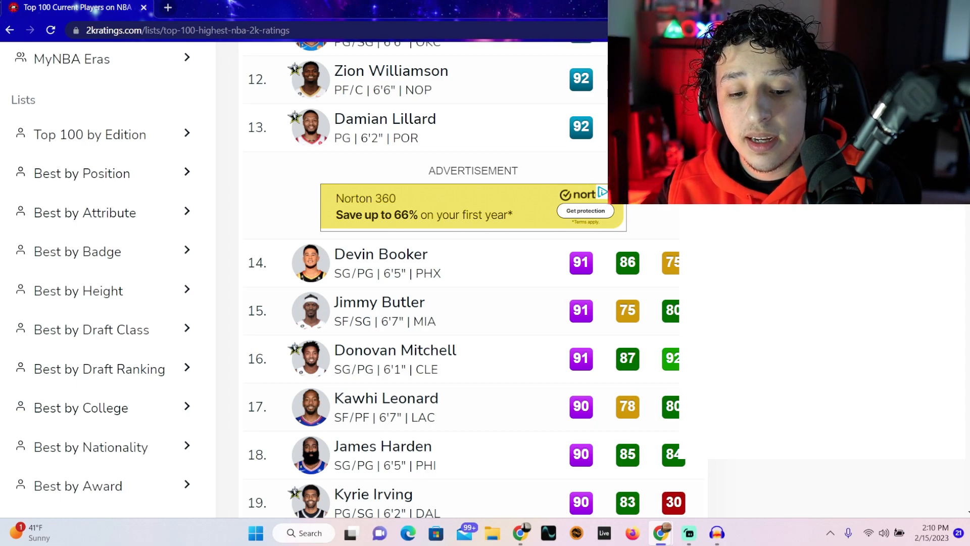
scroll(down, 3)
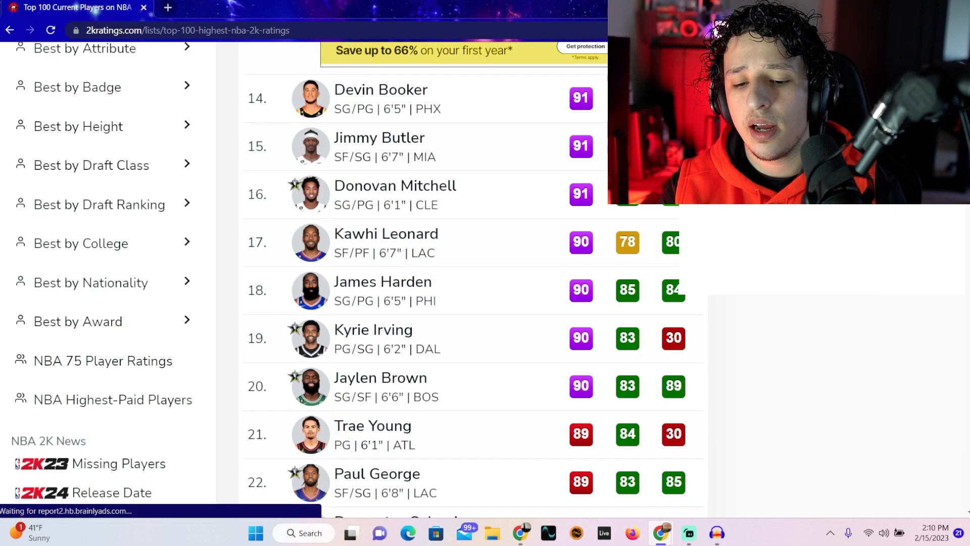
scroll(up, 3)
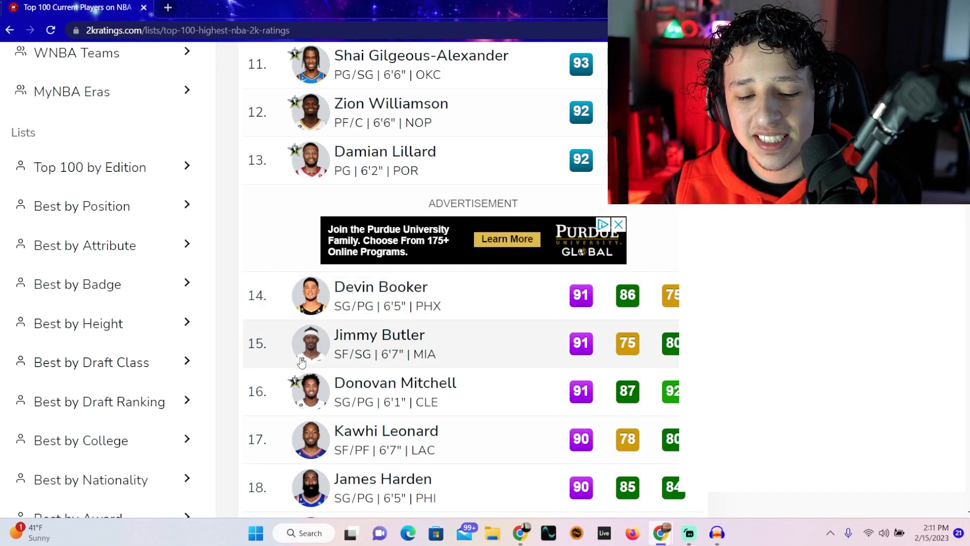
mouse_move(379, 334)
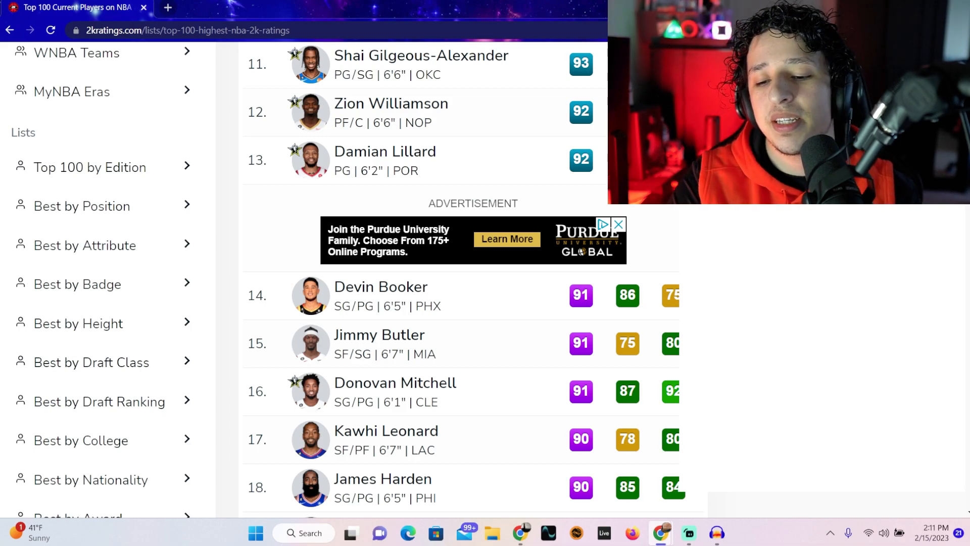
scroll(down, 3)
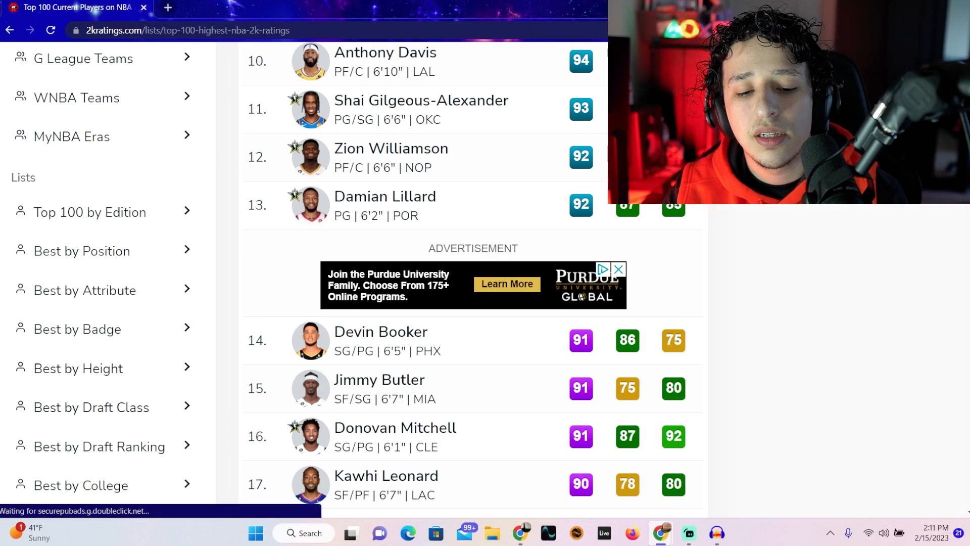
scroll(down, 3)
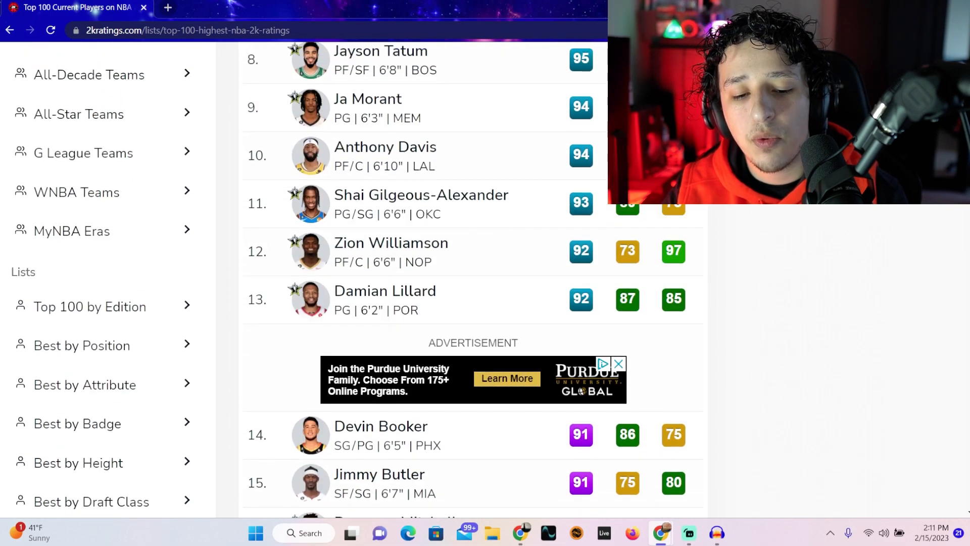
scroll(down, 3)
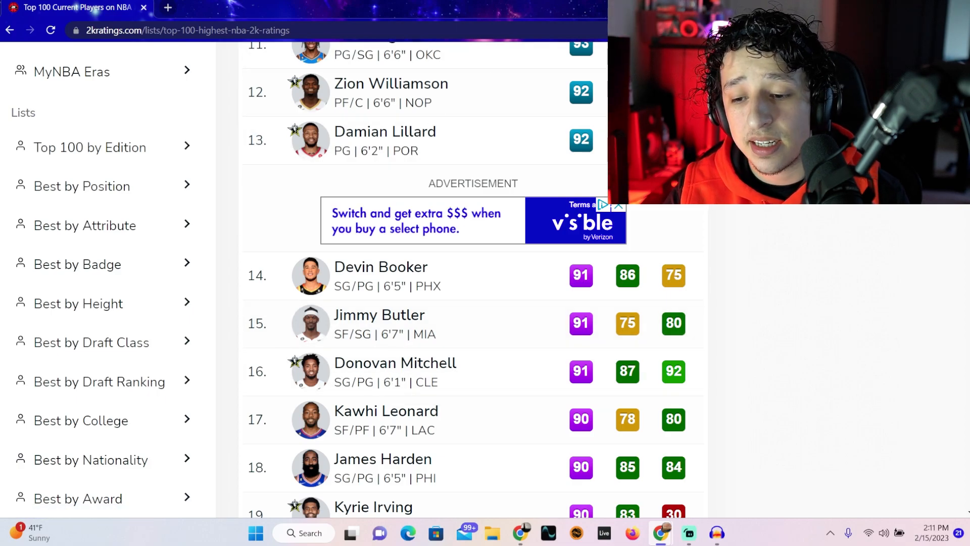
scroll(down, 3)
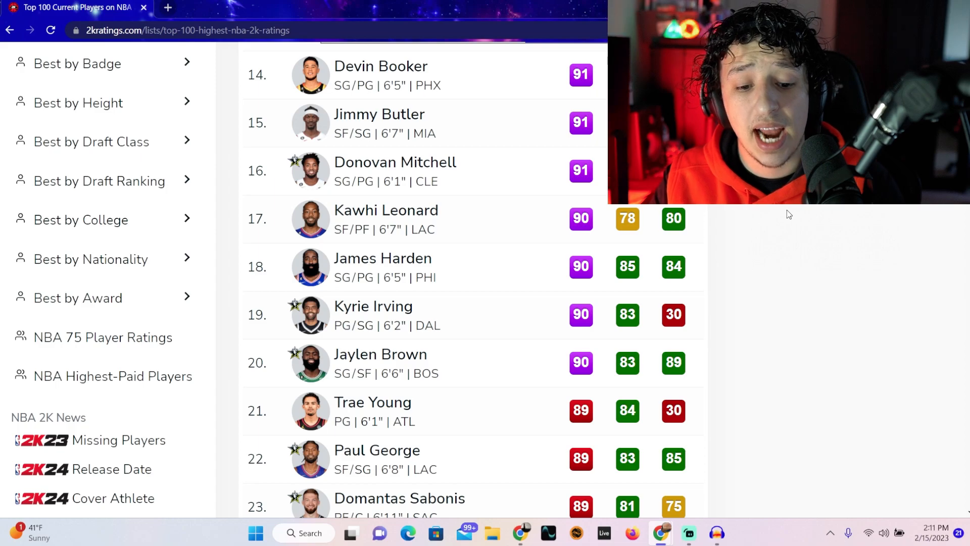
Step: Scroll down to ranks 22–30, ending with Bradley Beal 30th at 87
scroll(down, 3)
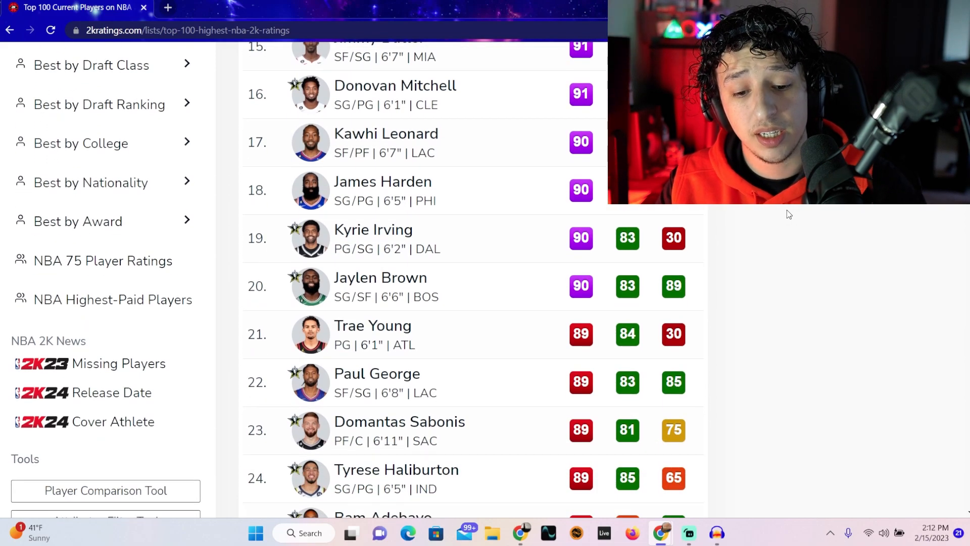
scroll(down, 3)
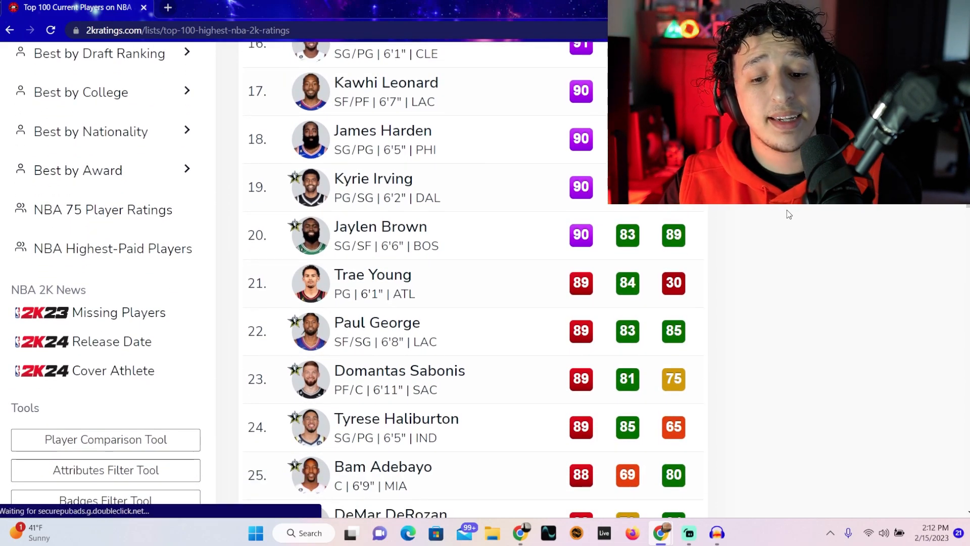
scroll(down, 3)
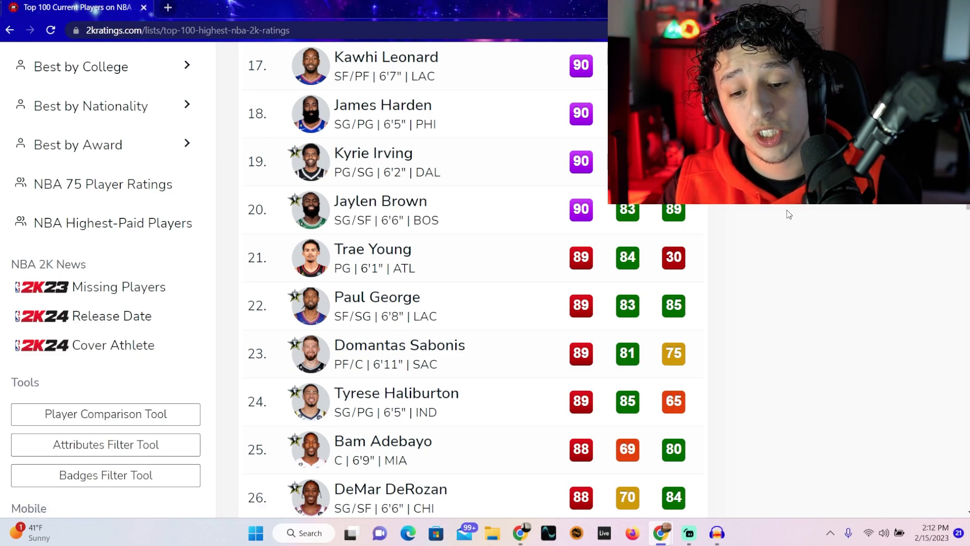
scroll(down, 3)
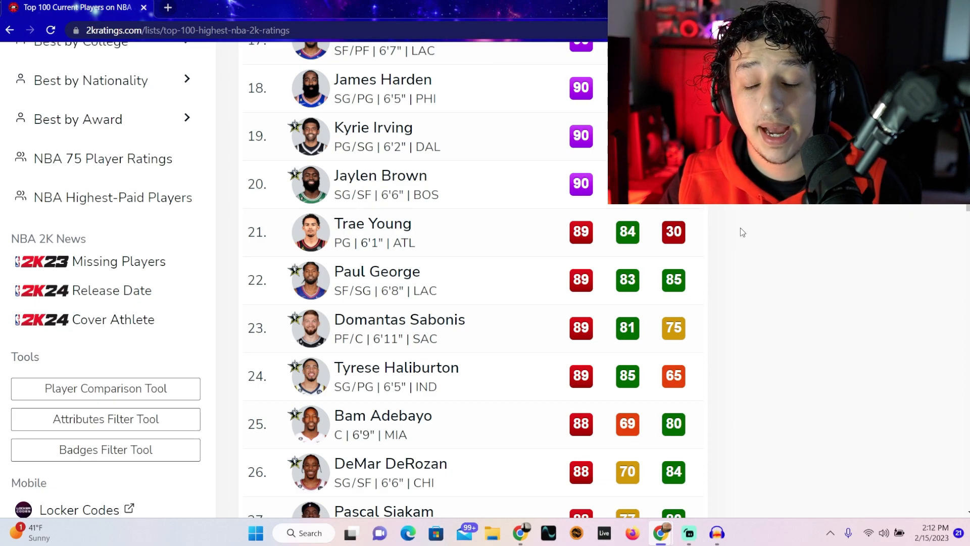
mouse_move(387, 291)
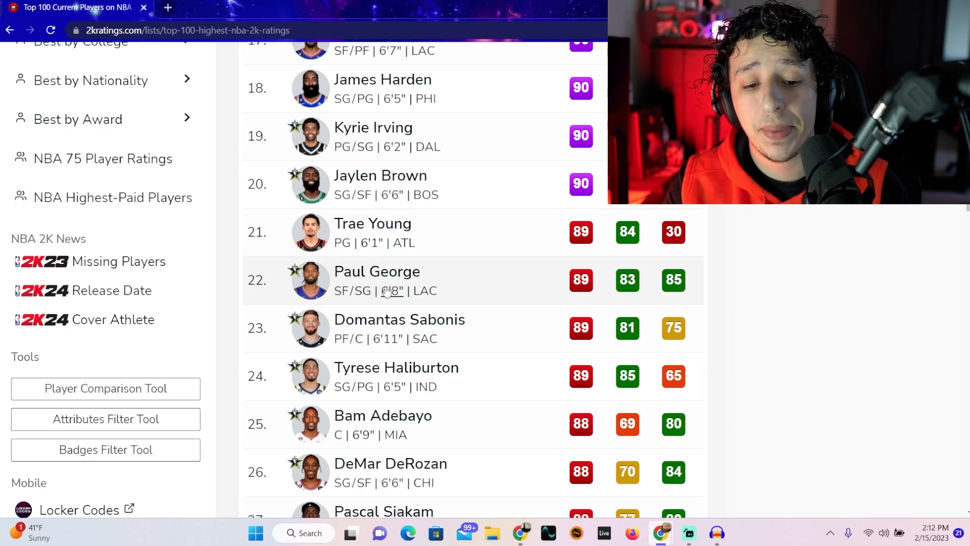
mouse_move(809, 245)
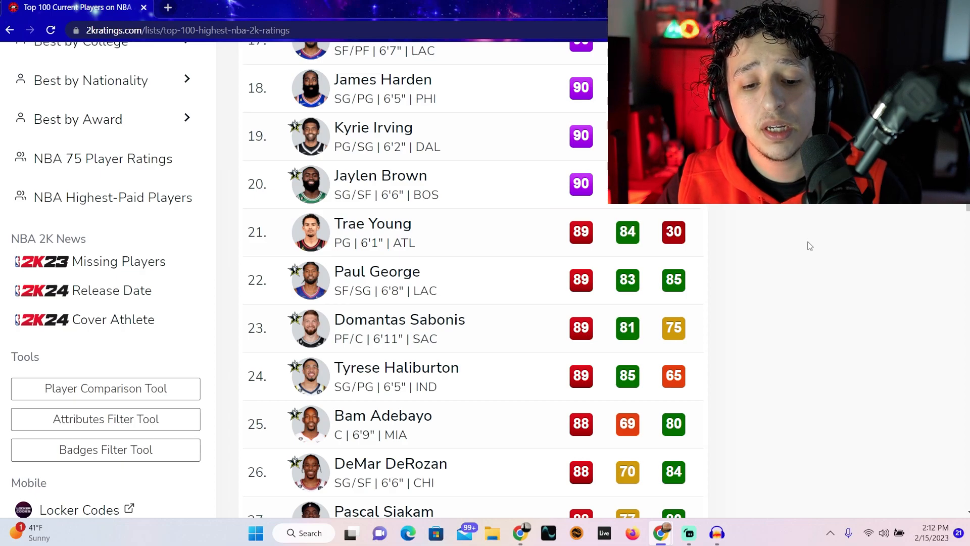
scroll(down, 3)
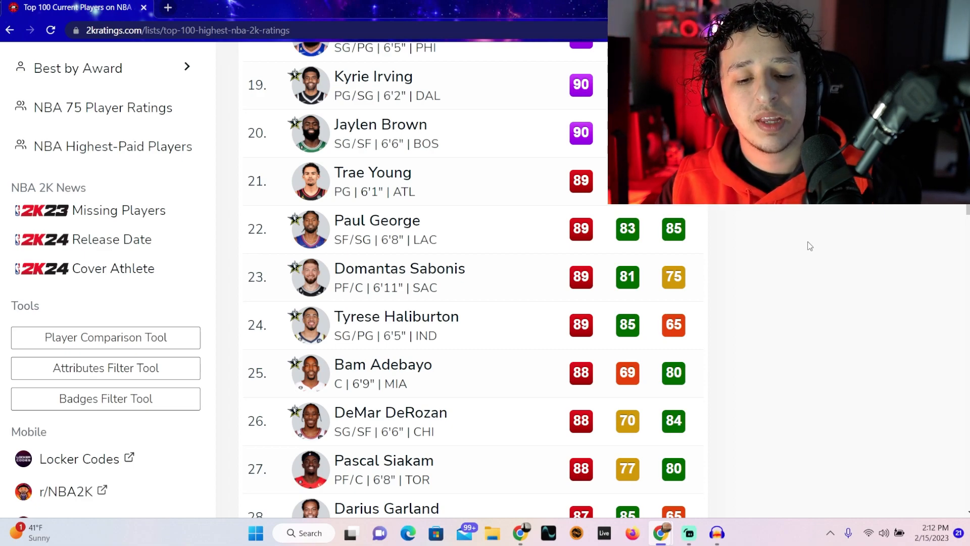
scroll(down, 3)
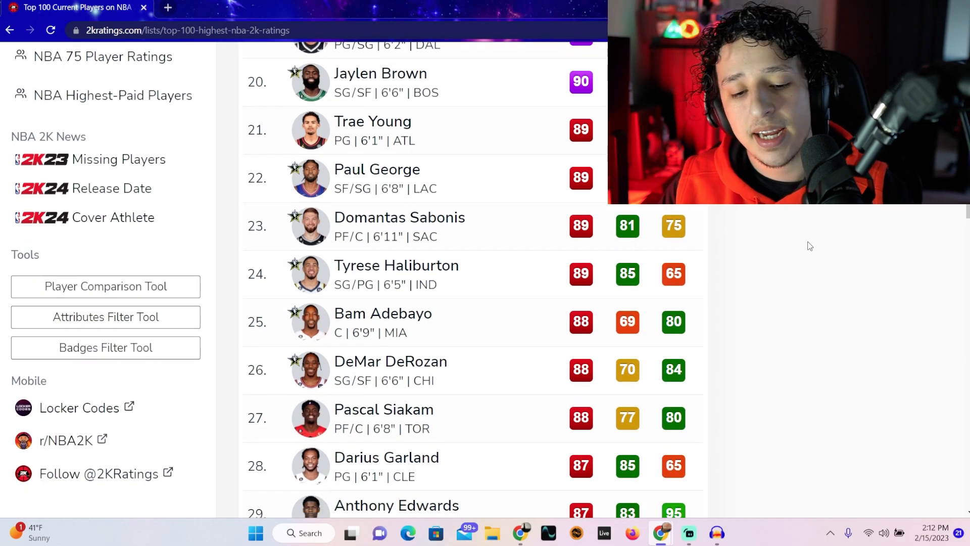
scroll(down, 3)
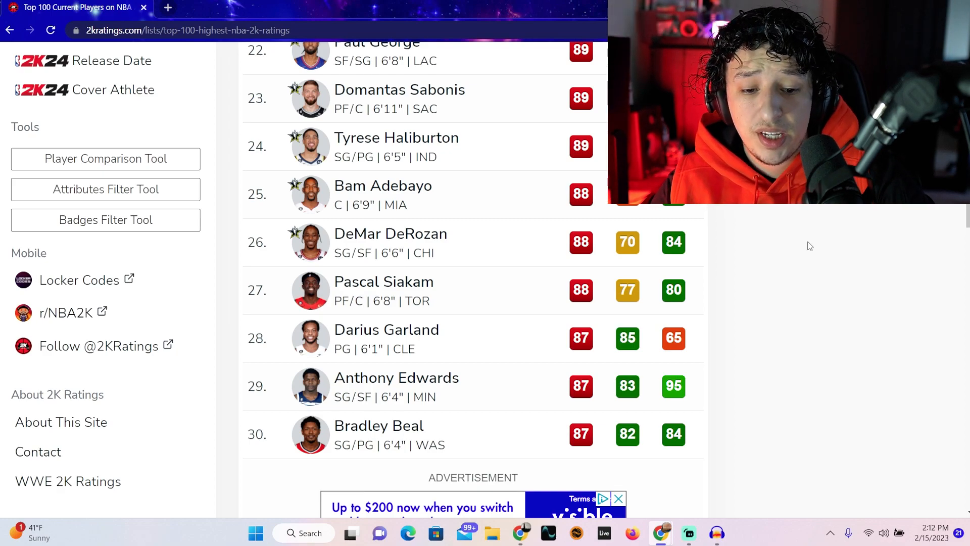
Step: Scroll through the mid-20s to rank 36, returning to Sabonis at 23 through Beal at 30
scroll(down, 3)
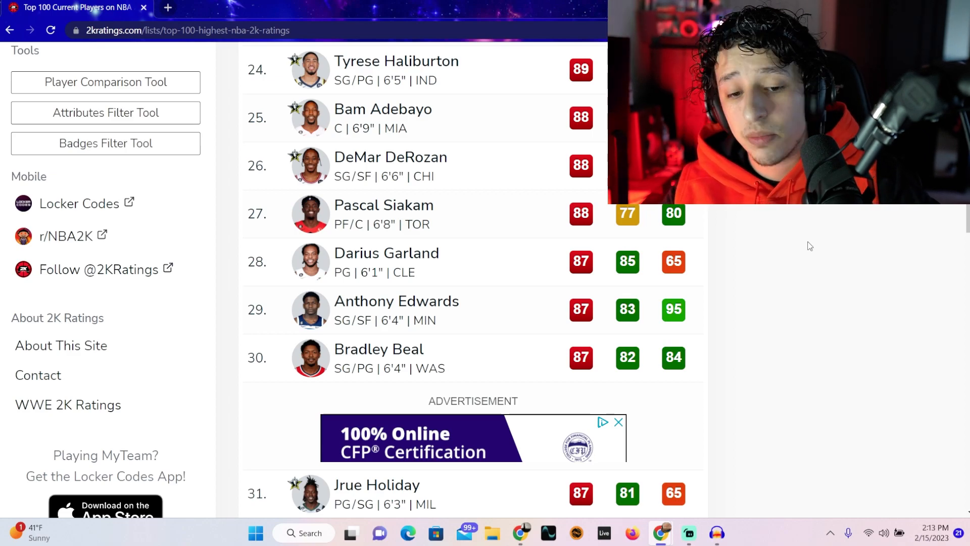
scroll(down, 3)
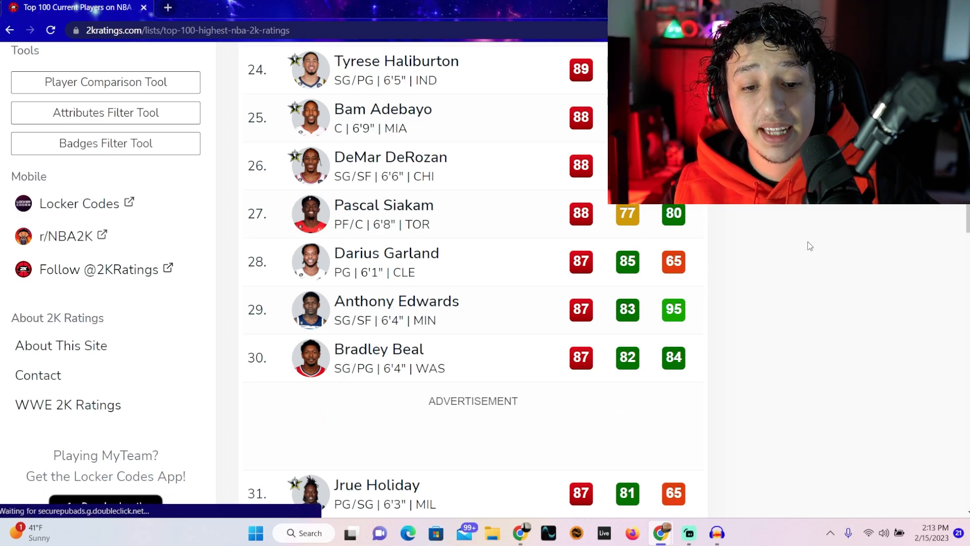
scroll(down, 3)
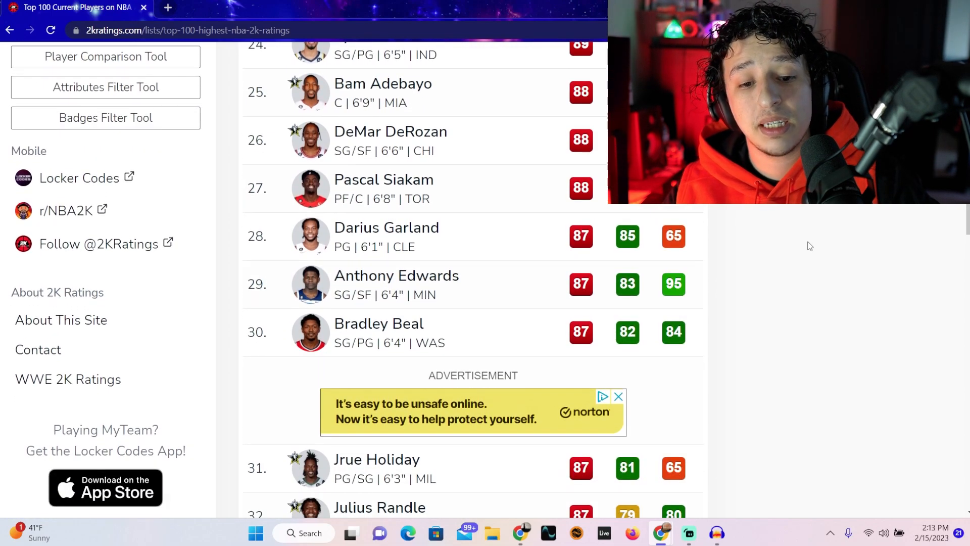
scroll(down, 3)
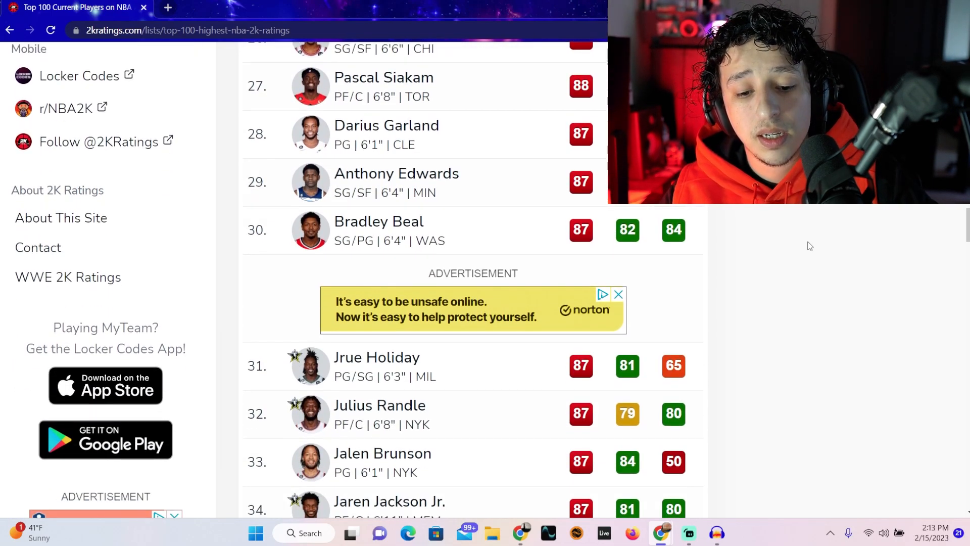
scroll(down, 3)
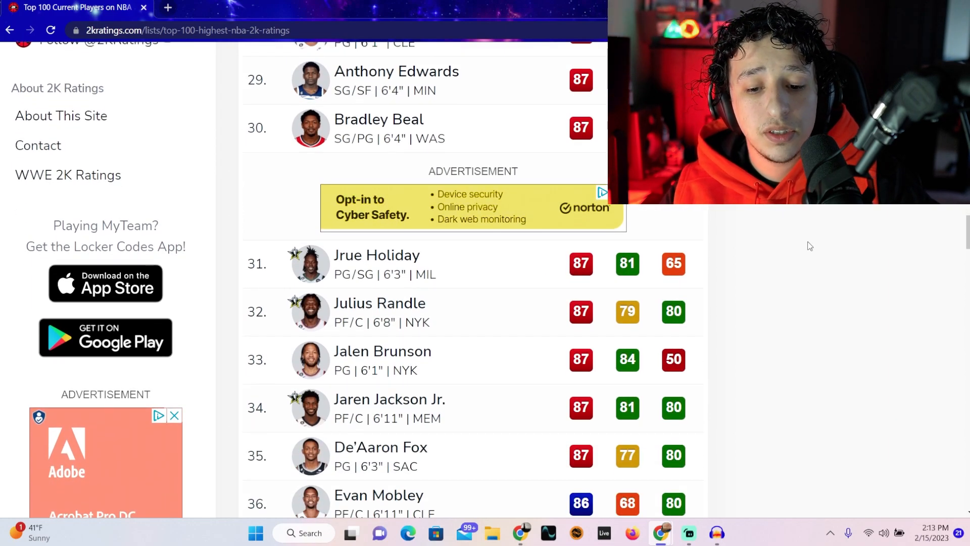
scroll(down, 3)
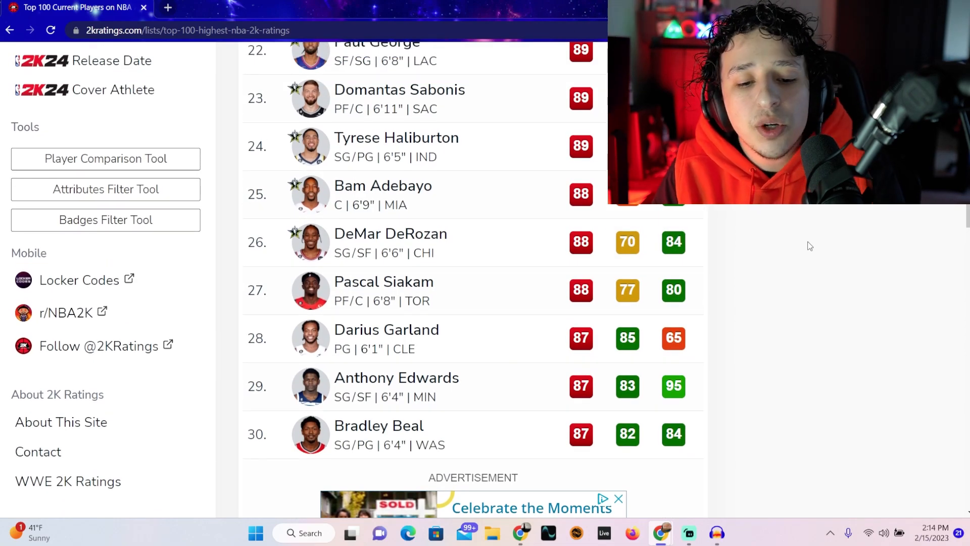
scroll(down, 3)
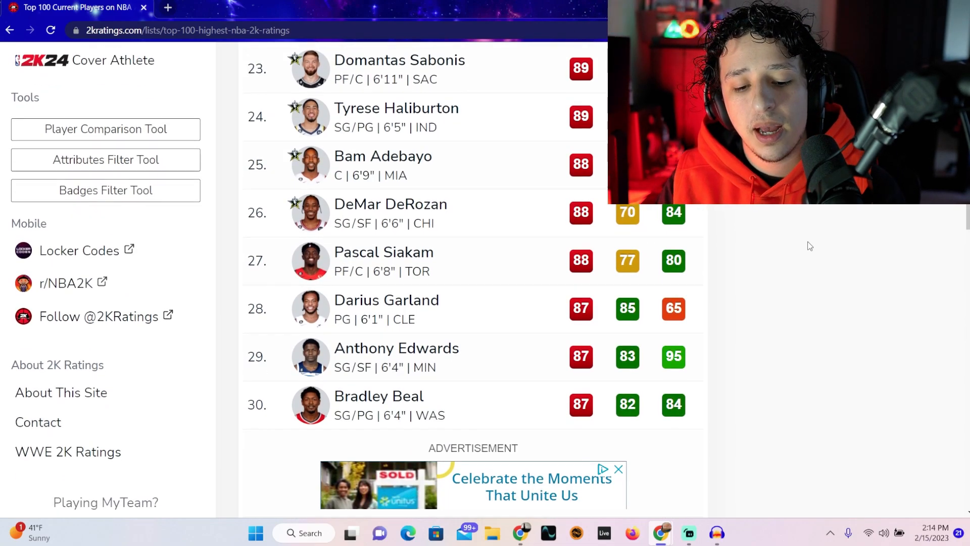
Step: Scroll to ranks 32–41, Julius Randle through Zach LaVine at 86 and Tyrese Maxey
scroll(down, 3)
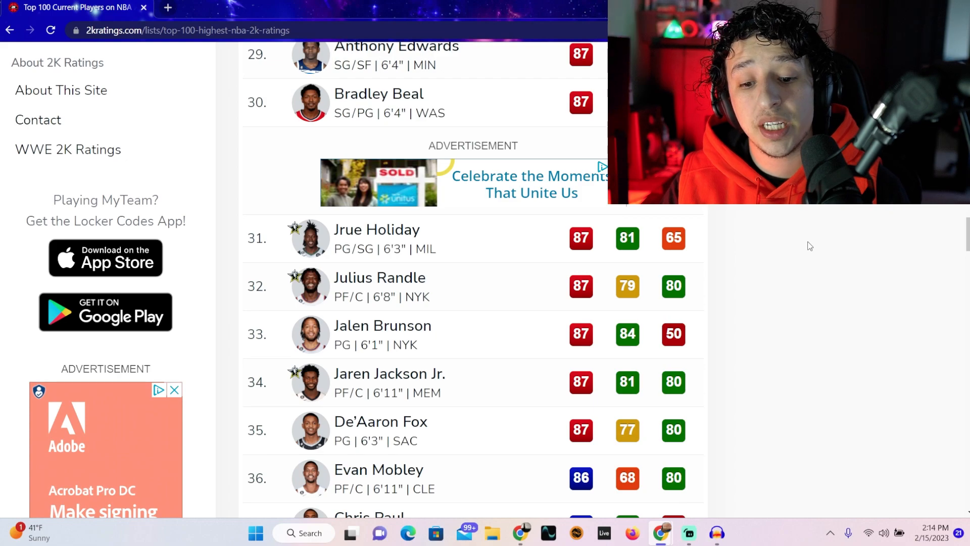
scroll(down, 3)
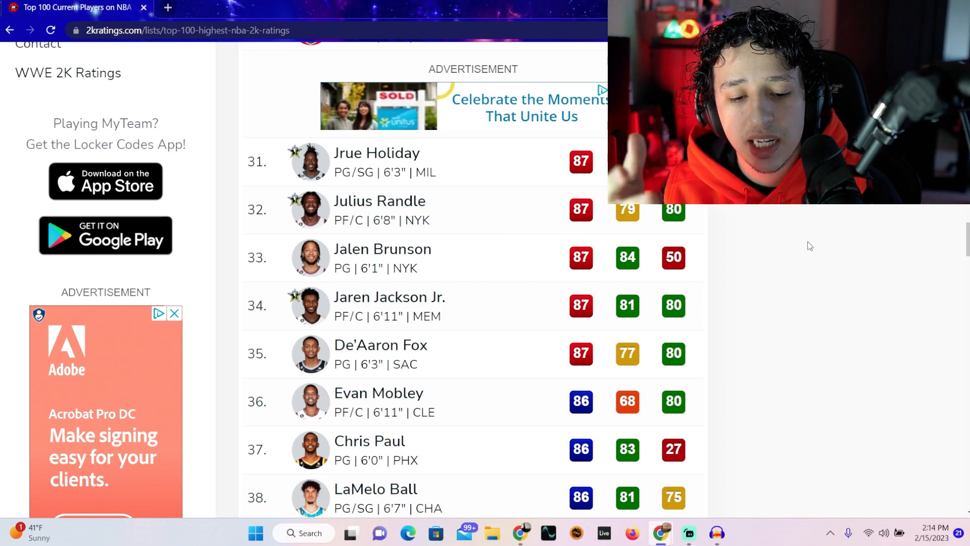
scroll(down, 3)
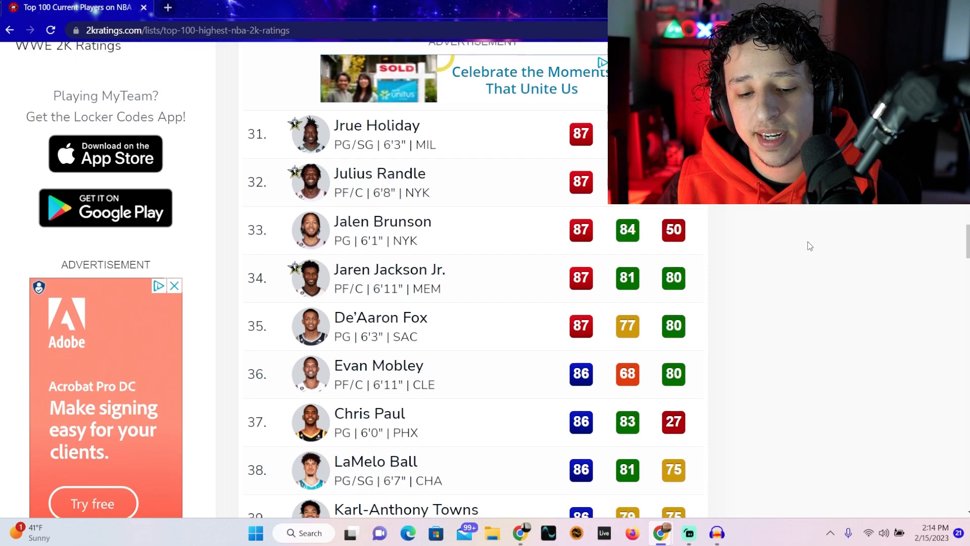
scroll(down, 3)
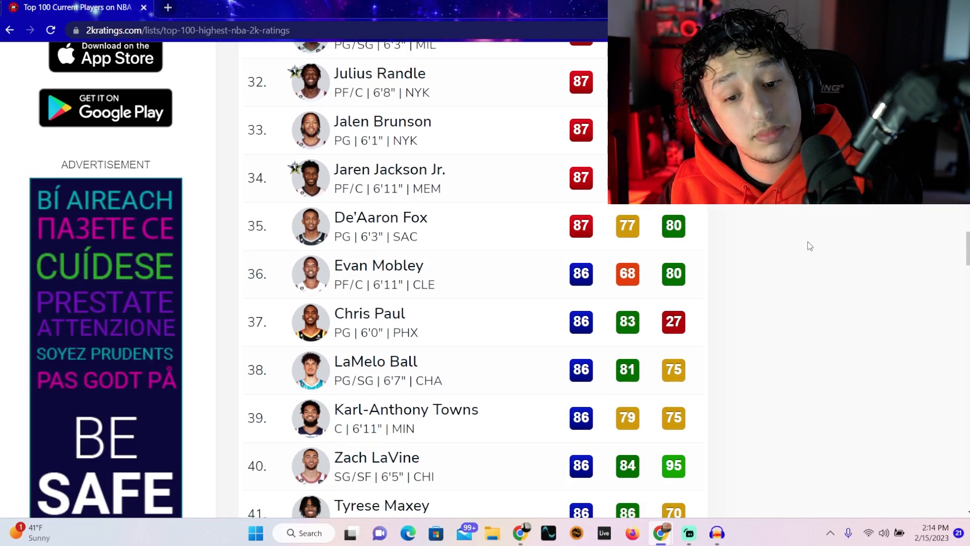
scroll(down, 3)
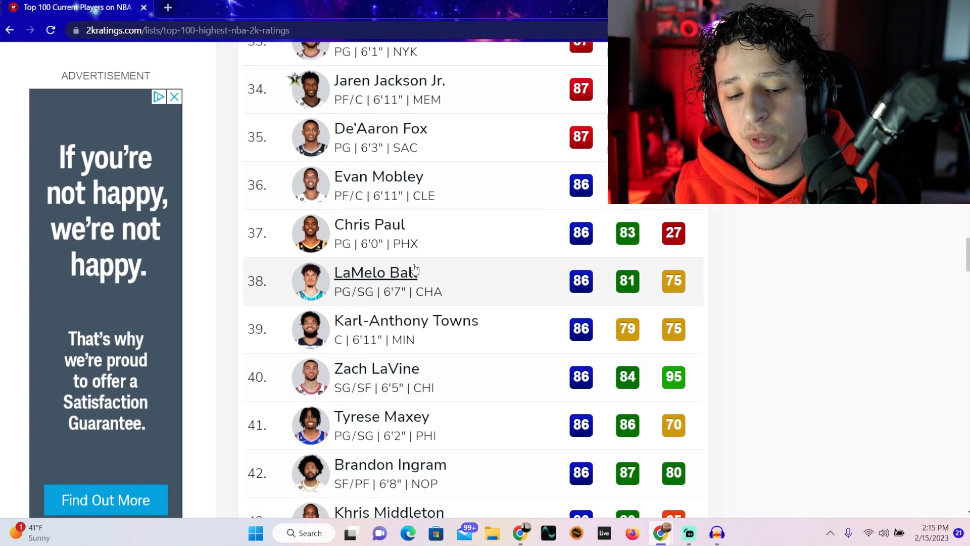
mouse_move(821, 249)
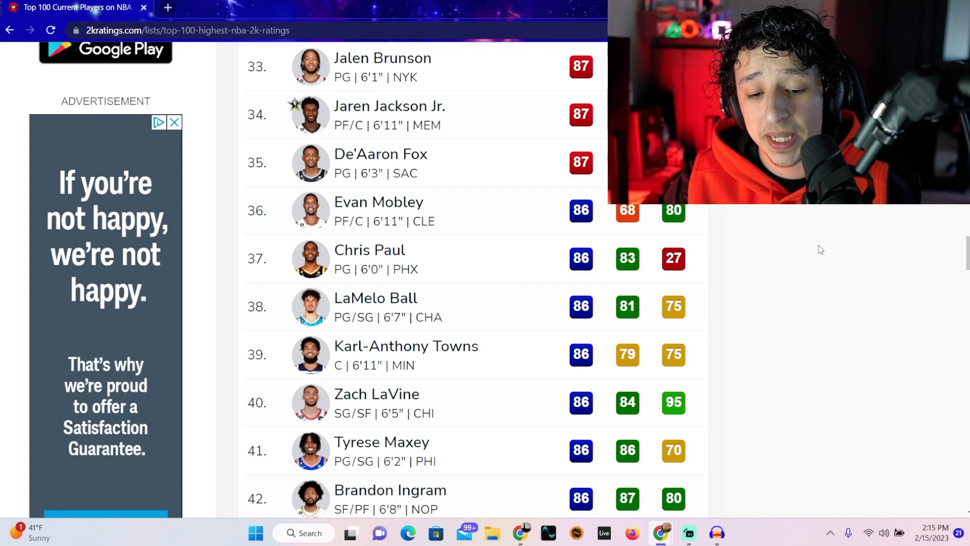
Step: Scroll past Lauri Markkanen at 45 and Jalen Green at 46 down to C.J. McCollum at 49
scroll(down, 3)
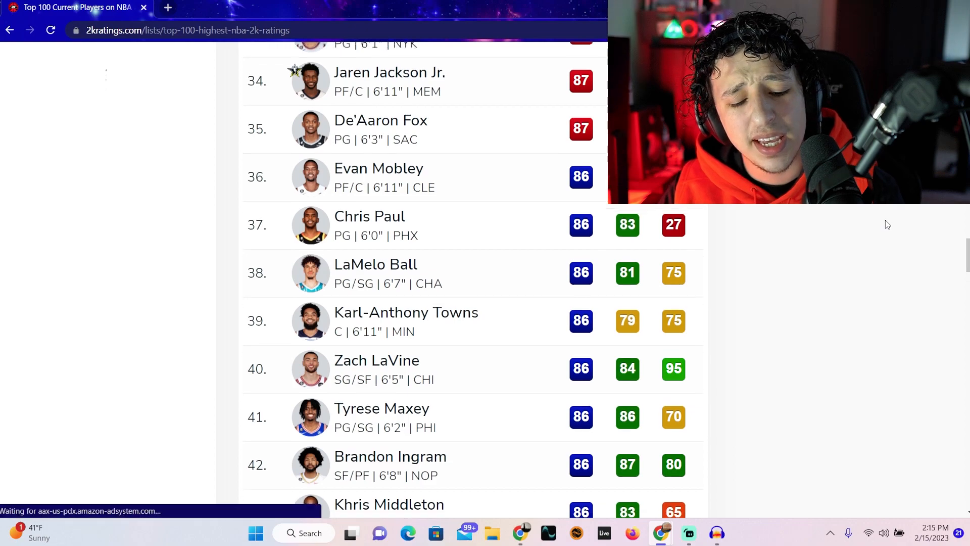
scroll(down, 3)
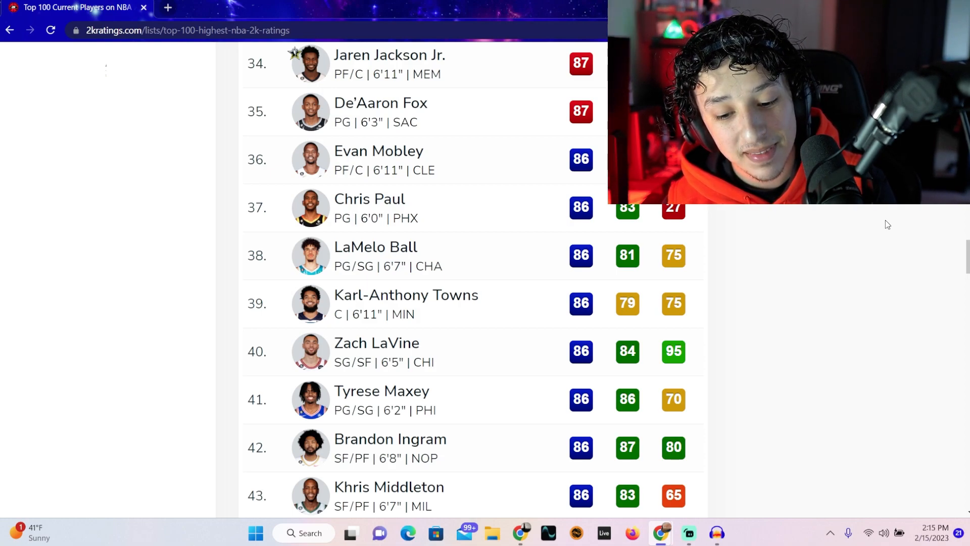
scroll(down, 3)
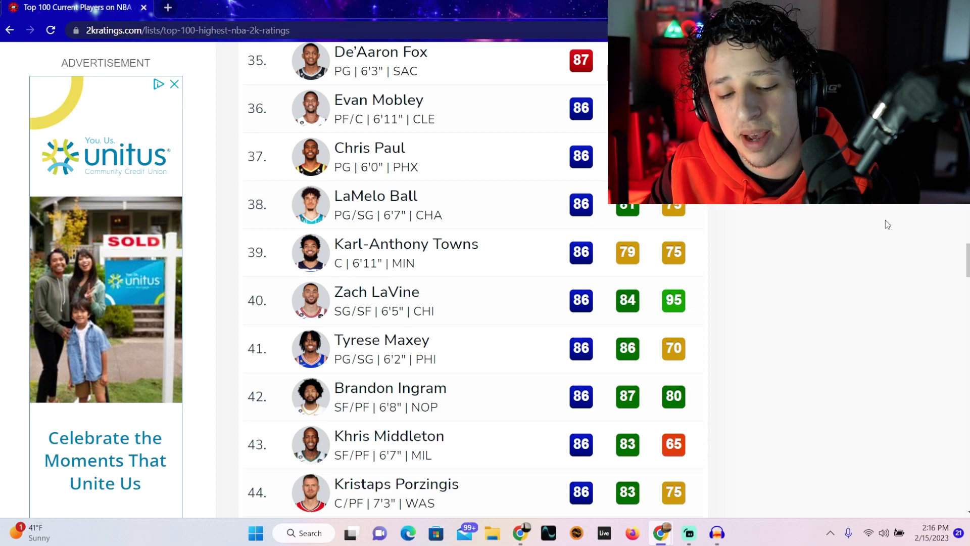
scroll(down, 3)
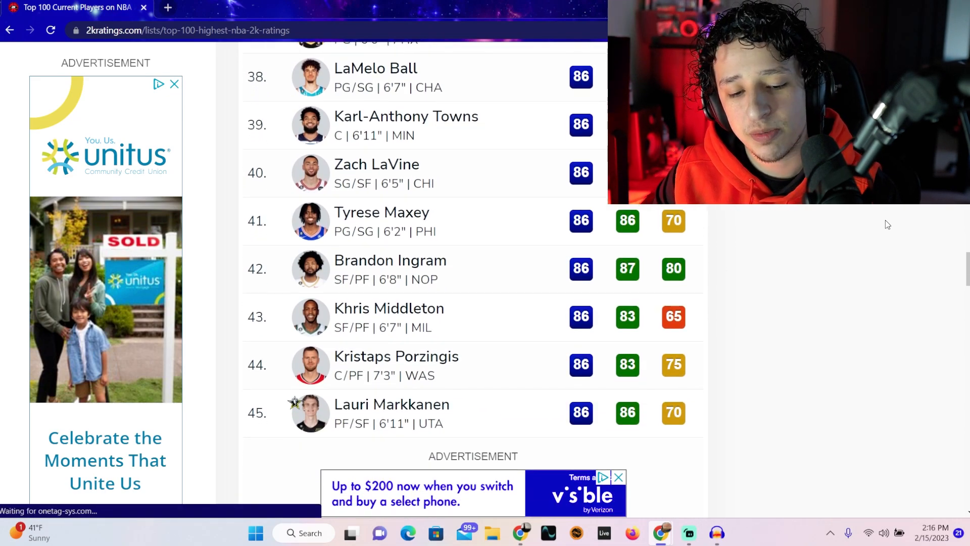
scroll(down, 3)
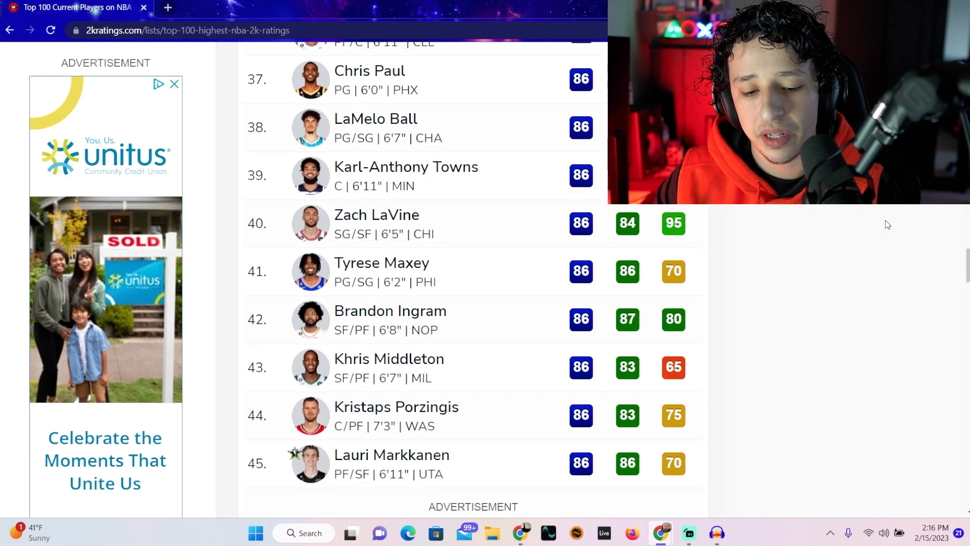
scroll(down, 3)
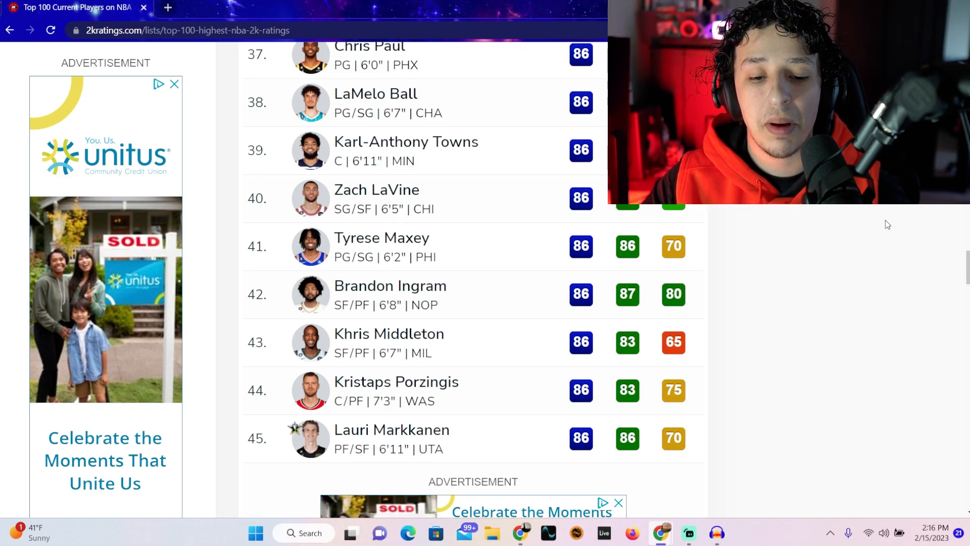
scroll(down, 3)
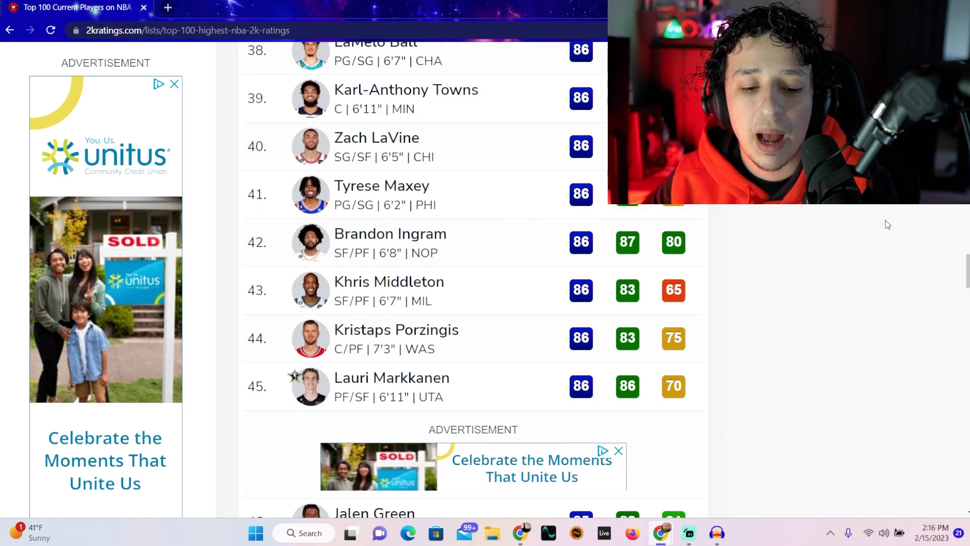
scroll(down, 3)
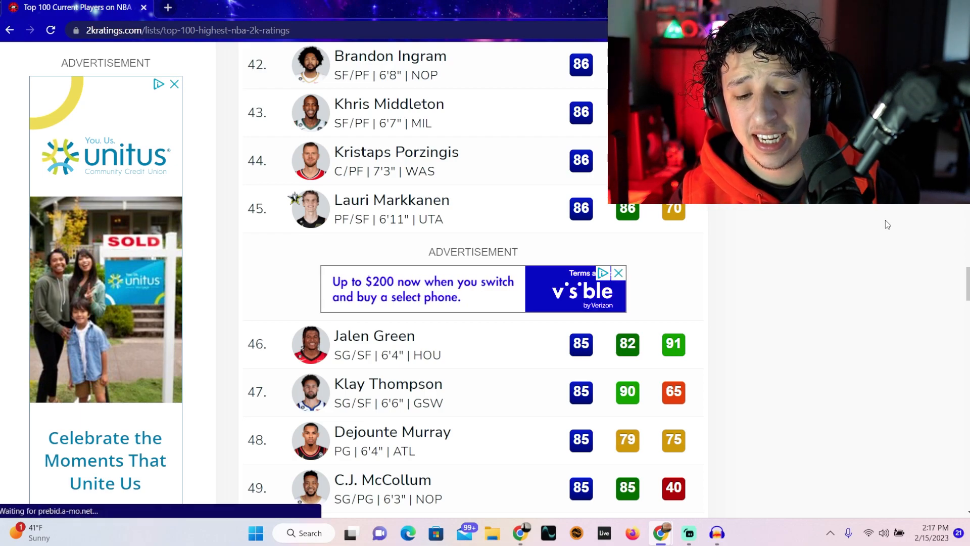
Step: Scroll down the list from rank 46 through Fred VanVleet at 66
scroll(down, 3)
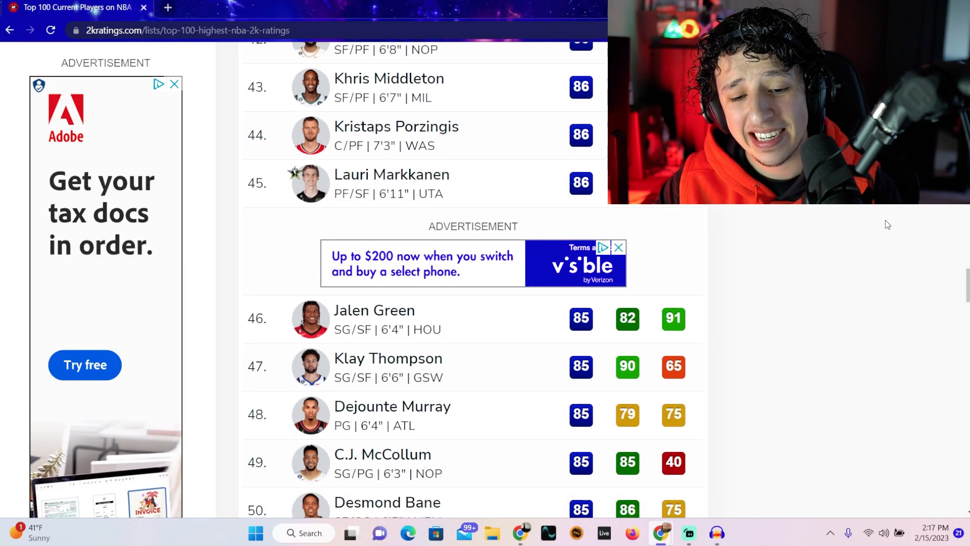
scroll(down, 3)
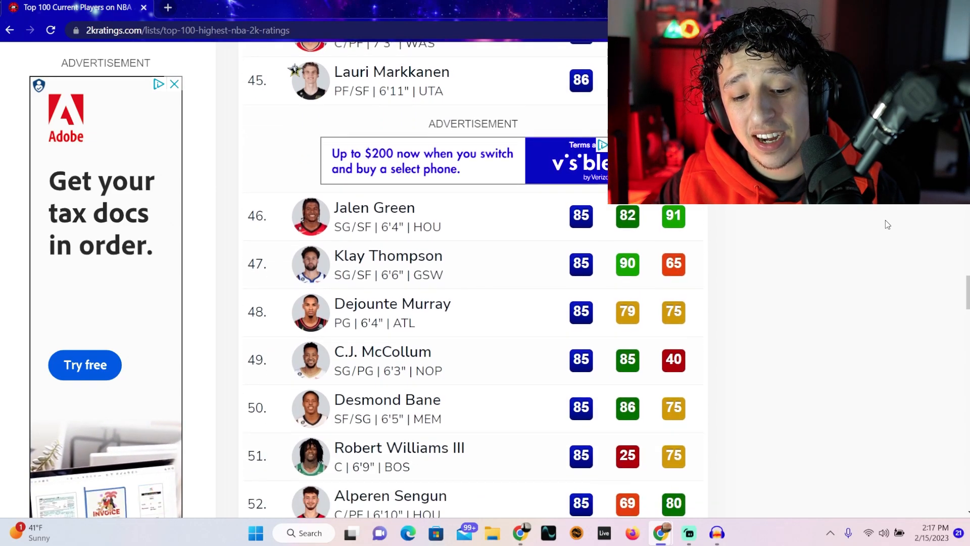
scroll(down, 3)
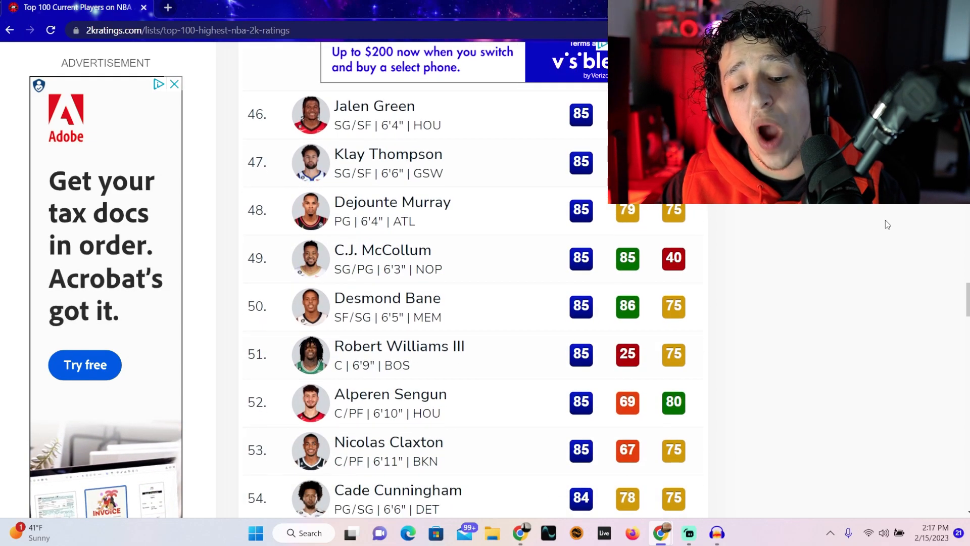
scroll(down, 3)
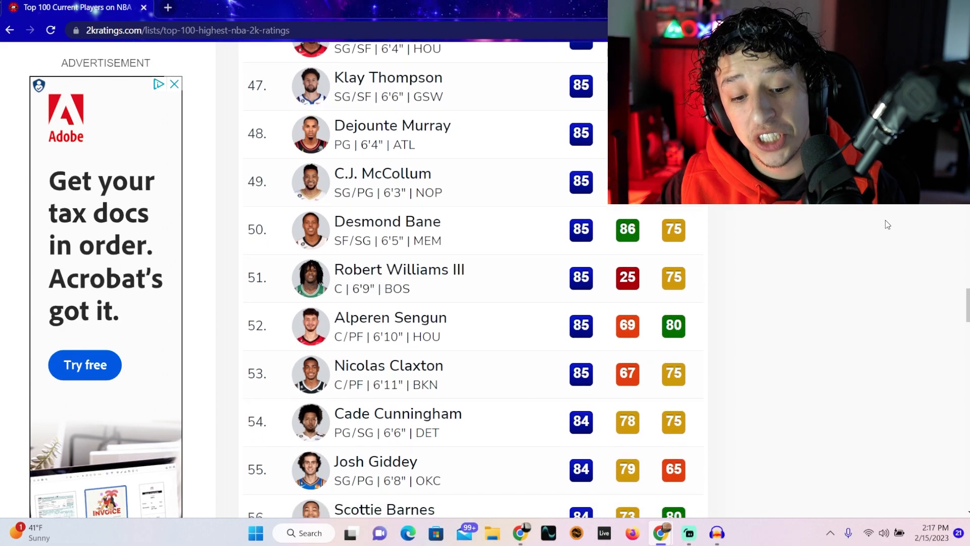
scroll(down, 3)
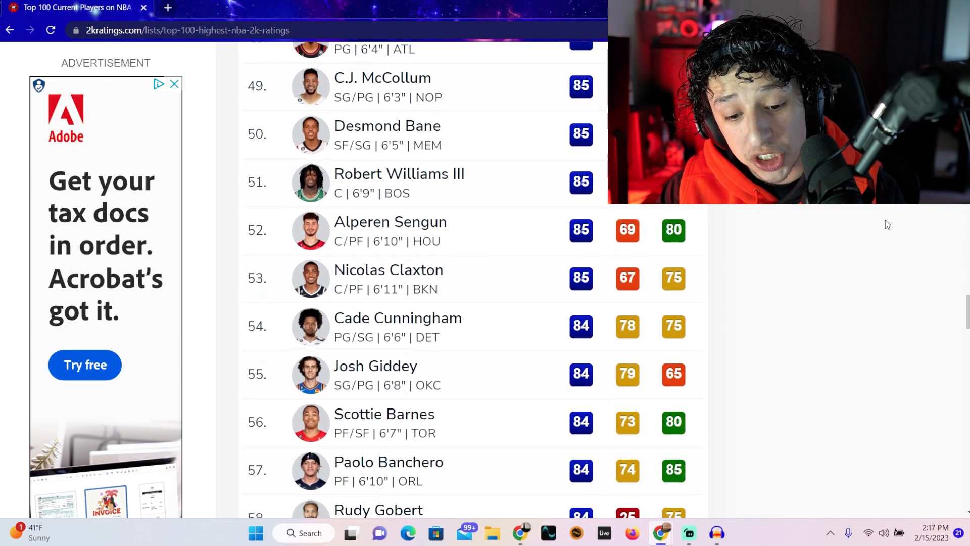
scroll(down, 3)
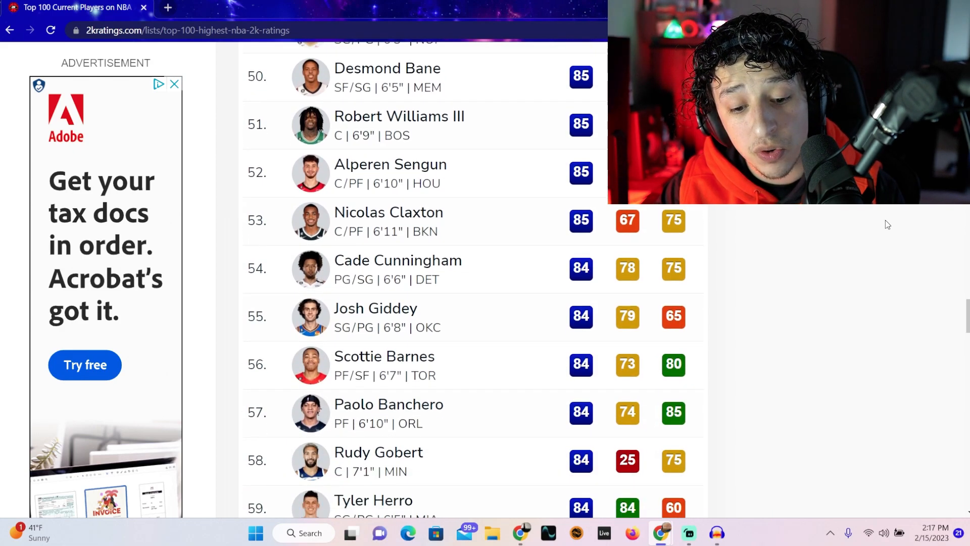
scroll(down, 3)
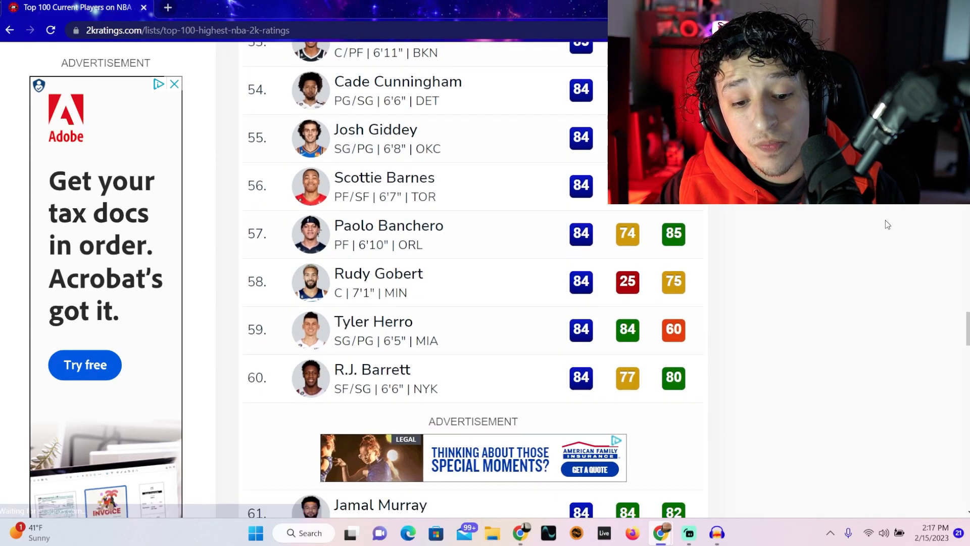
scroll(down, 3)
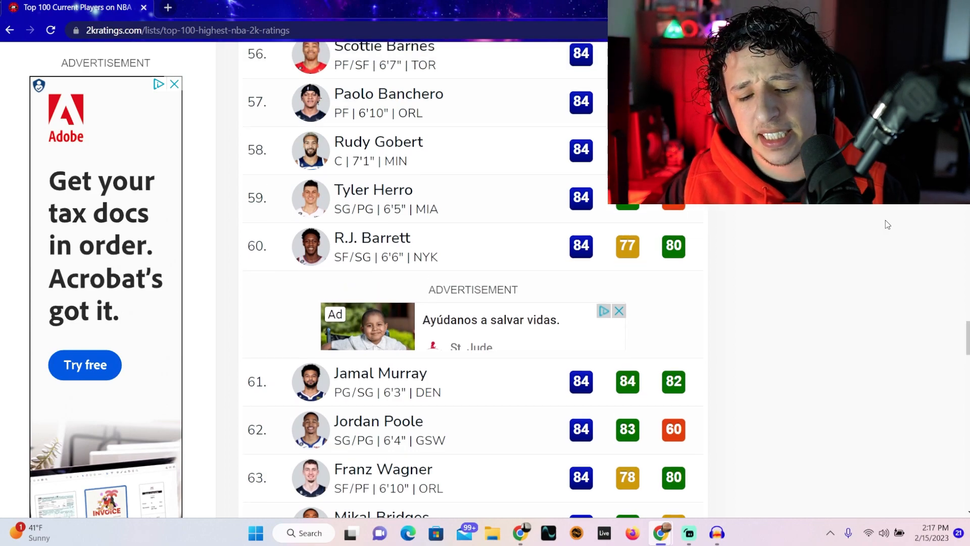
scroll(down, 3)
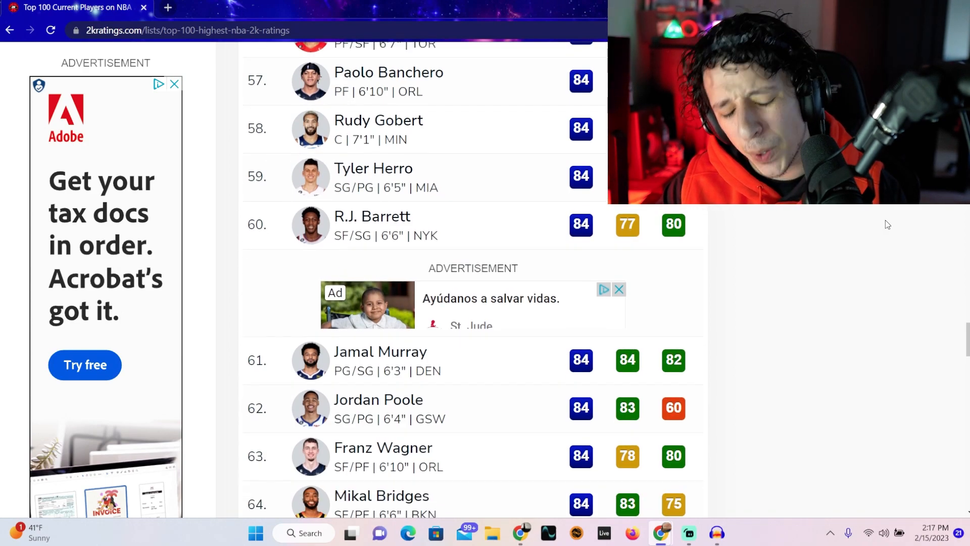
scroll(down, 3)
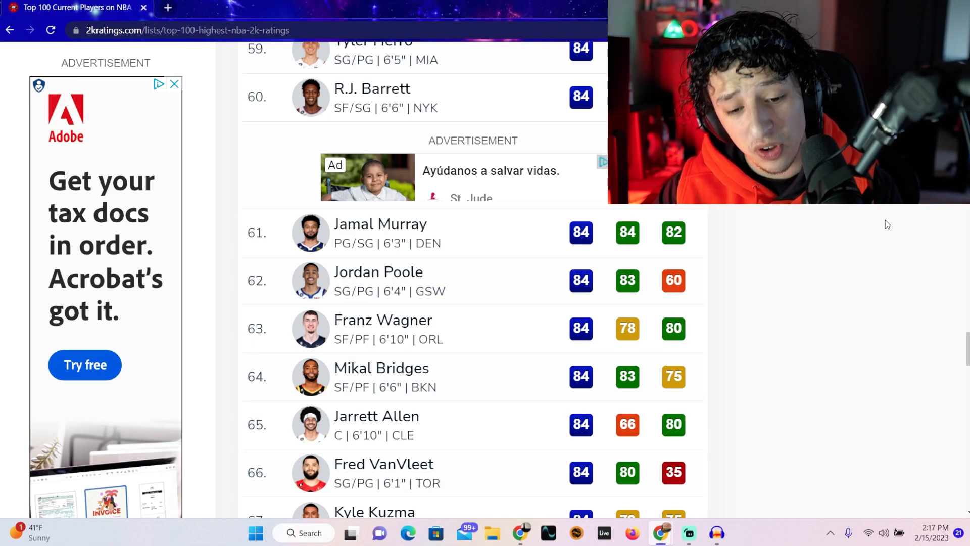
scroll(down, 3)
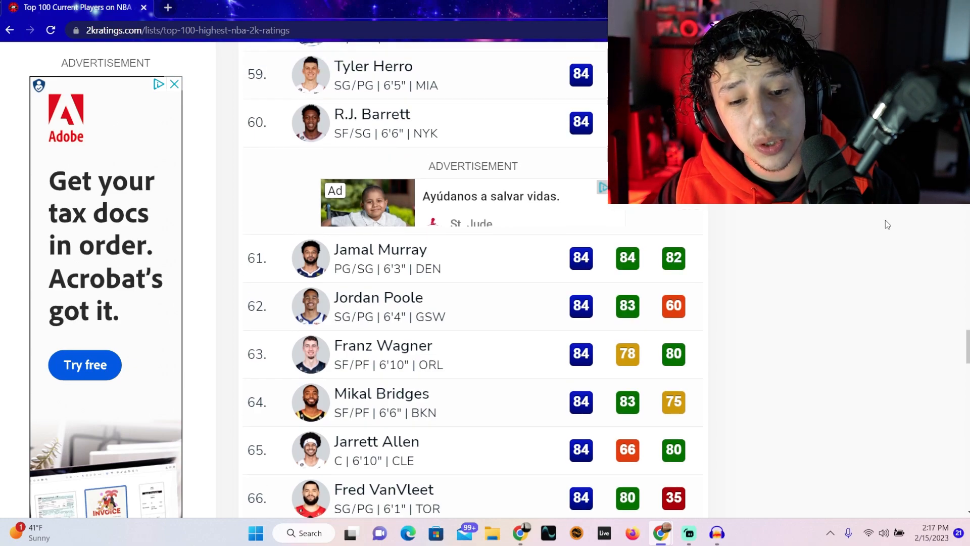
Step: Scroll back up to the players ranked 47 to 56
scroll(up, 3)
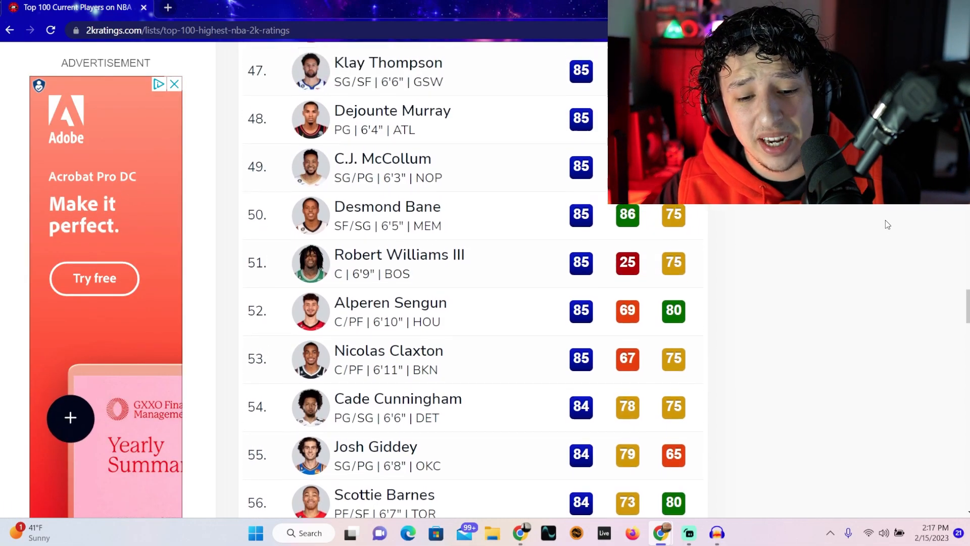
scroll(up, 3)
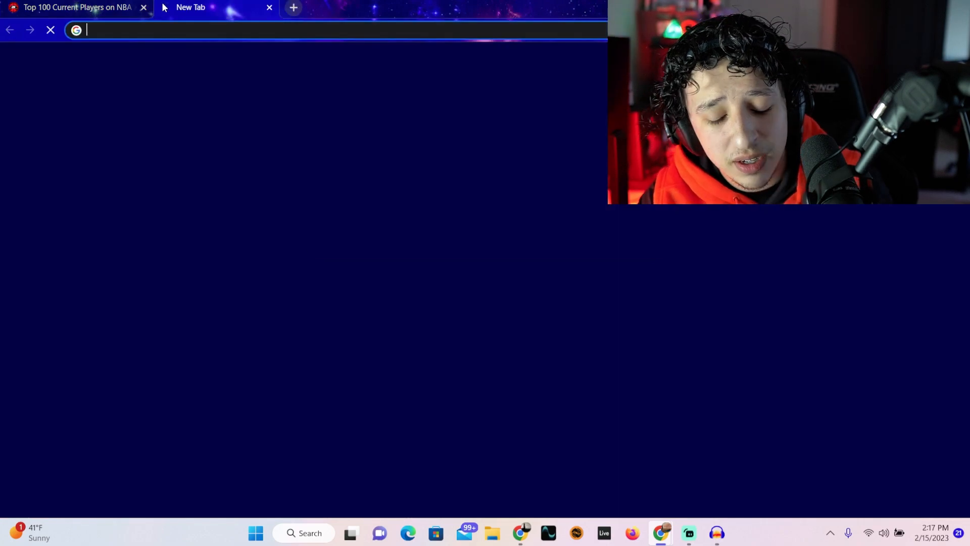
Step: Search Google for 'jordan poole' and scroll through his stats to People also ask
text(Ja)
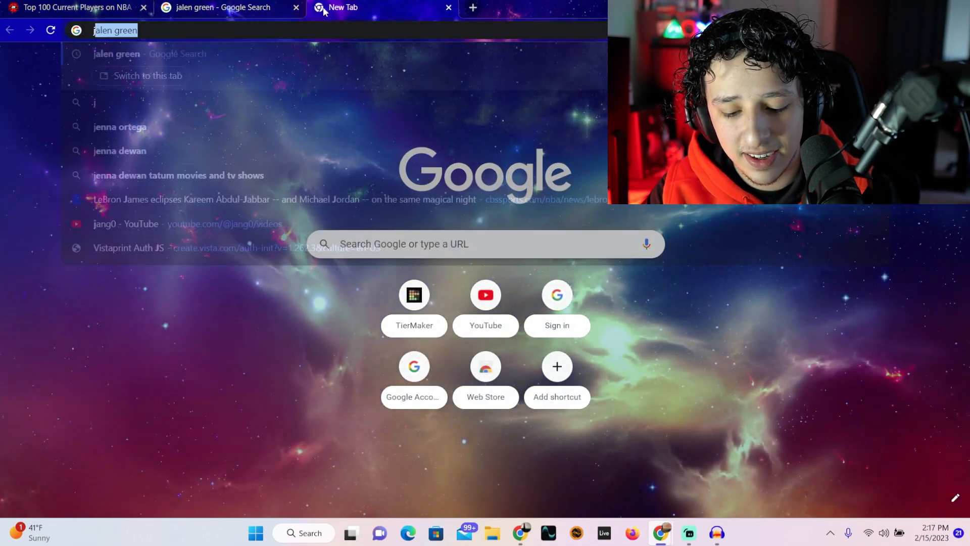
text(jordan poole)
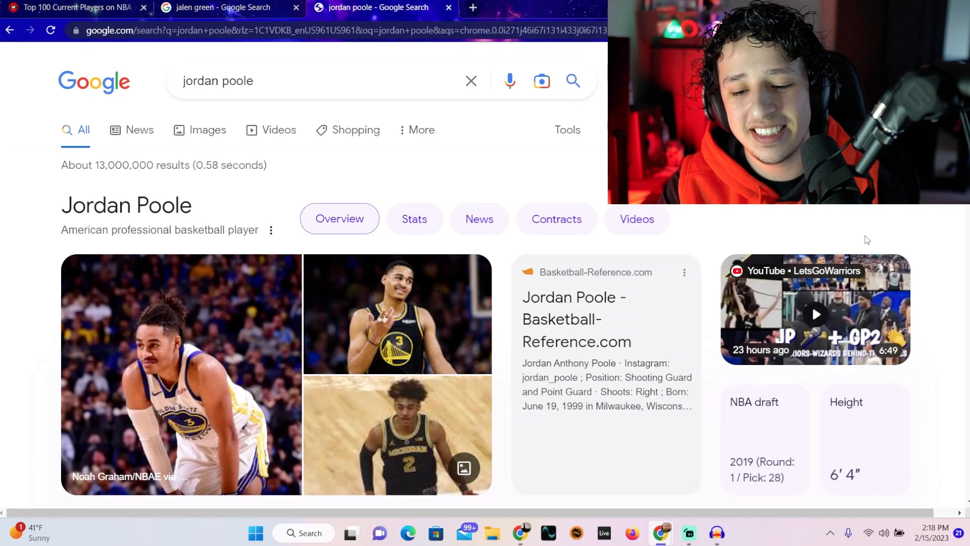
scroll(down, 3)
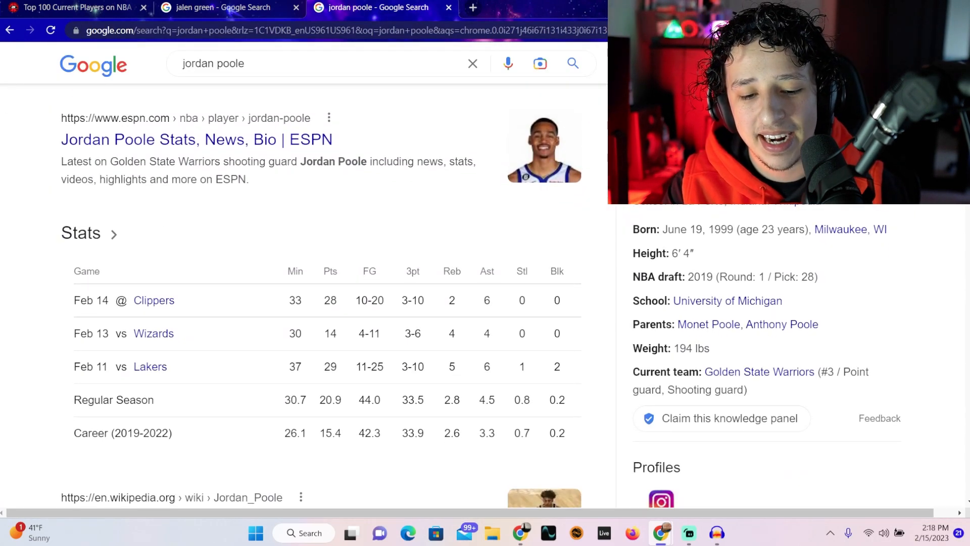
scroll(down, 3)
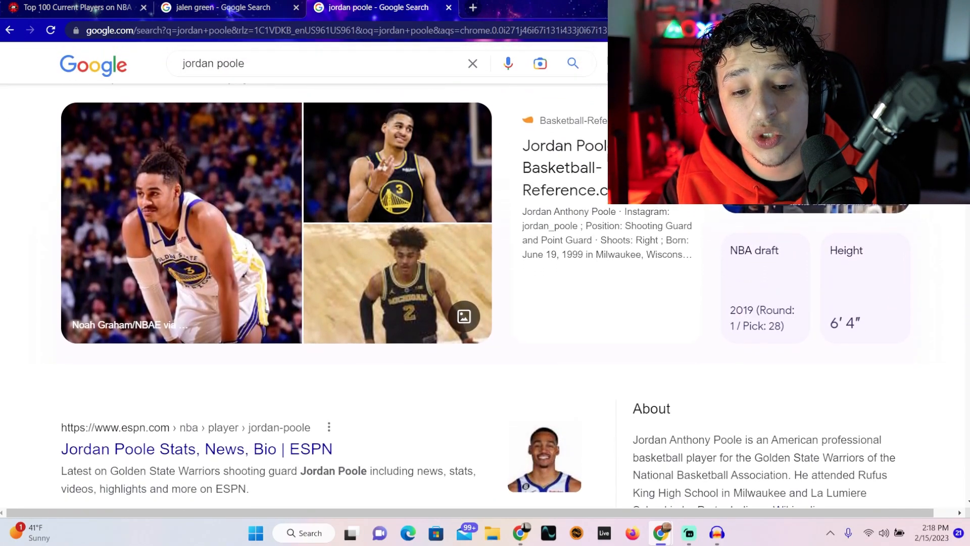
scroll(down, 3)
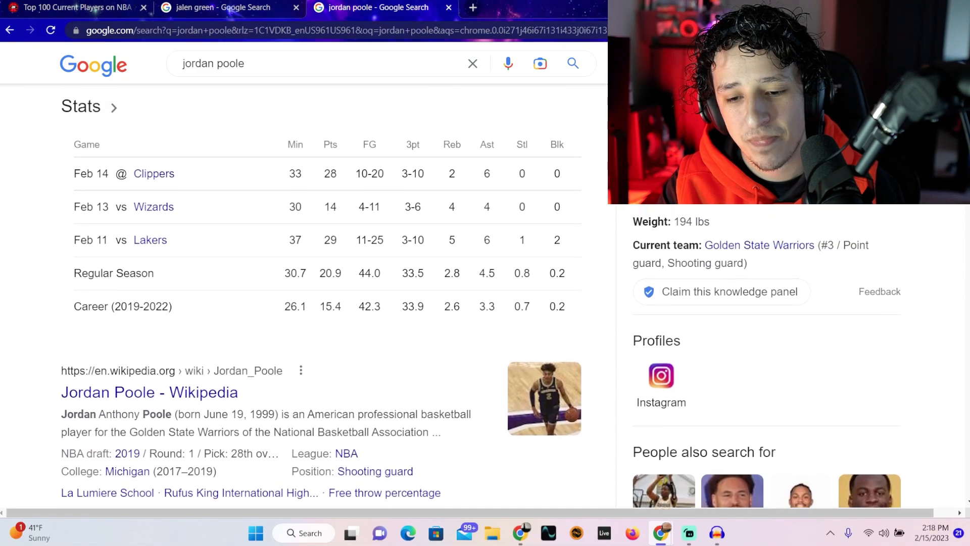
scroll(down, 3)
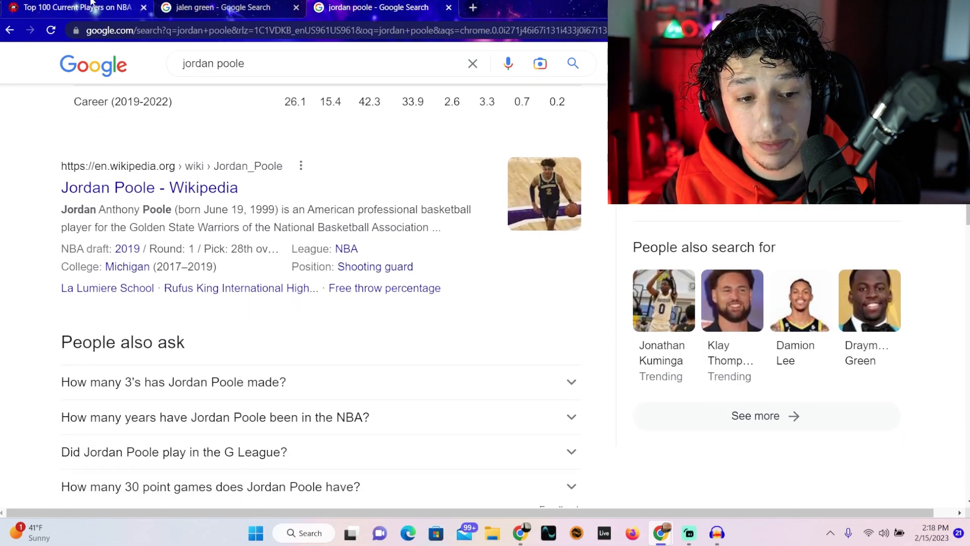
Step: Return to the Top 100 list near Jalen Green, then switch to his Google Search tab
click(74, 8)
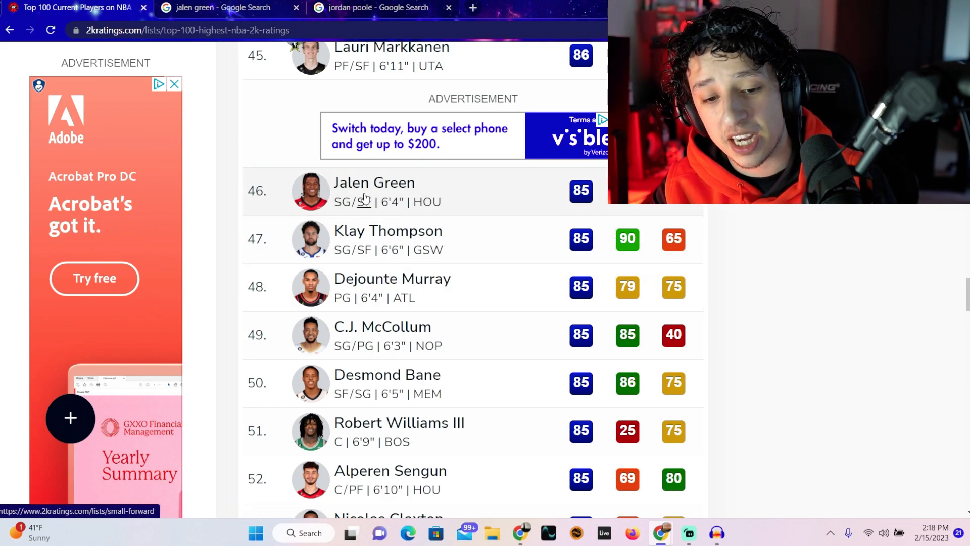
click(175, 83)
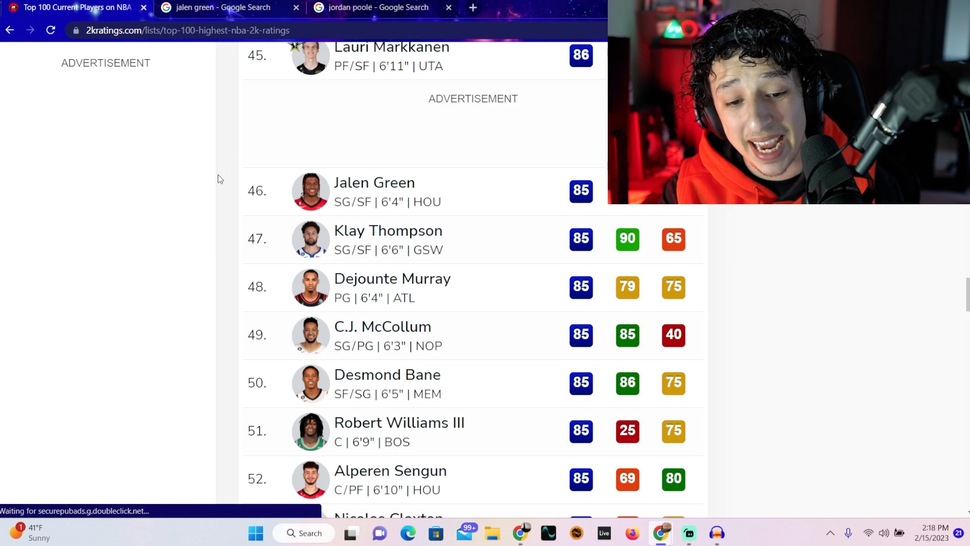
click(223, 7)
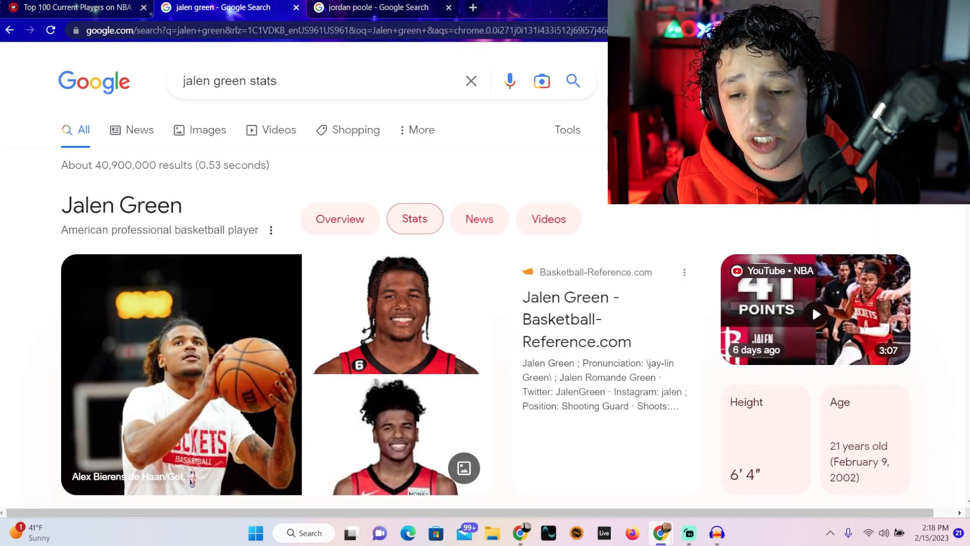
Step: Read down Jalen Green's Google stats results through his game-by-game and career numbers
scroll(down, 3)
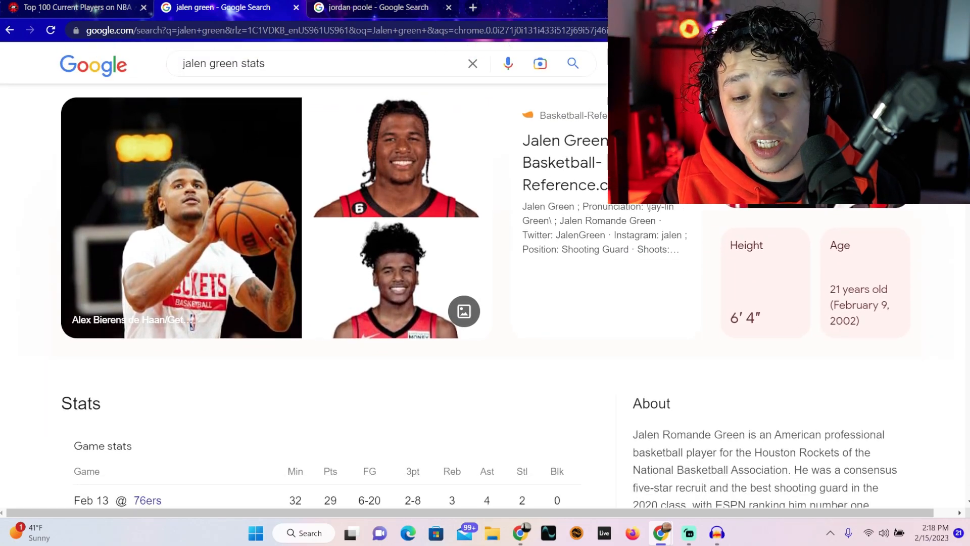
scroll(down, 3)
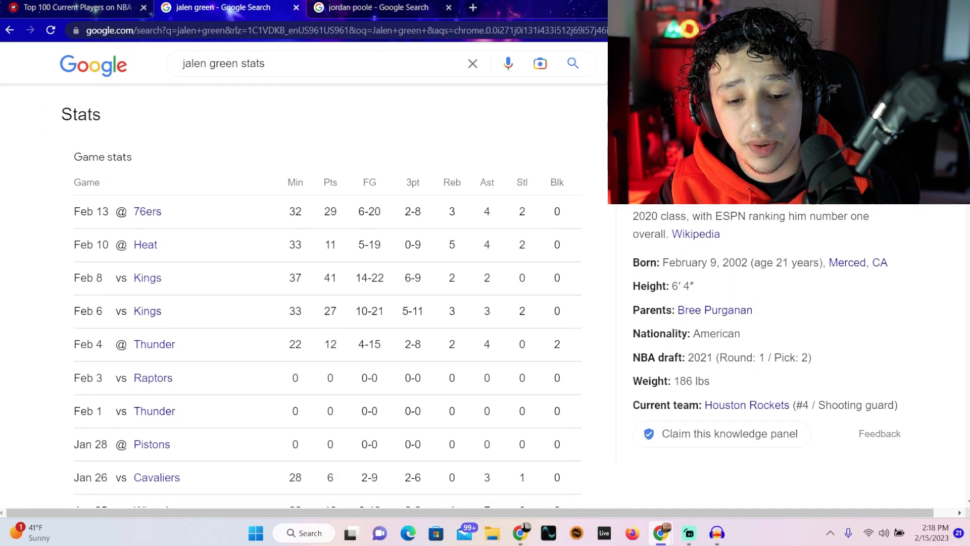
scroll(down, 3)
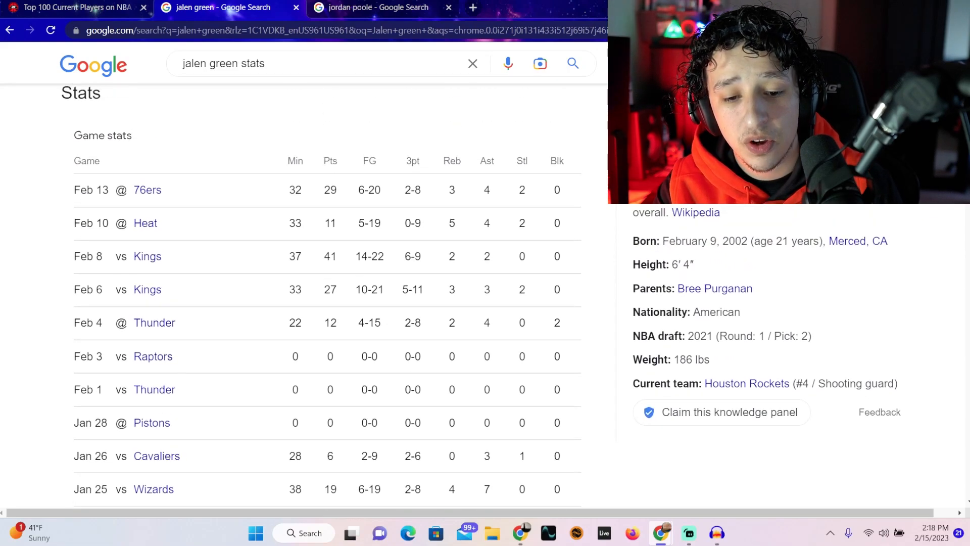
scroll(down, 3)
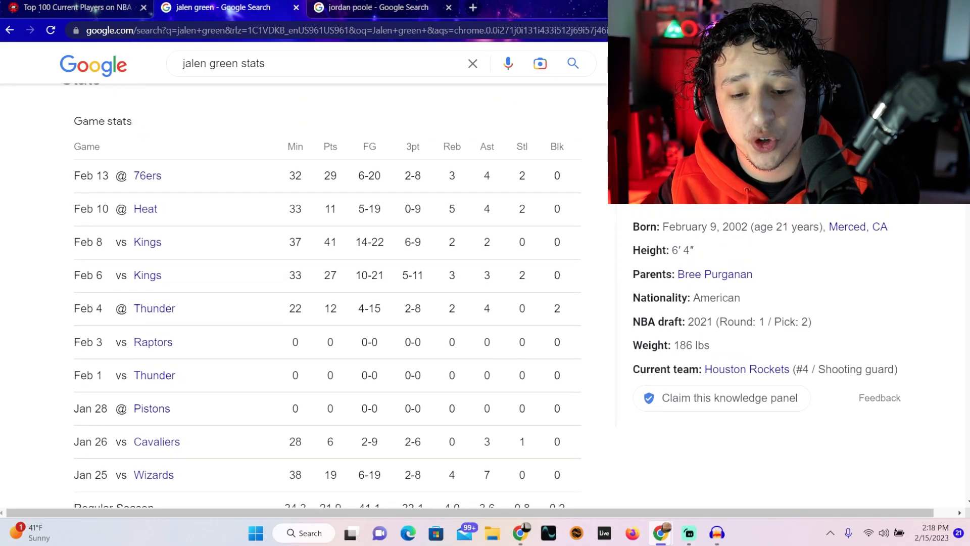
scroll(down, 3)
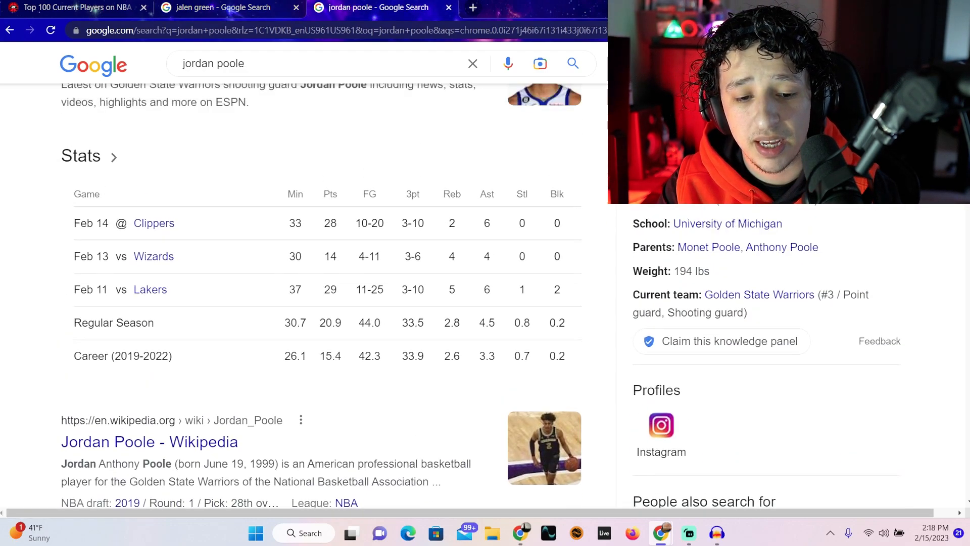
scroll(down, 3)
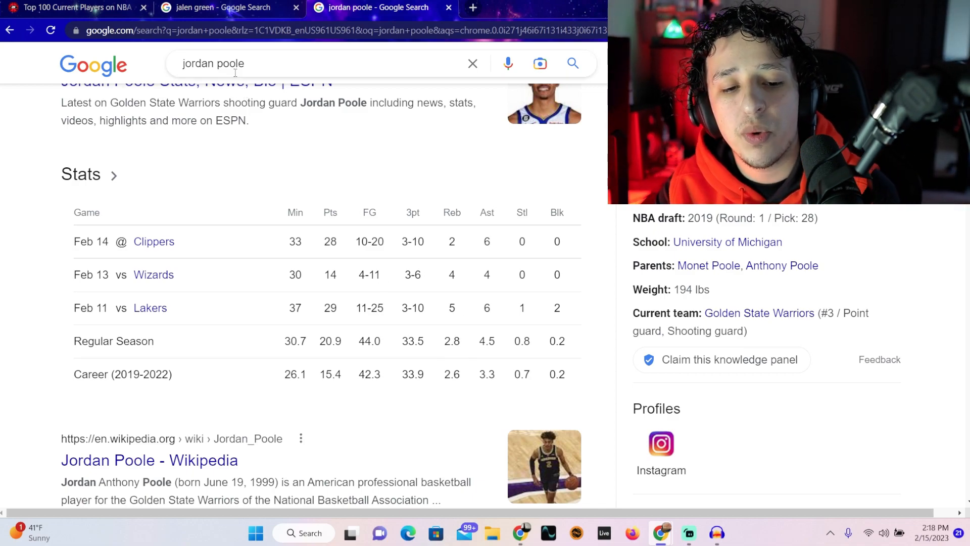
Step: Compare against Jordan Poole's results by switching between the two search tabs, then return to the Top 100 list
click(216, 8)
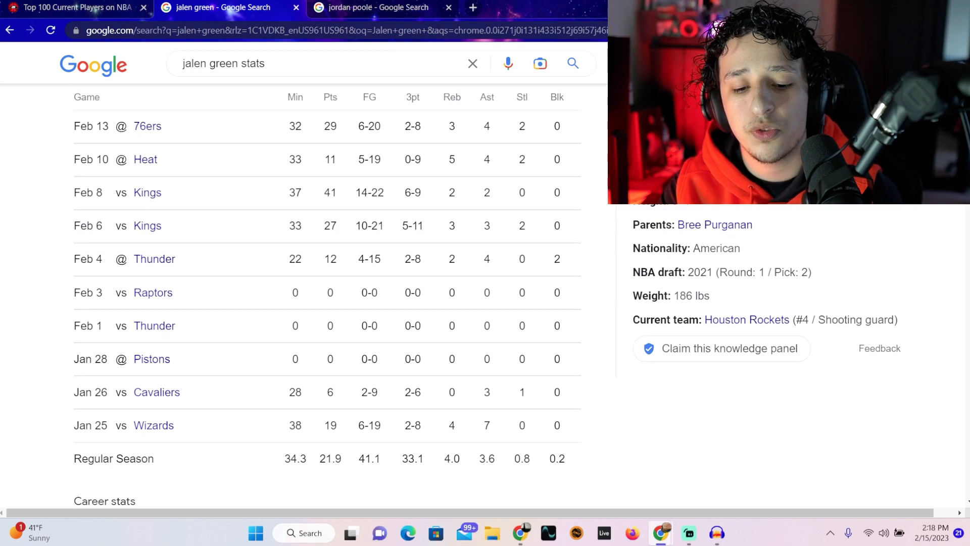
scroll(down, 3)
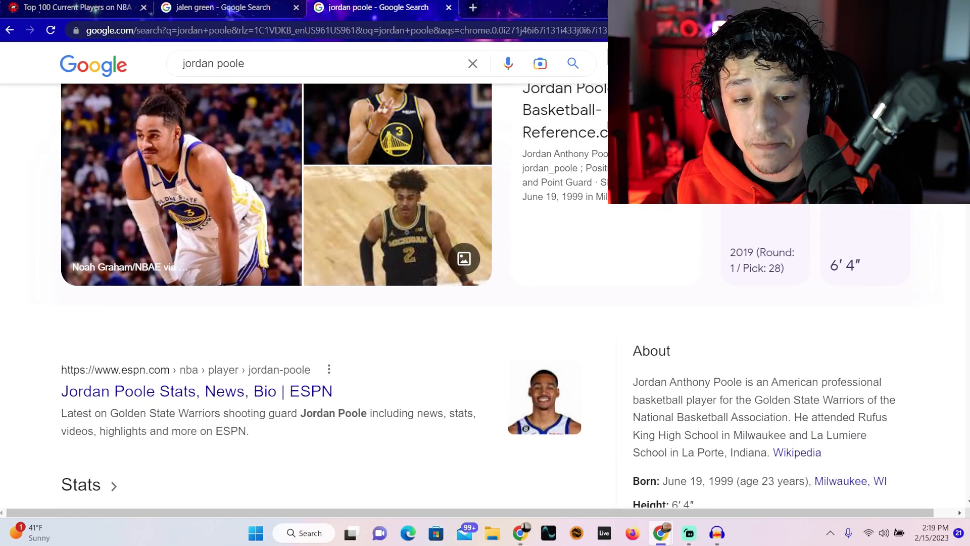
scroll(down, 3)
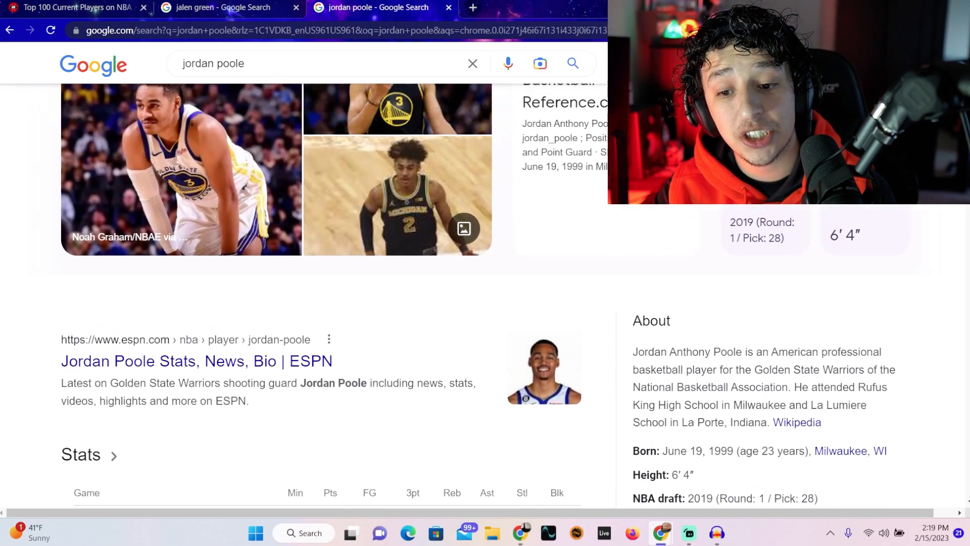
click(220, 8)
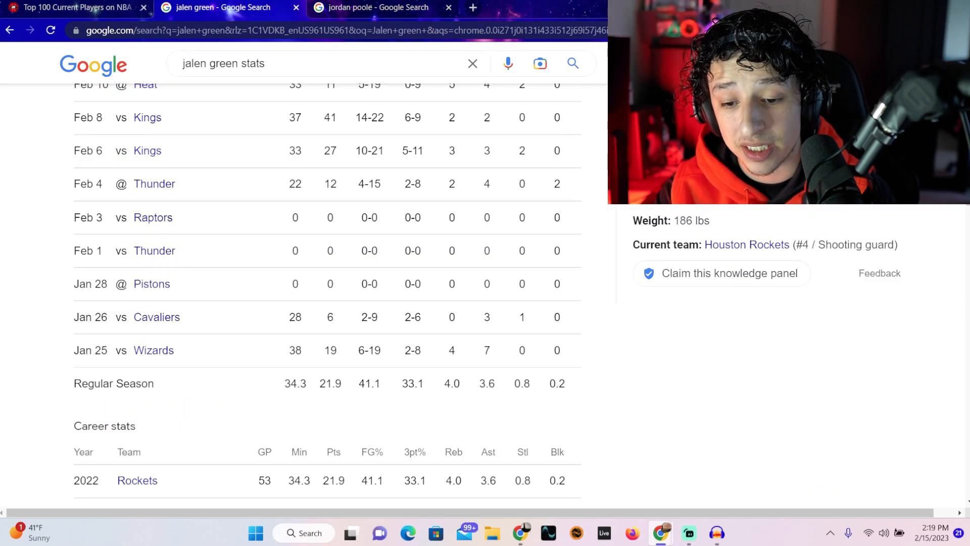
scroll(down, 3)
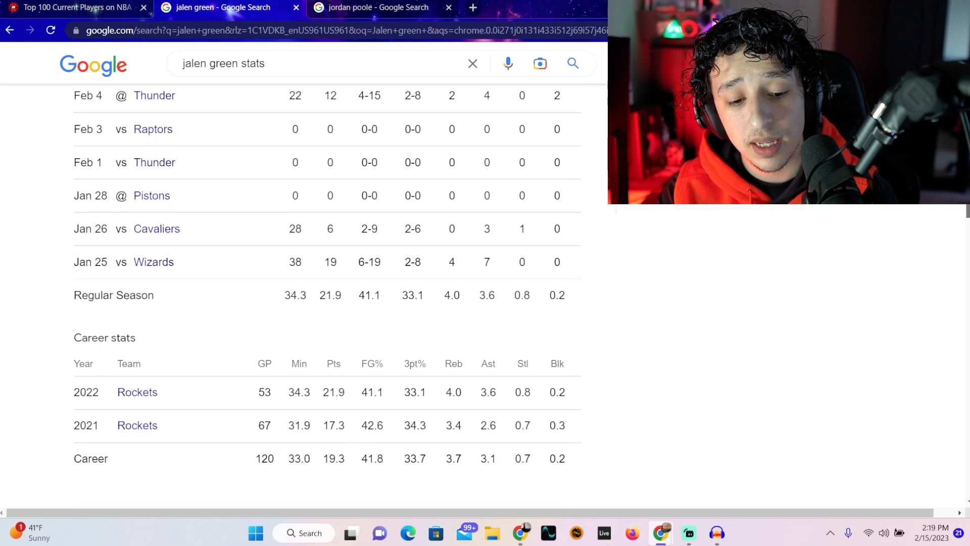
scroll(down, 3)
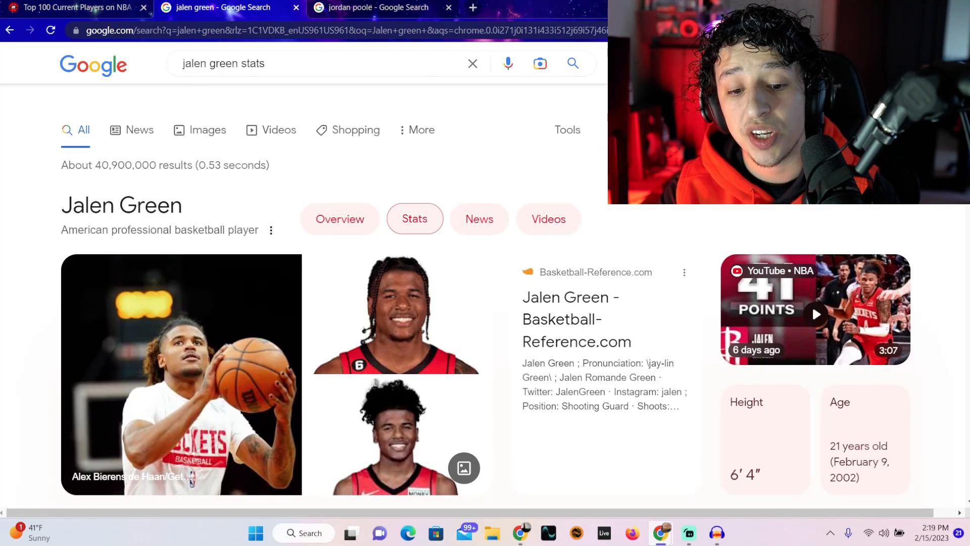
click(71, 8)
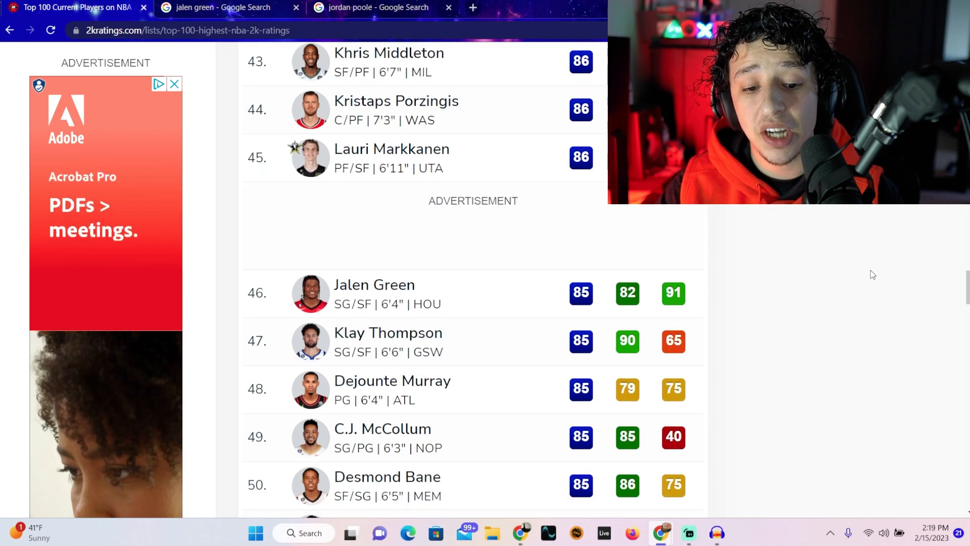
Step: Scroll the Top 100 list to ranks 54–61, past Tyler Herro and R.J. Barrett to Jamal Murray at 84
scroll(down, 3)
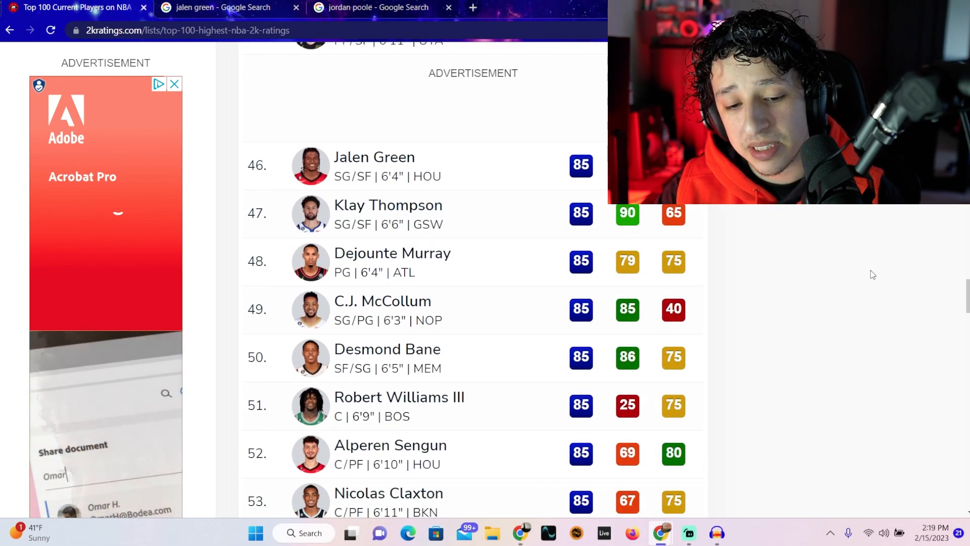
scroll(down, 3)
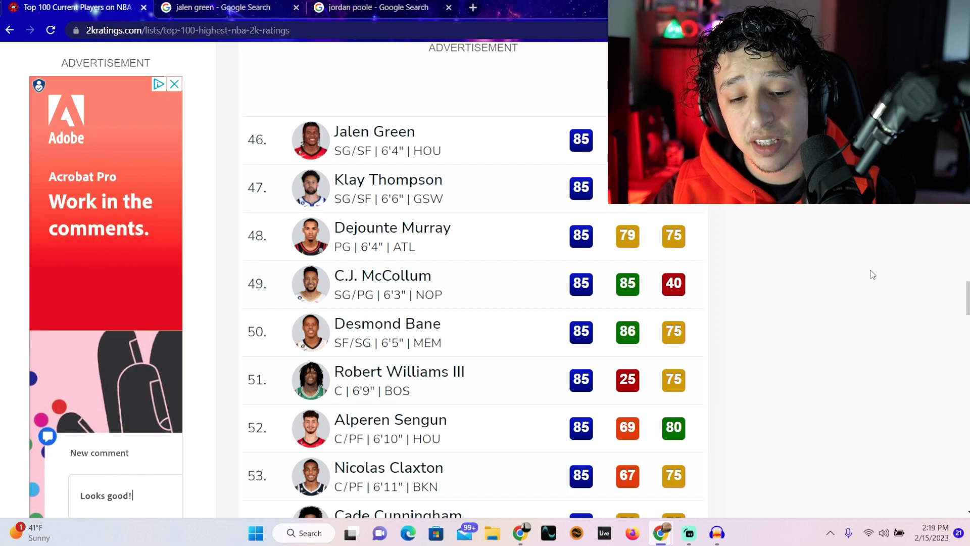
scroll(down, 3)
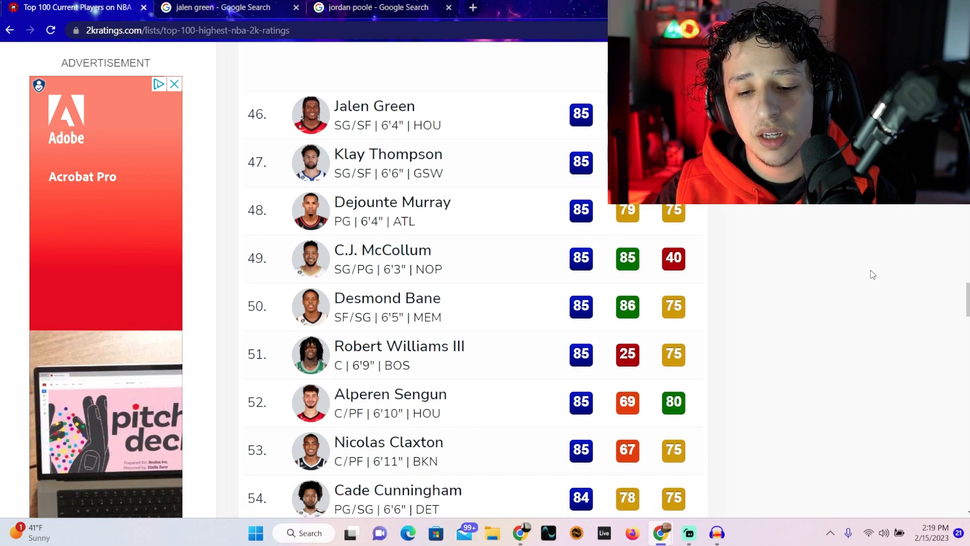
scroll(down, 3)
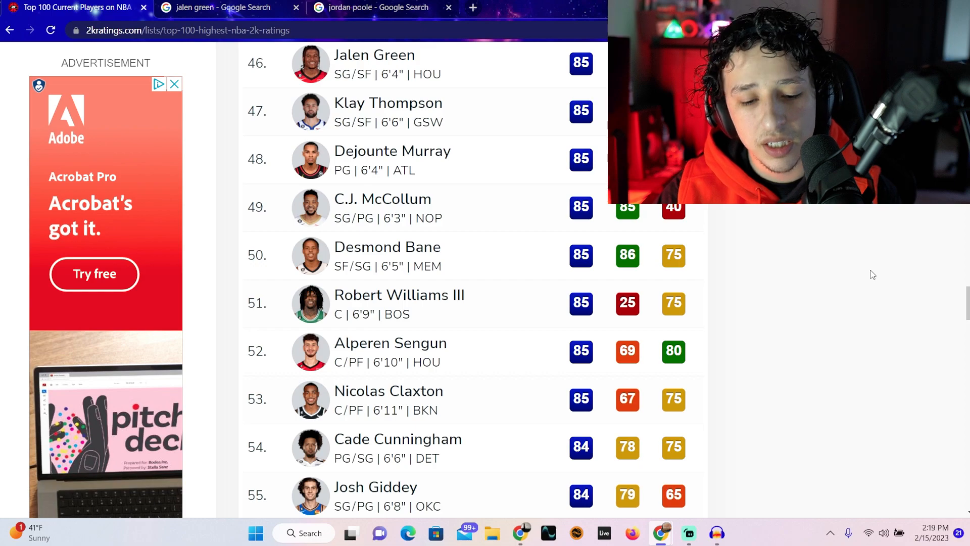
scroll(down, 3)
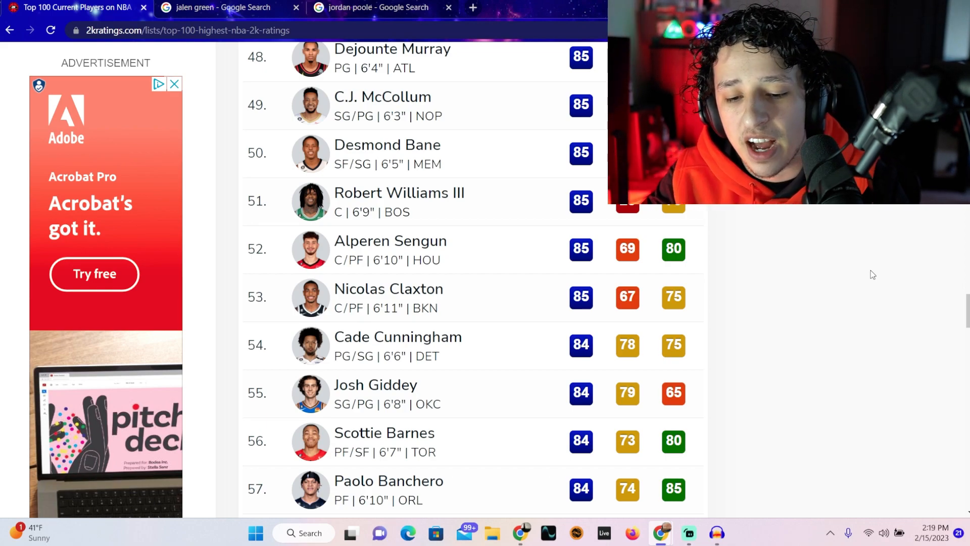
scroll(down, 3)
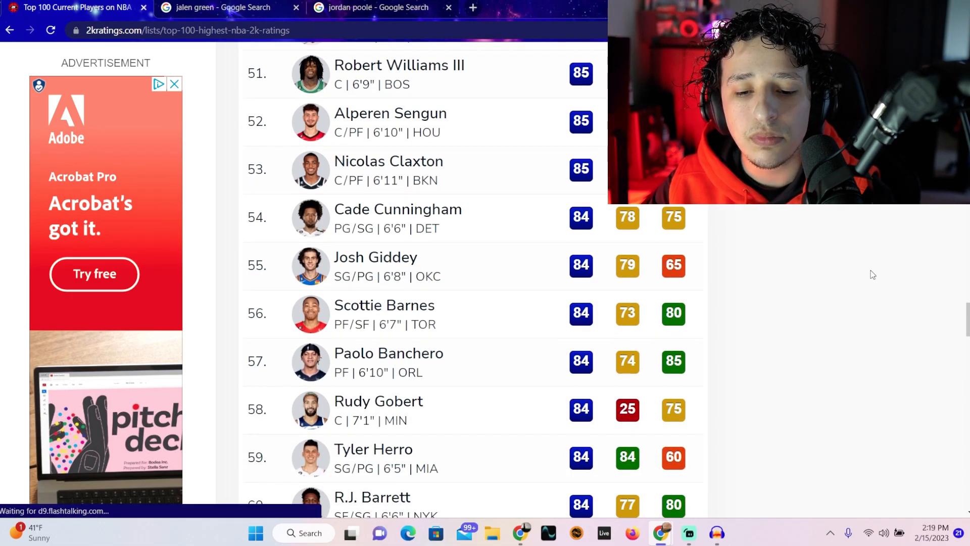
scroll(up, 3)
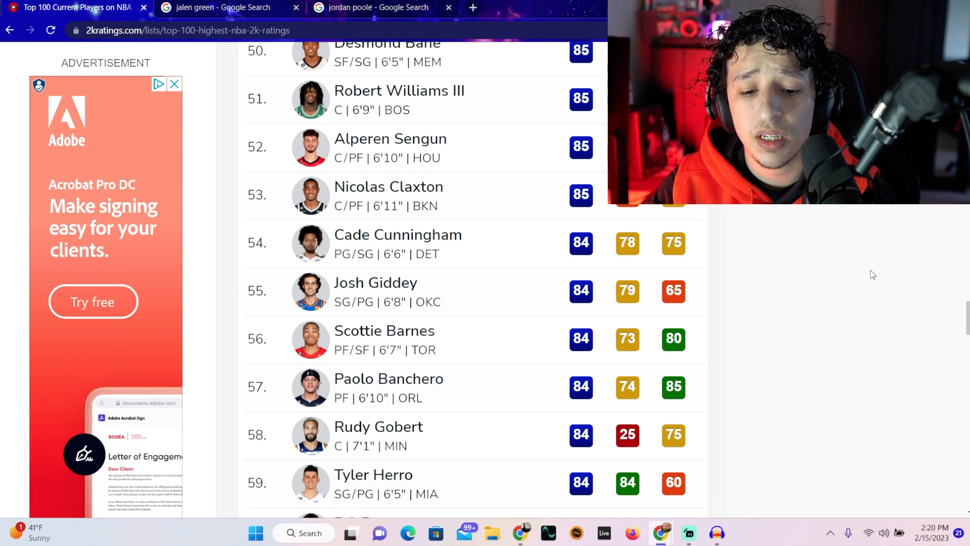
scroll(down, 3)
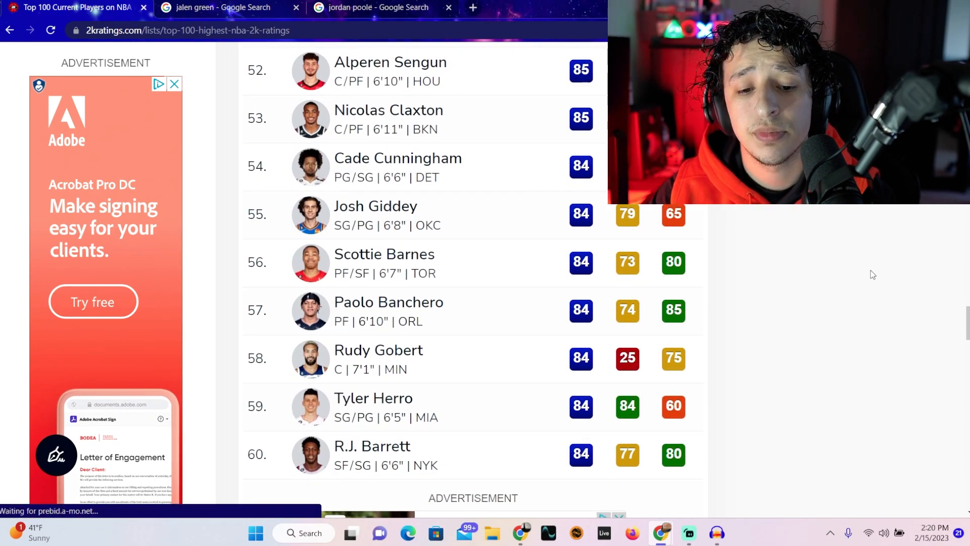
scroll(down, 3)
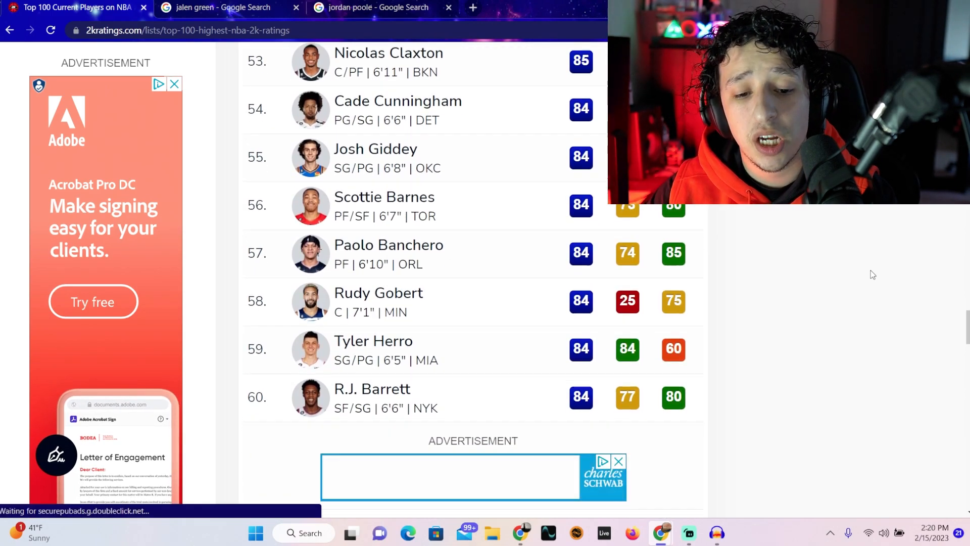
scroll(down, 3)
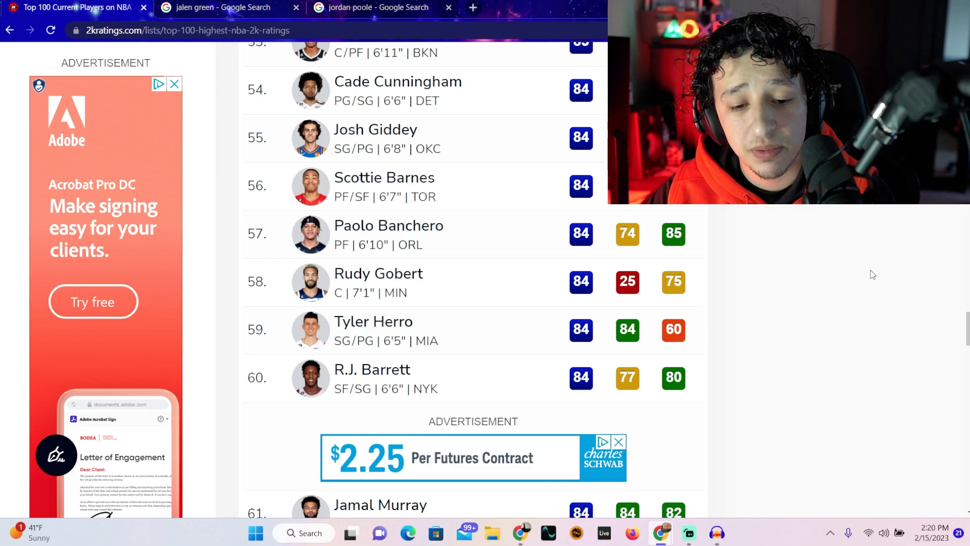
scroll(down, 3)
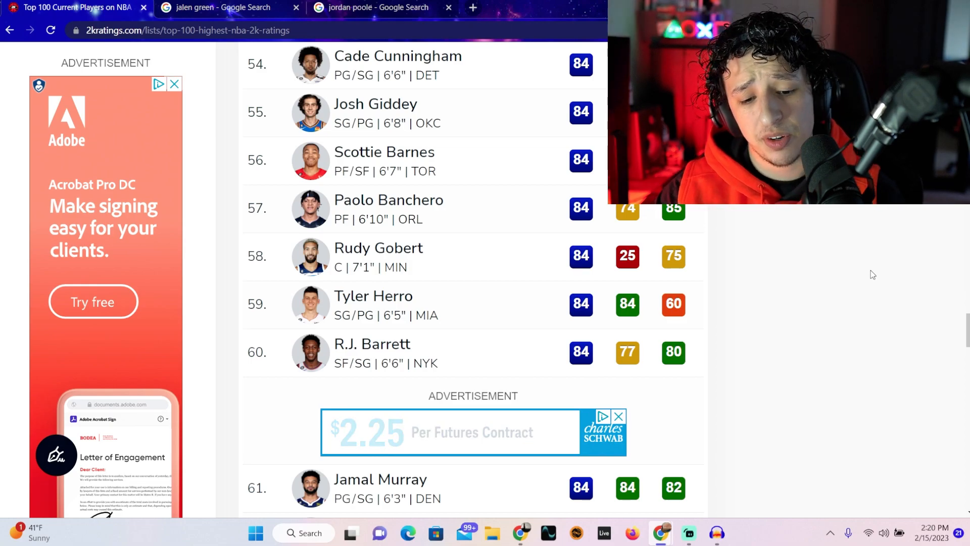
mouse_move(801, 230)
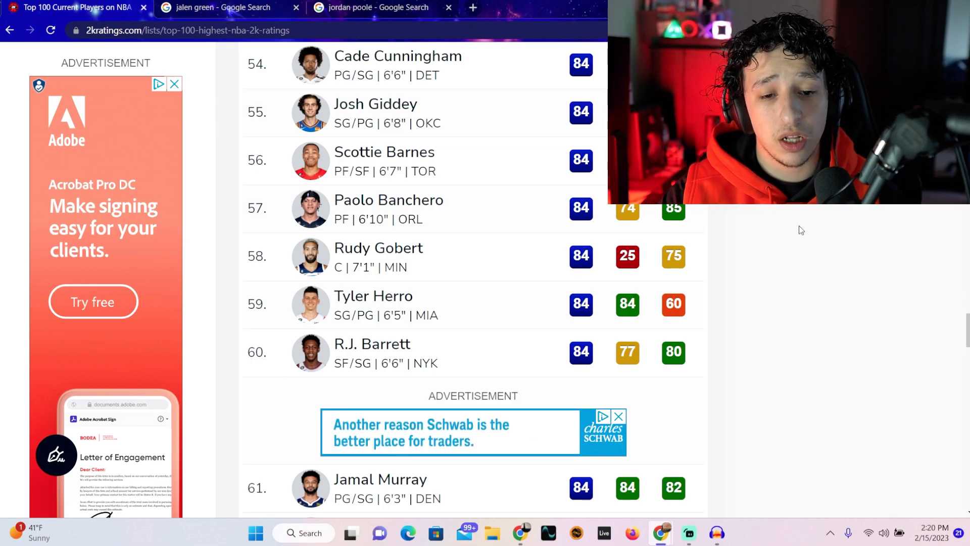
Step: Search Google for Tyler Herro, view his season stats, then return to the 2KRatings Top 100 tab
click(372, 8)
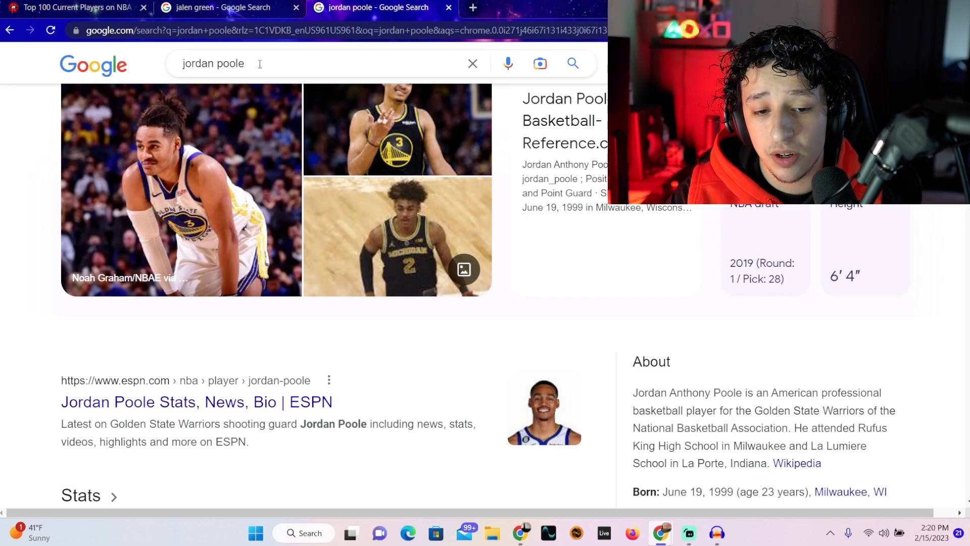
text(tyler)
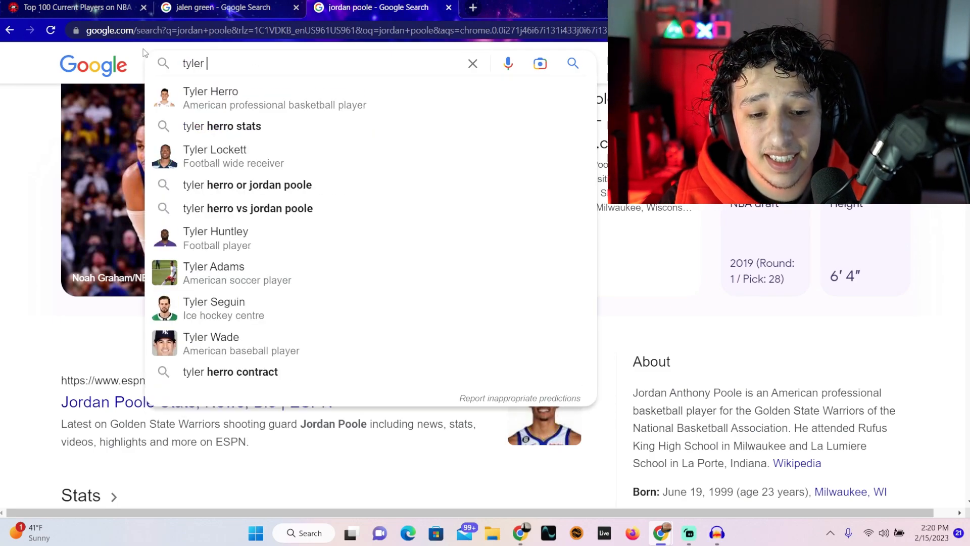
click(210, 98)
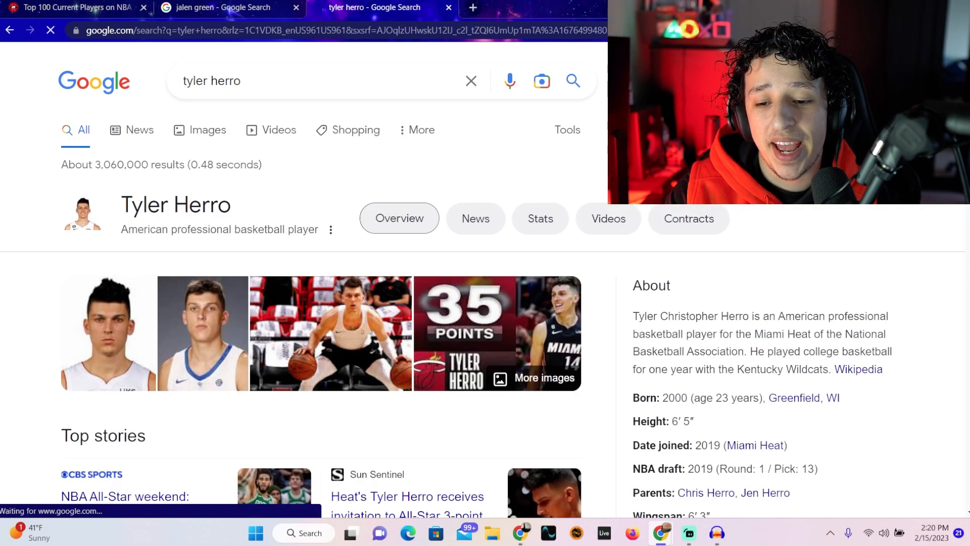
scroll(down, 3)
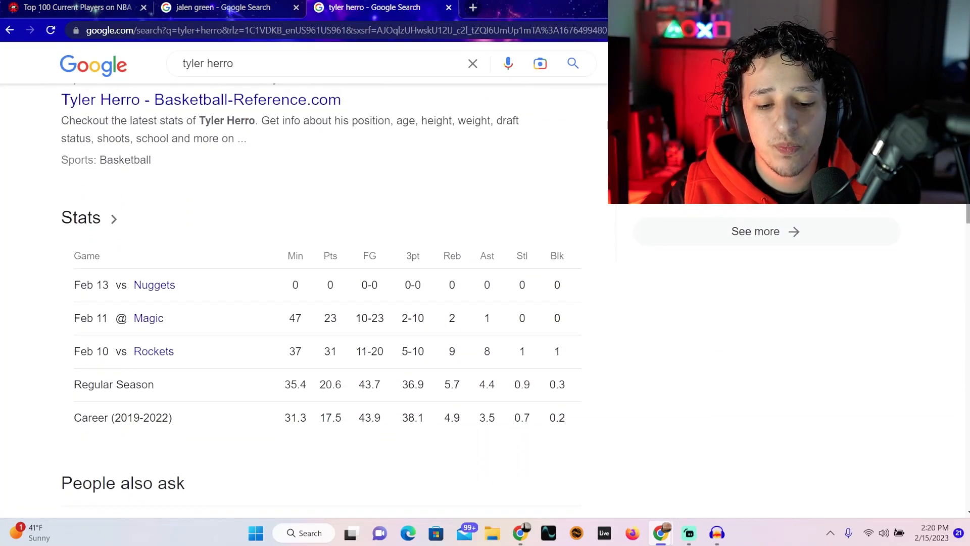
mouse_move(355, 388)
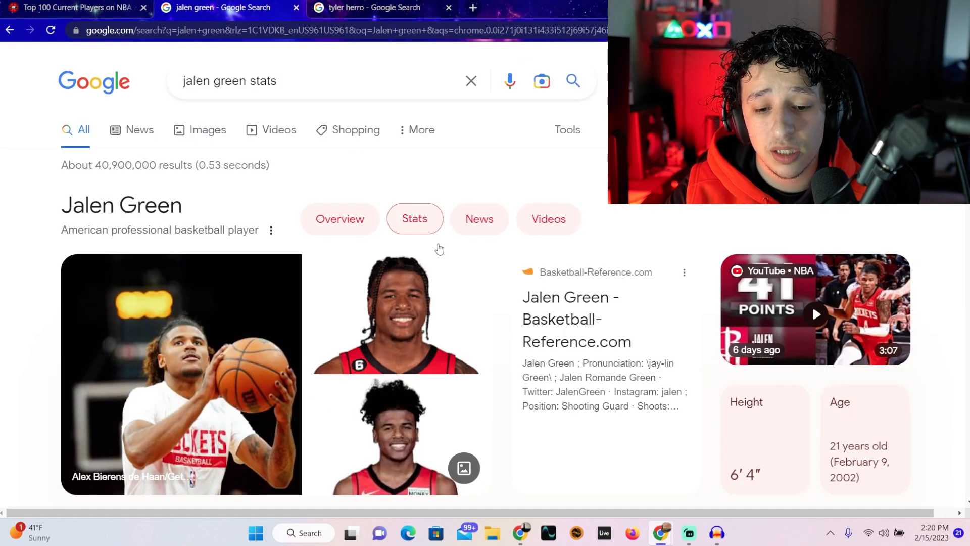
scroll(down, 3)
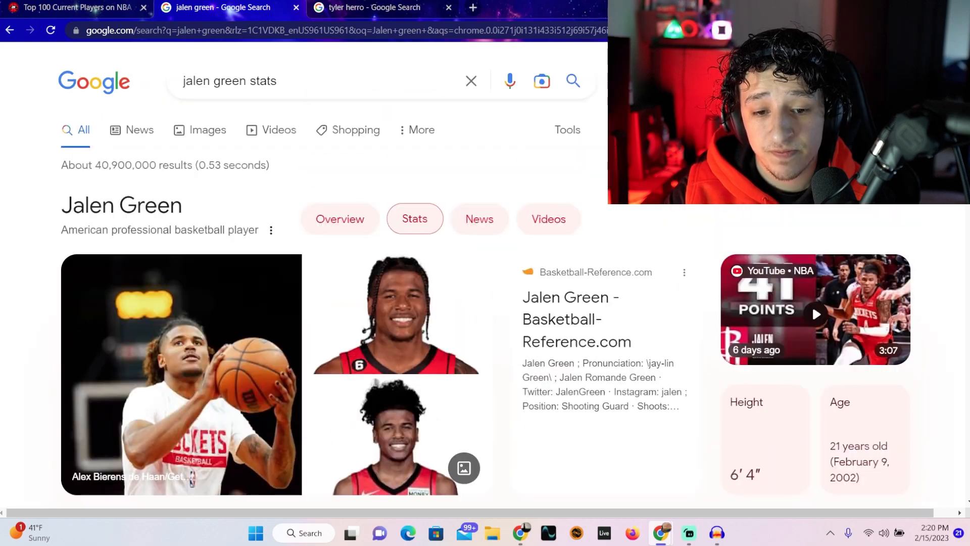
click(371, 8)
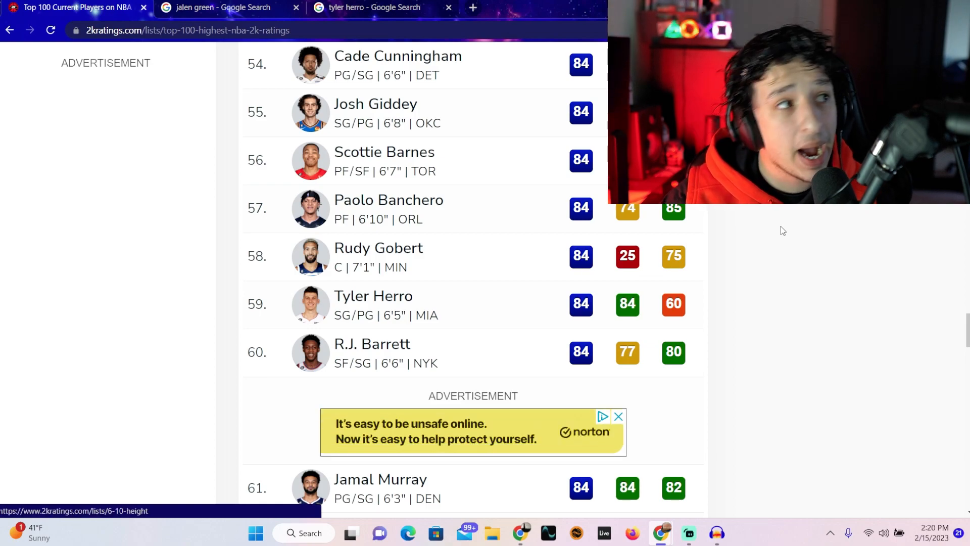
Step: Scroll the Top 100 list down to ranks 66–75, Andrew Wiggins and Clint Capela through Miles Bridges at 83
scroll(down, 3)
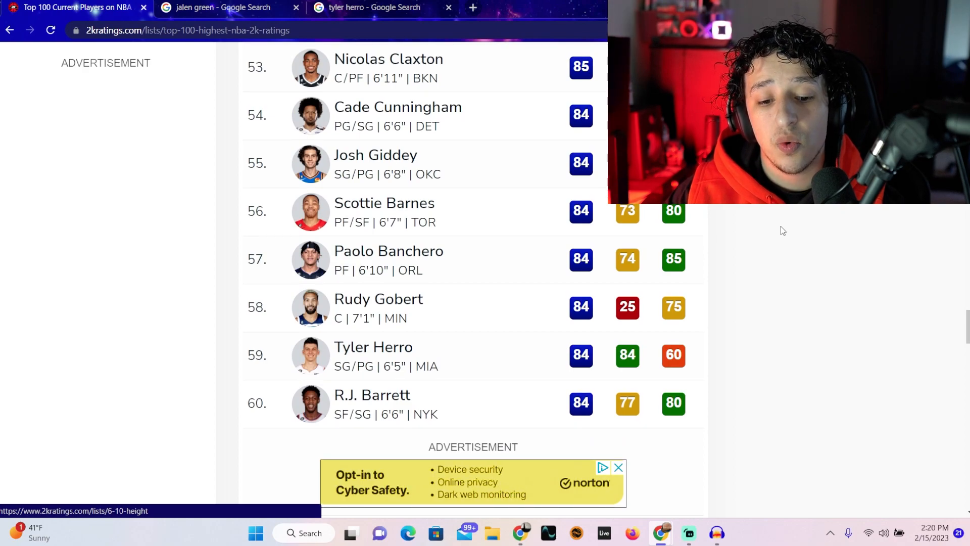
scroll(down, 3)
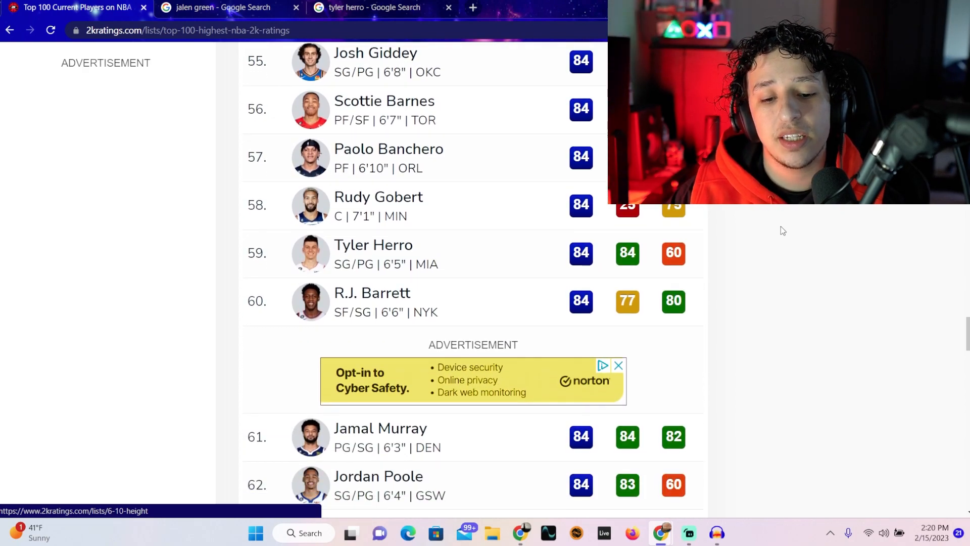
scroll(down, 3)
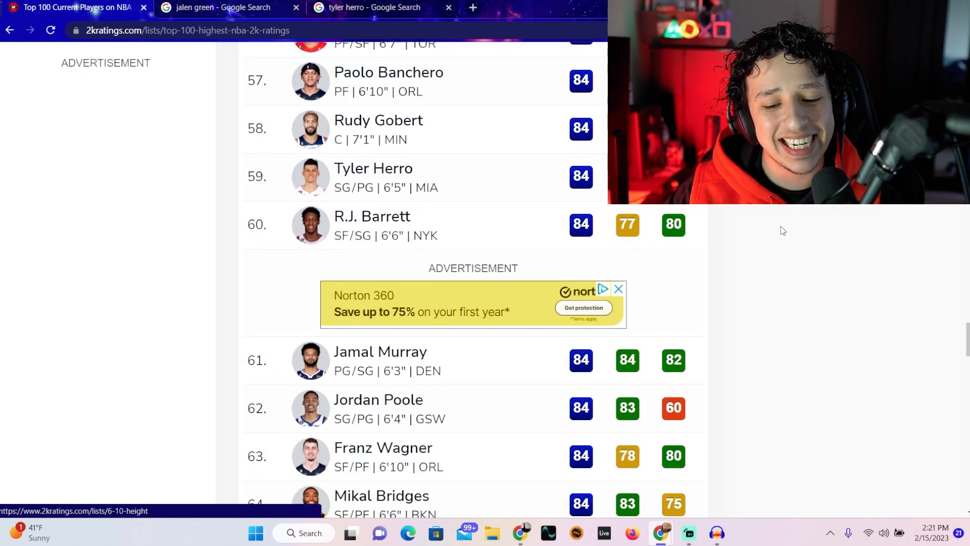
scroll(down, 3)
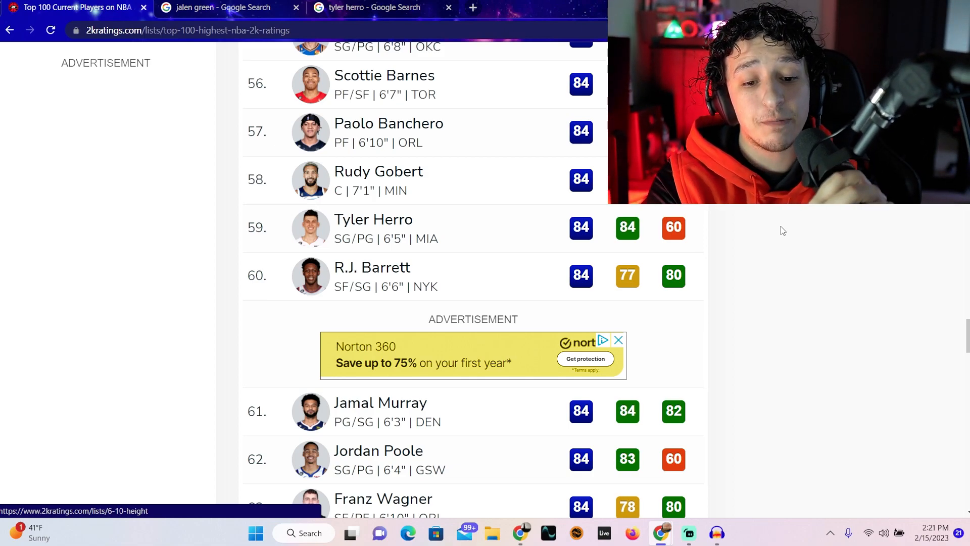
scroll(down, 3)
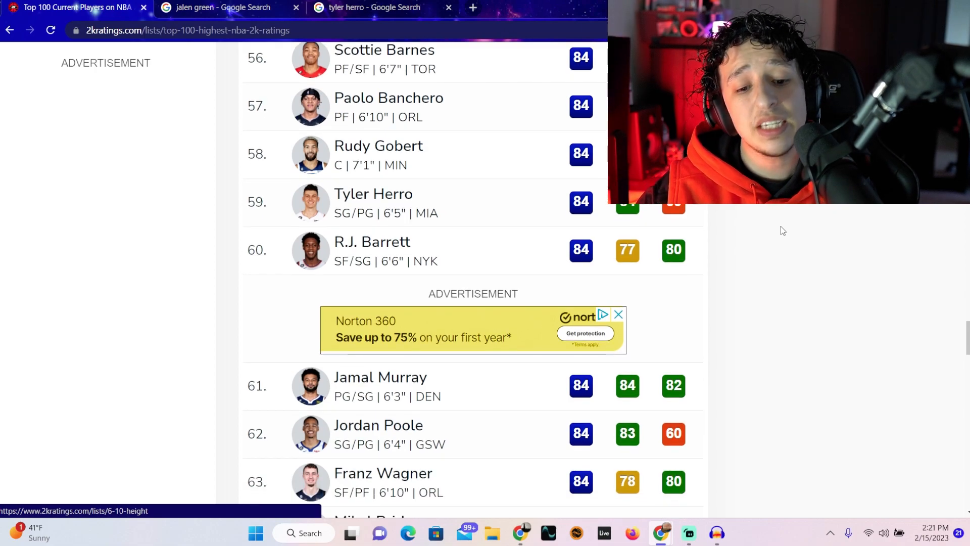
scroll(up, 3)
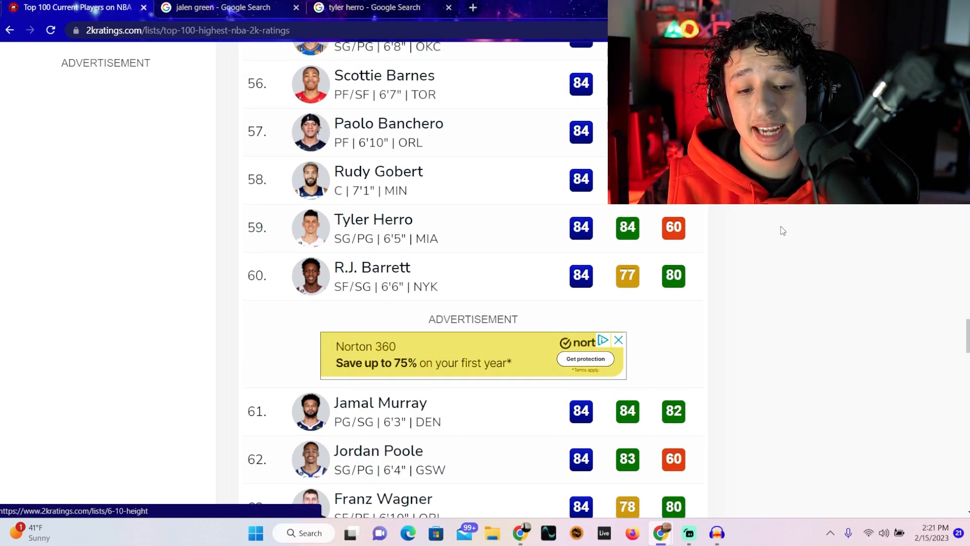
scroll(down, 3)
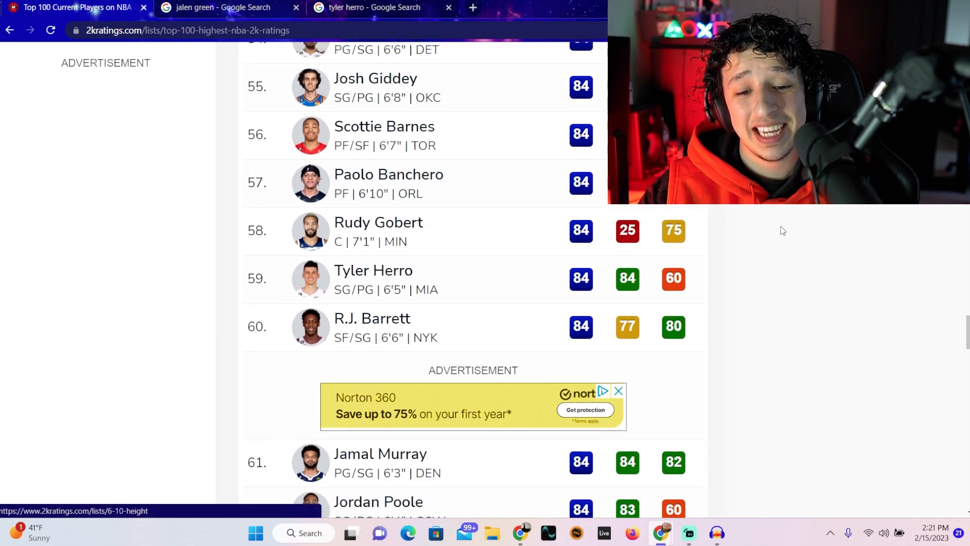
scroll(down, 3)
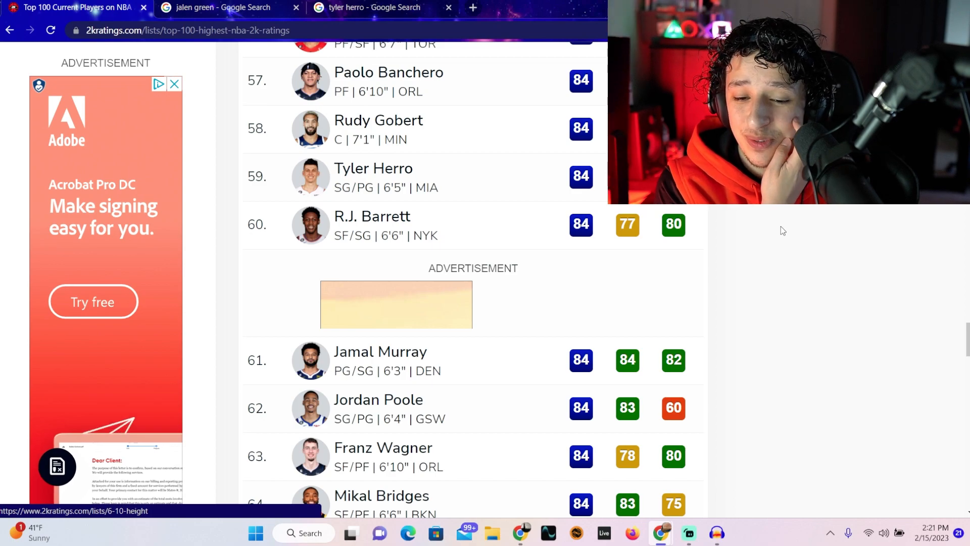
scroll(down, 3)
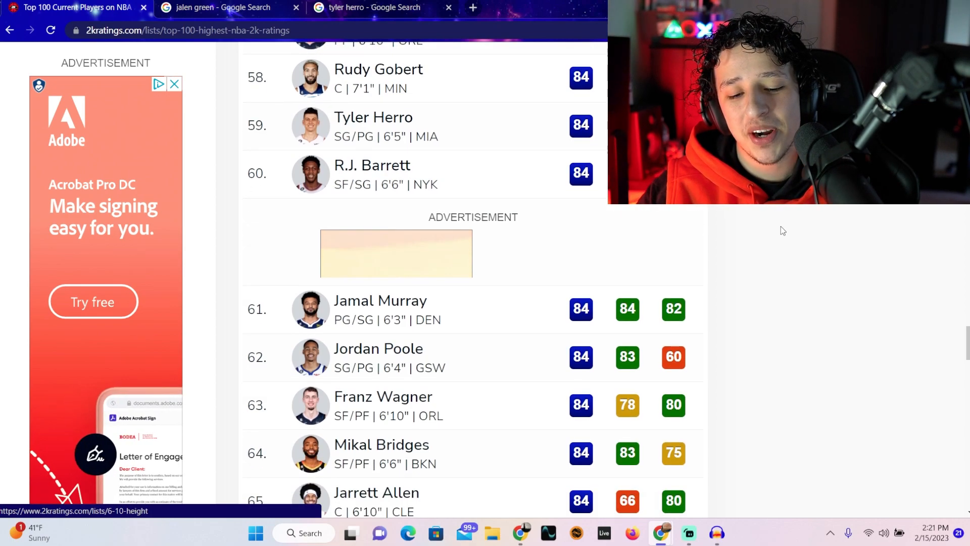
scroll(down, 3)
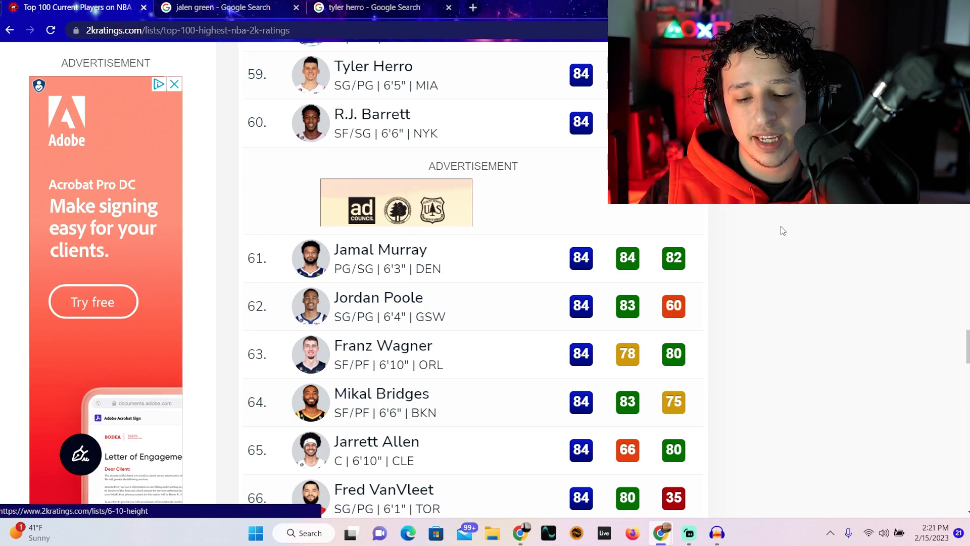
scroll(down, 3)
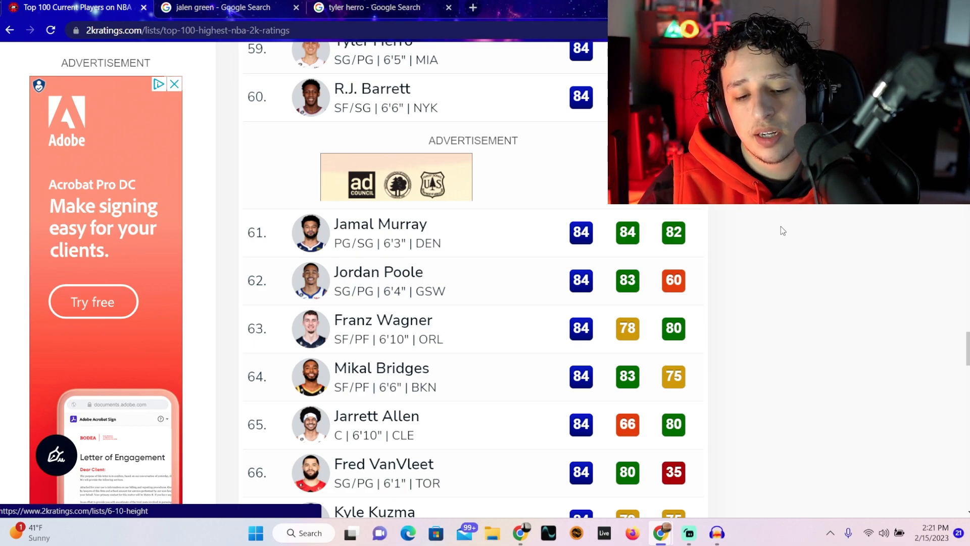
scroll(down, 3)
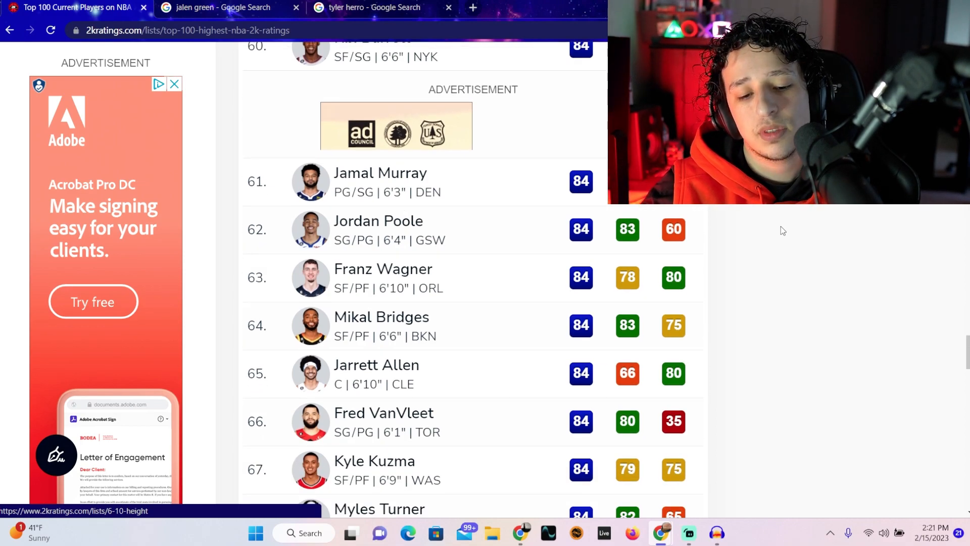
scroll(down, 3)
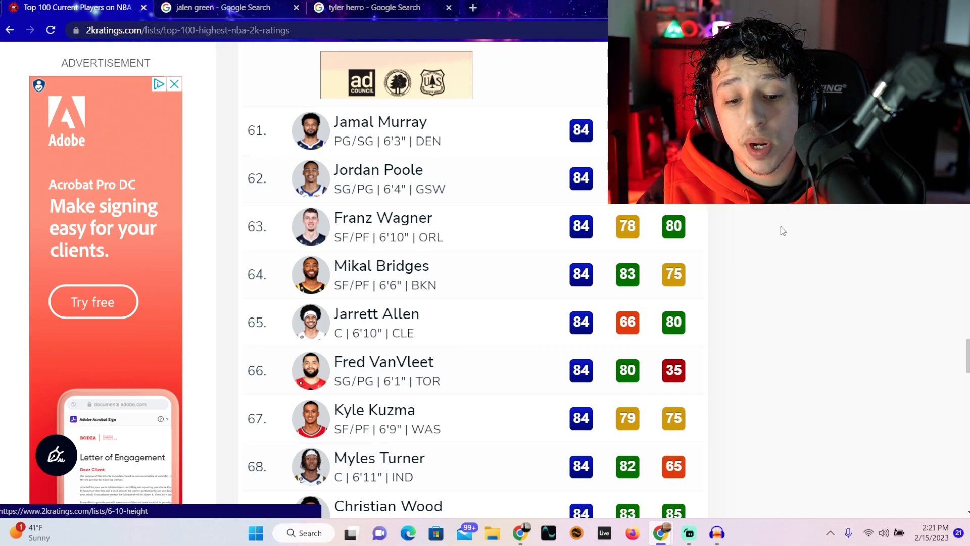
scroll(down, 3)
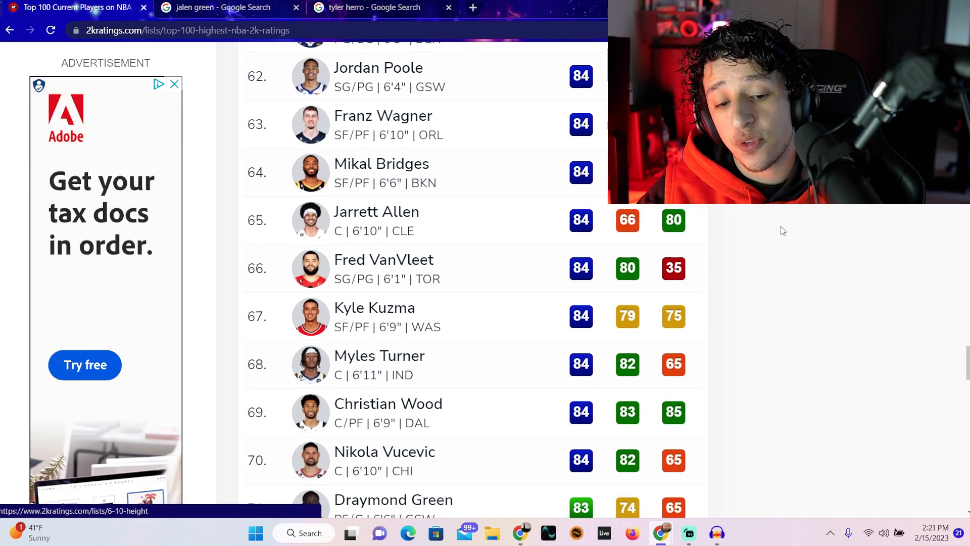
scroll(down, 3)
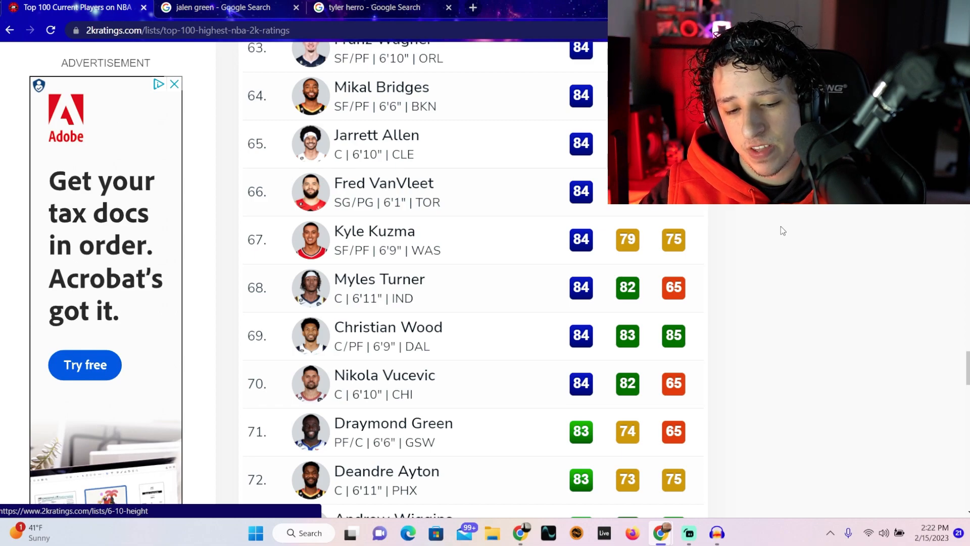
scroll(down, 3)
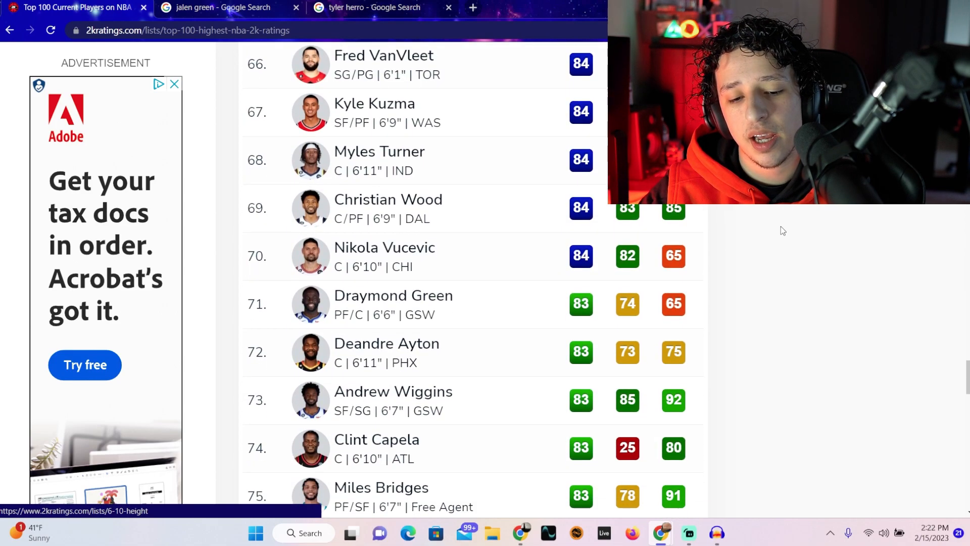
scroll(down, 3)
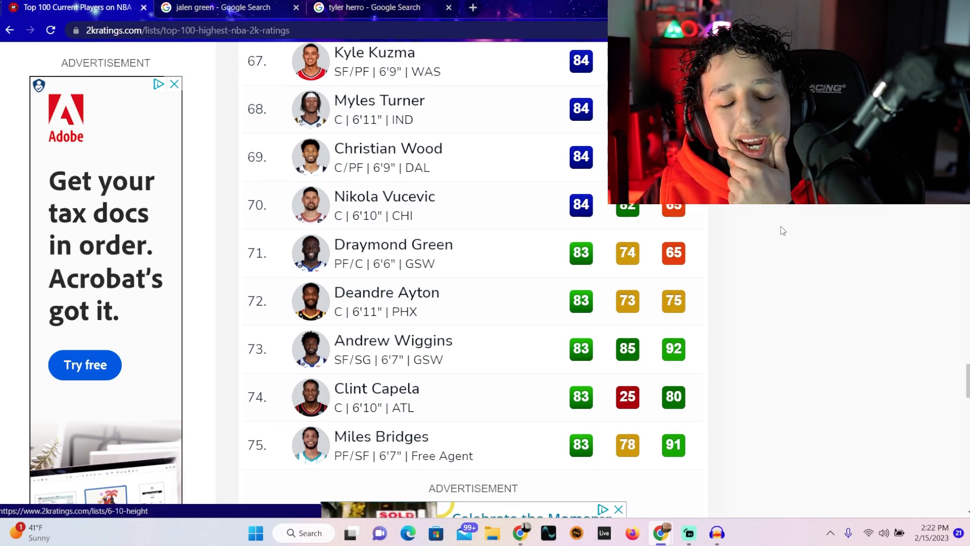
scroll(up, 3)
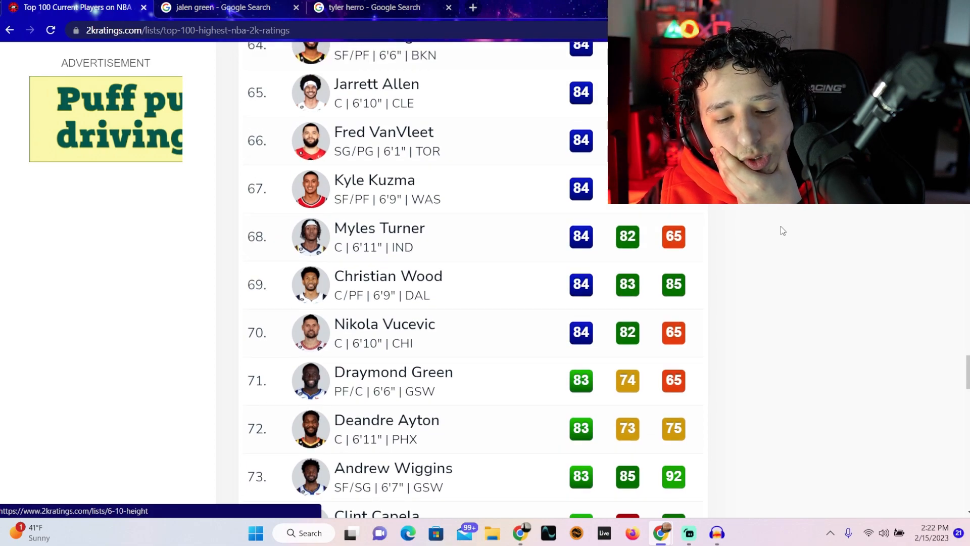
scroll(down, 3)
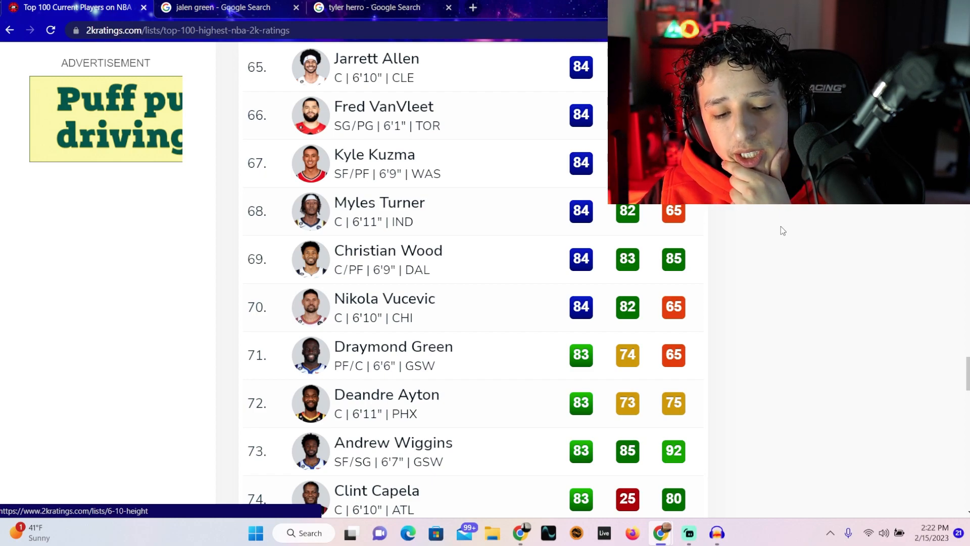
scroll(down, 3)
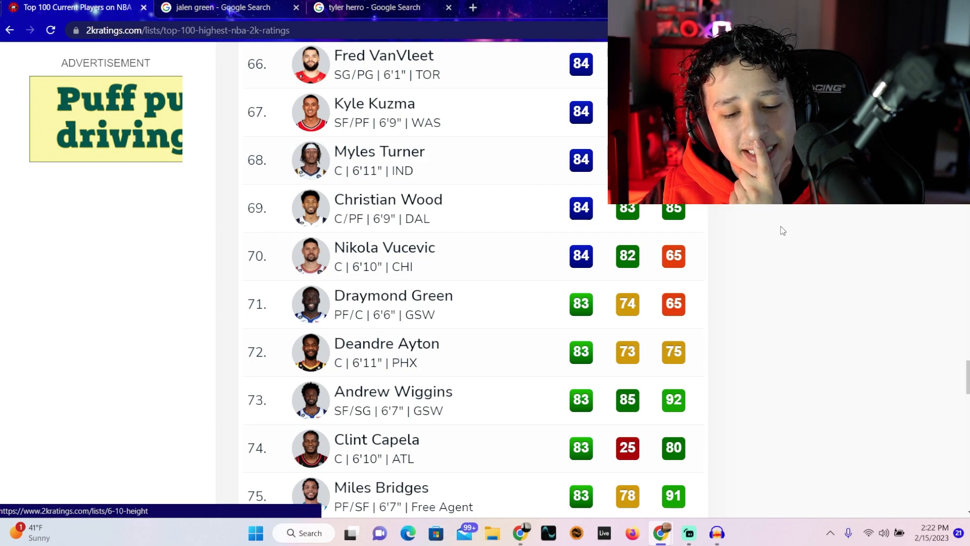
Step: Search Google for Deandre Ayton's stats and, in another tab, Christian Wood's stats
click(222, 8)
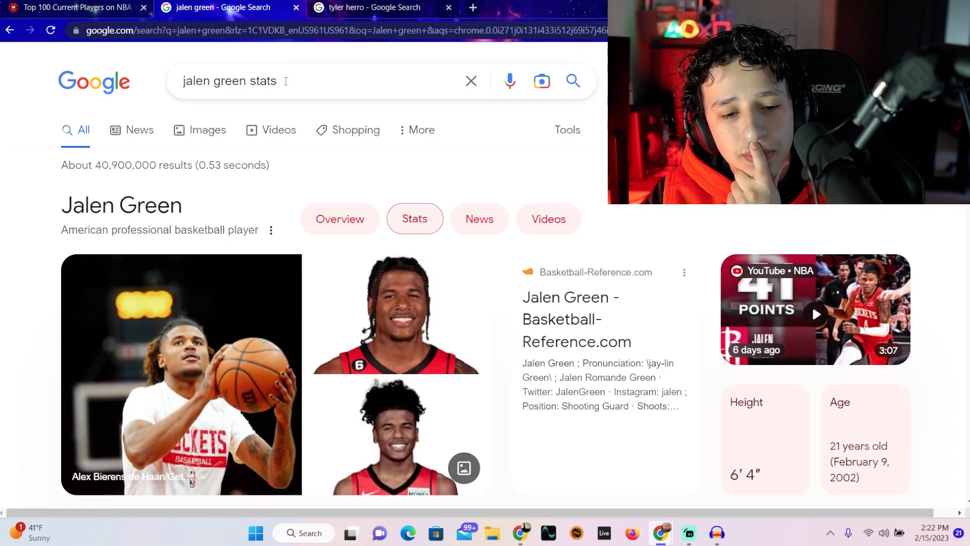
text(Deamdr)
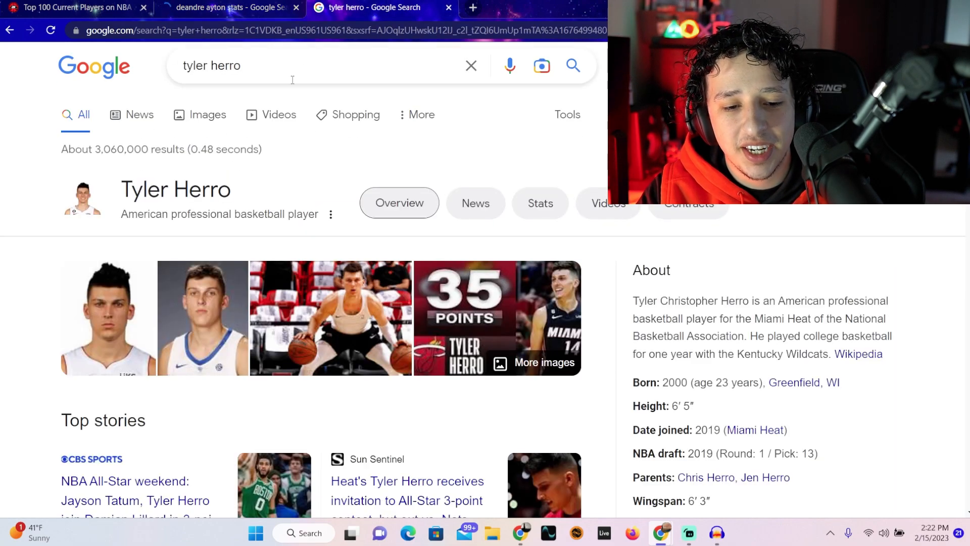
text(Chrisst)
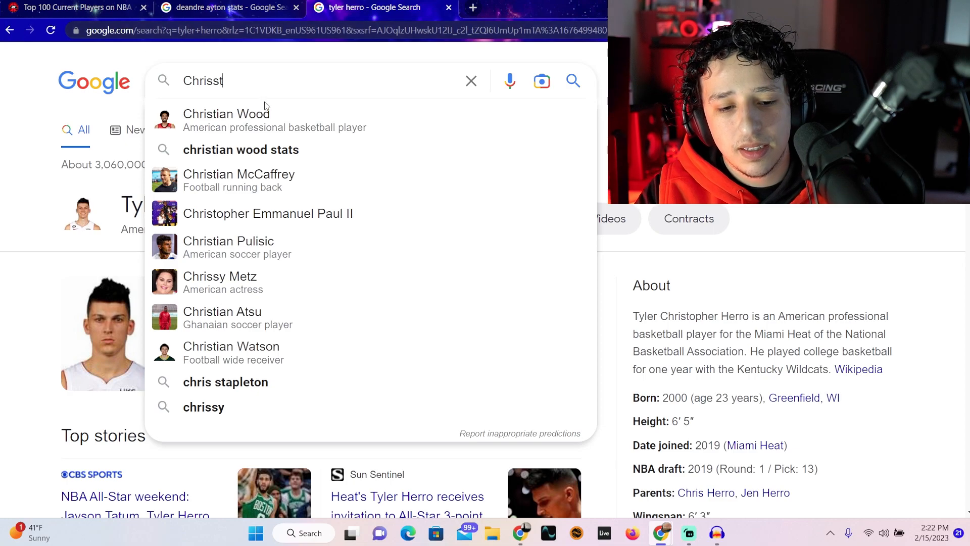
click(227, 114)
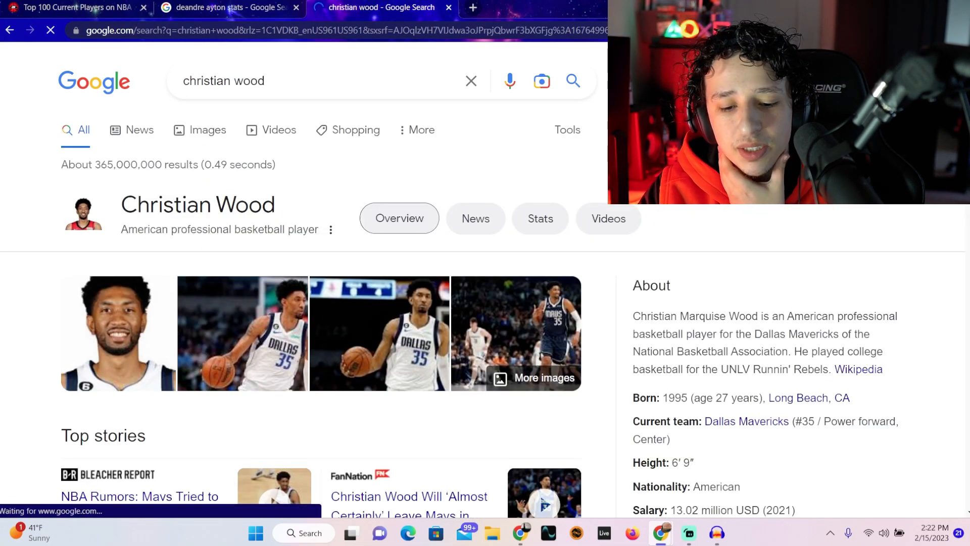
scroll(down, 3)
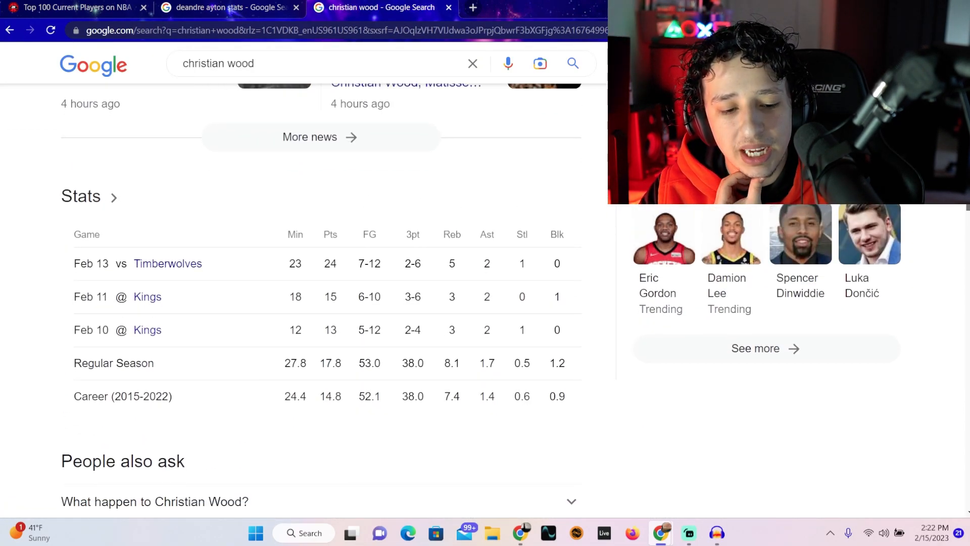
scroll(down, 3)
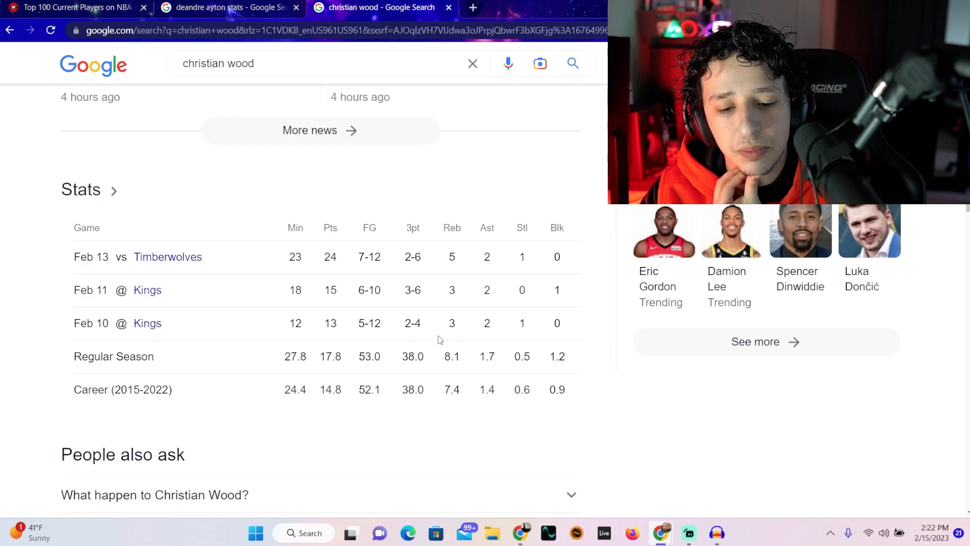
Step: Compare the two players' season averages by switching tabs, finishing on Deandre Ayton's results
click(229, 8)
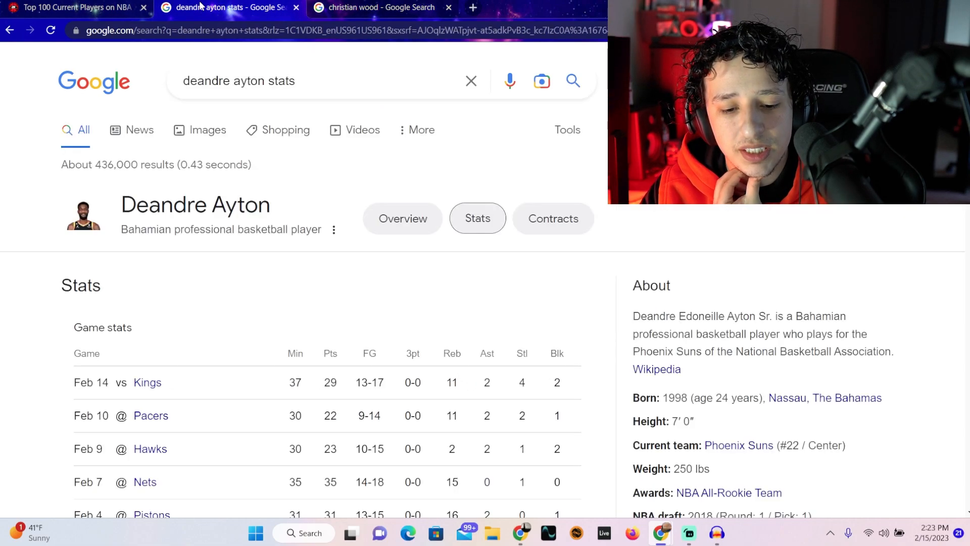
scroll(down, 3)
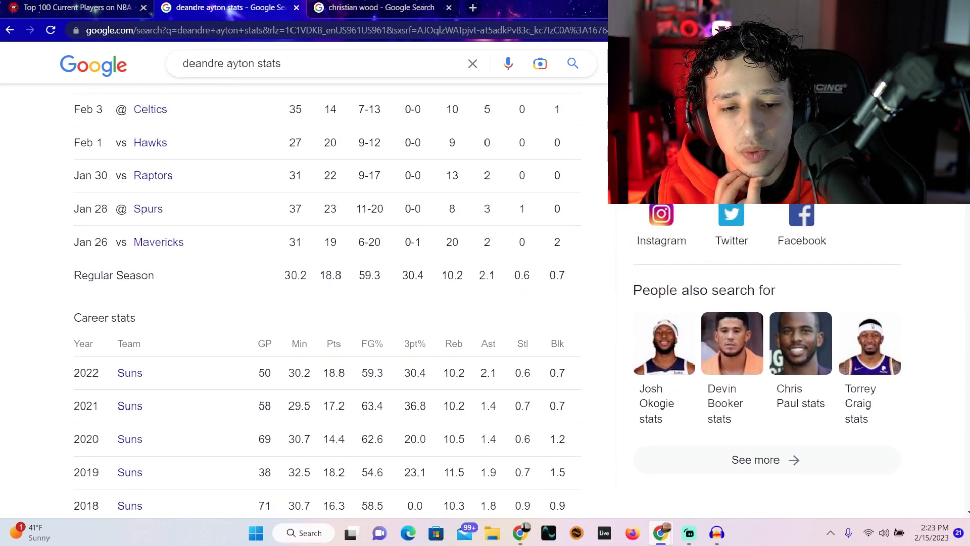
click(382, 8)
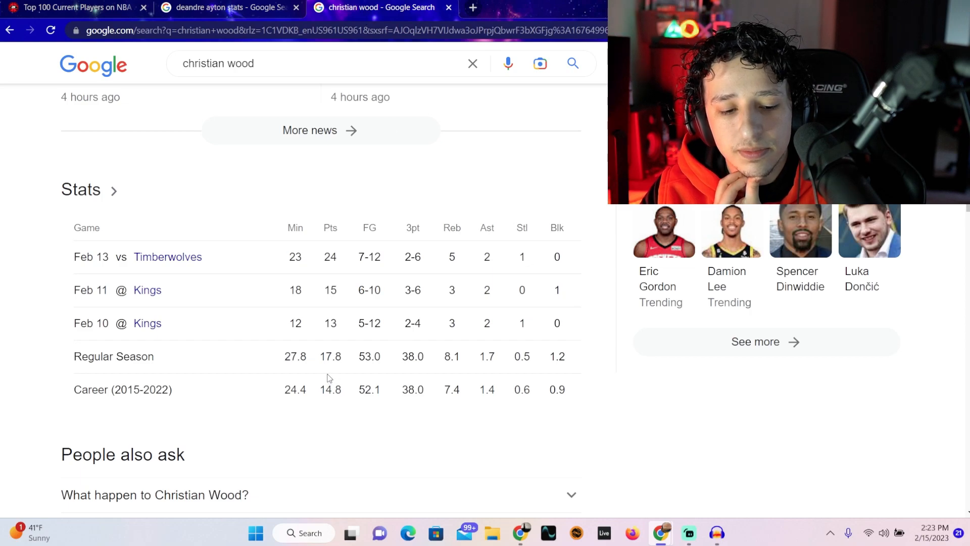
mouse_move(460, 215)
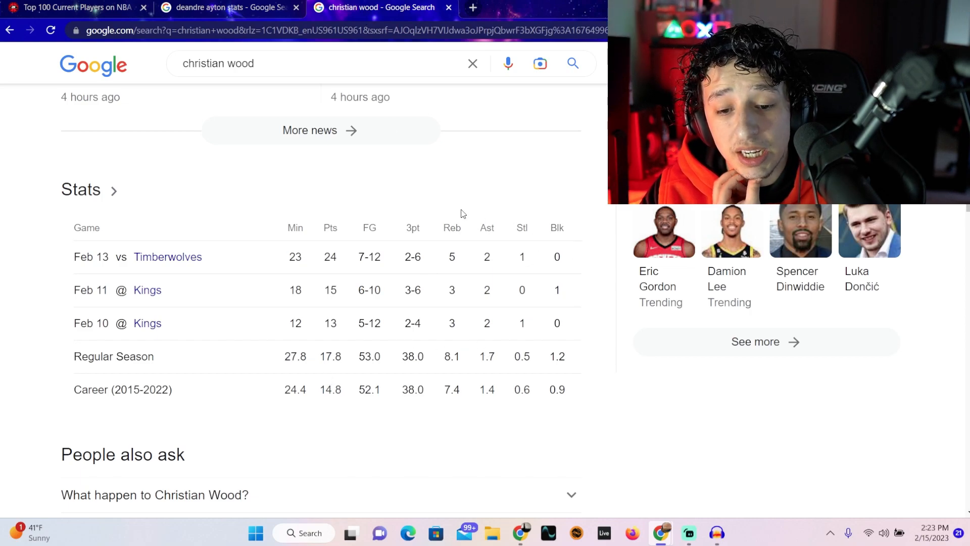
click(229, 8)
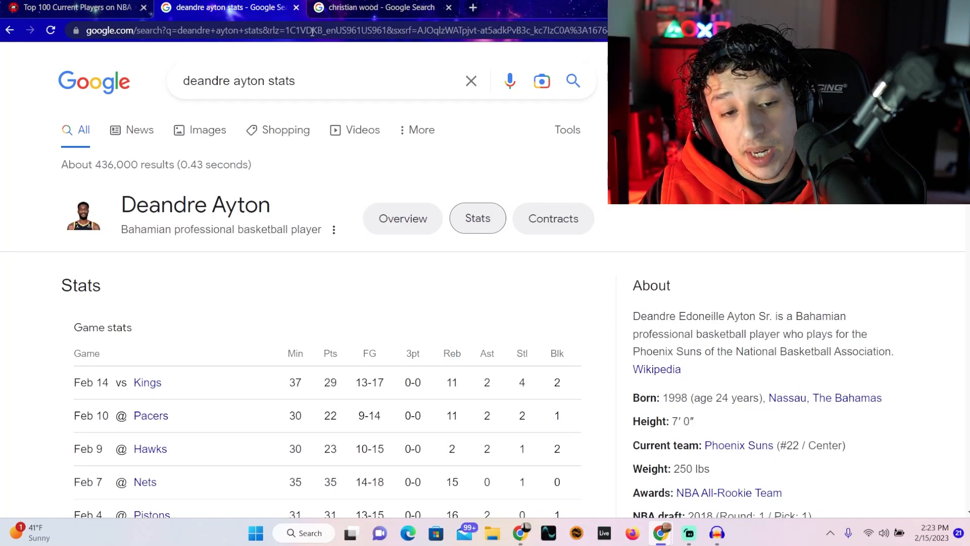
Step: Return to the 2KRatings tab and scroll to the list's end, ranks 91–100, John Collins to Wendell Carter Jr. at 81
click(71, 8)
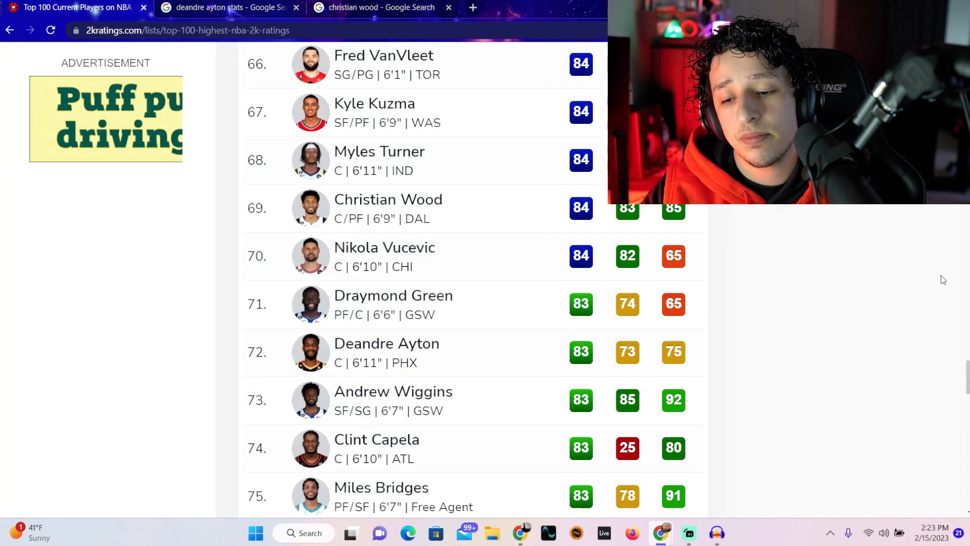
scroll(down, 3)
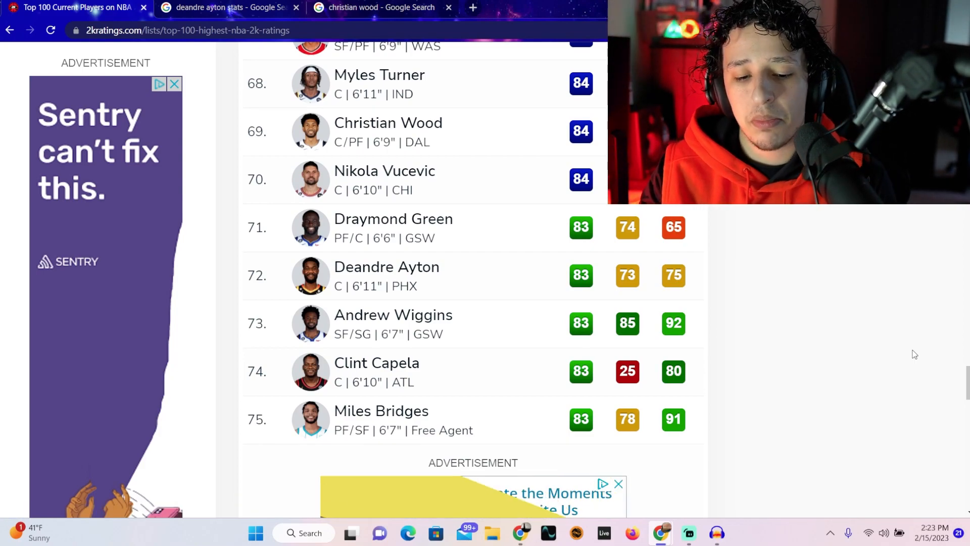
scroll(down, 3)
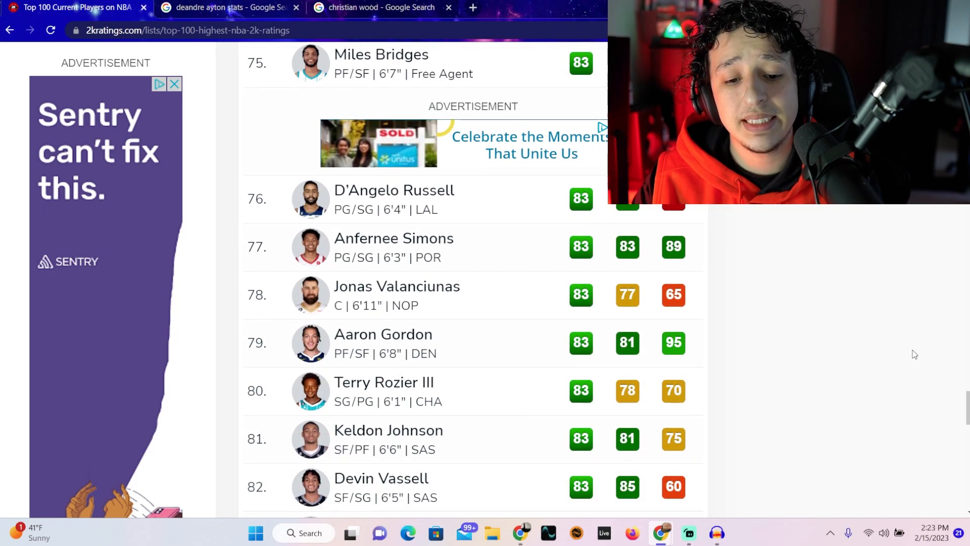
scroll(down, 3)
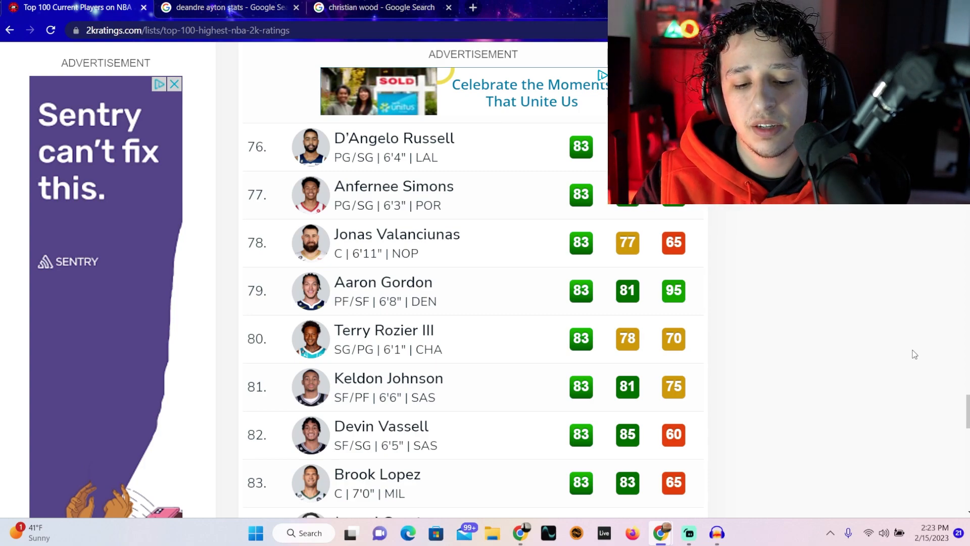
scroll(down, 3)
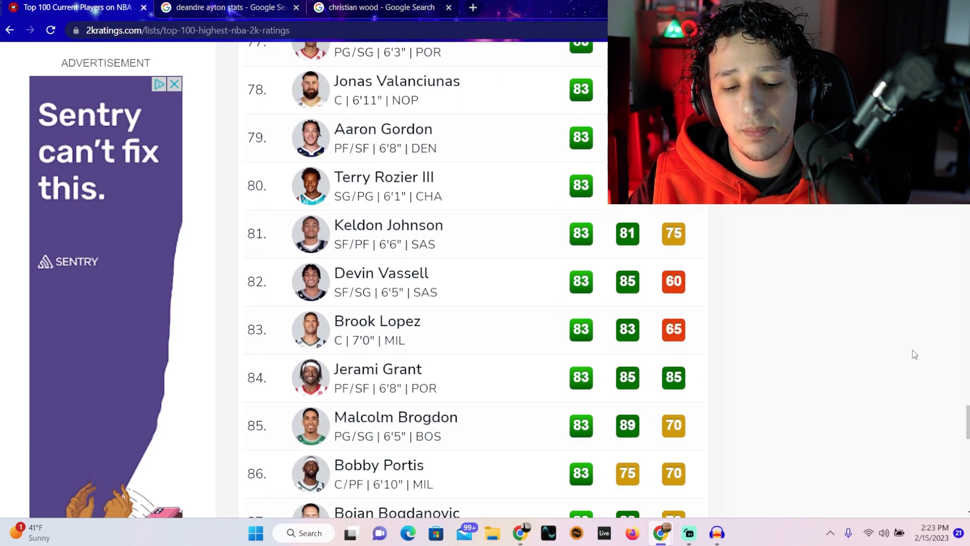
scroll(down, 3)
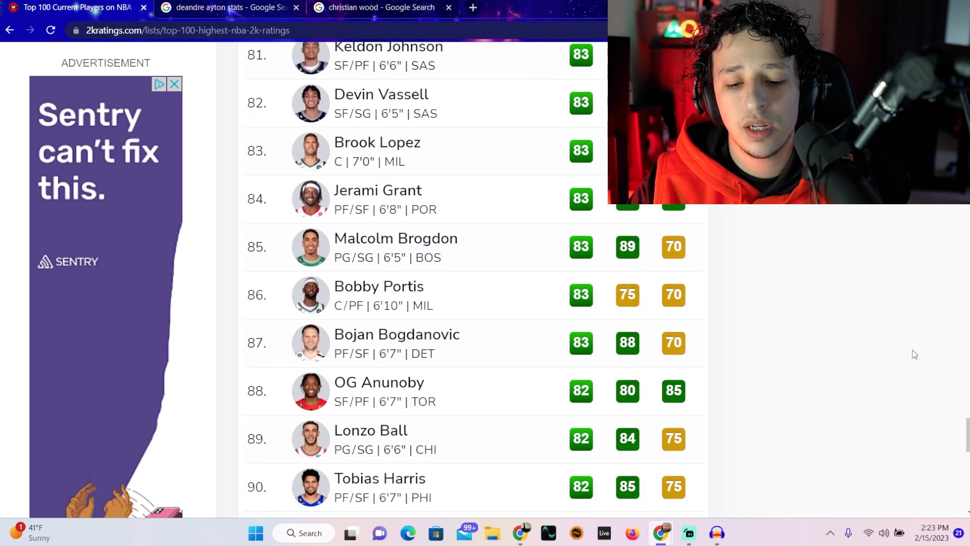
scroll(down, 3)
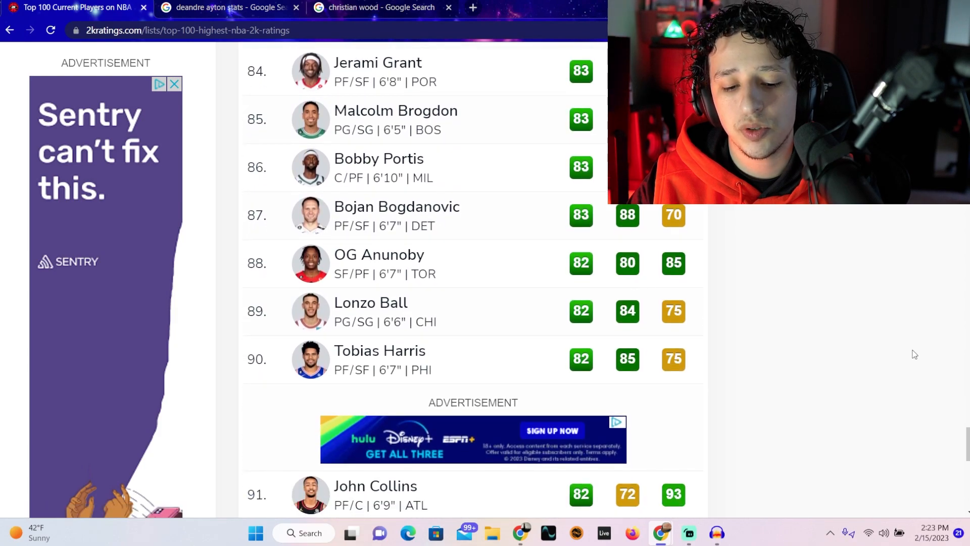
scroll(down, 3)
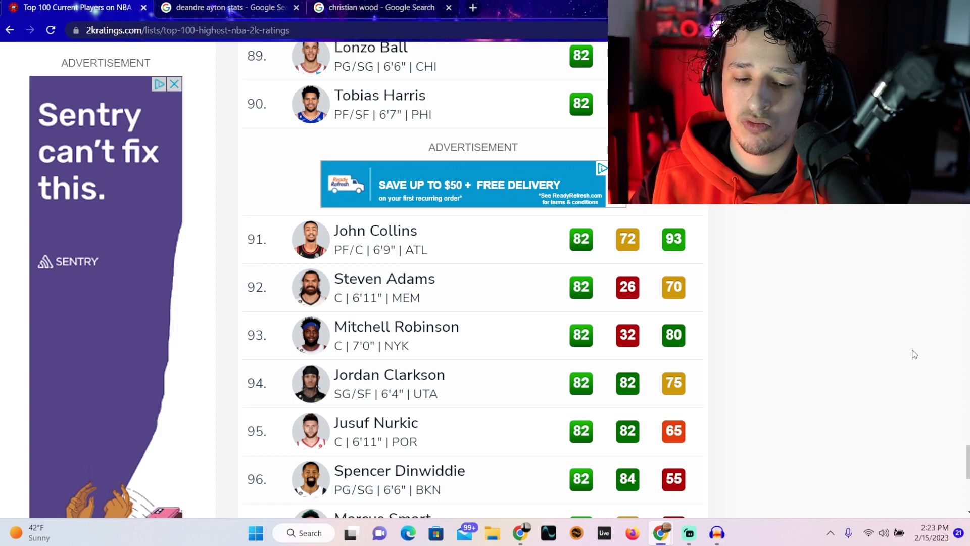
scroll(down, 3)
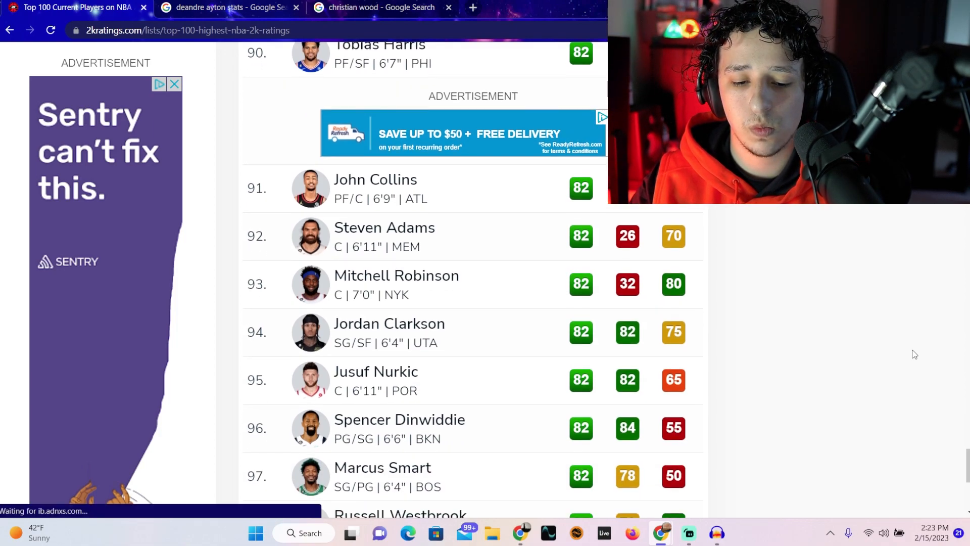
scroll(down, 3)
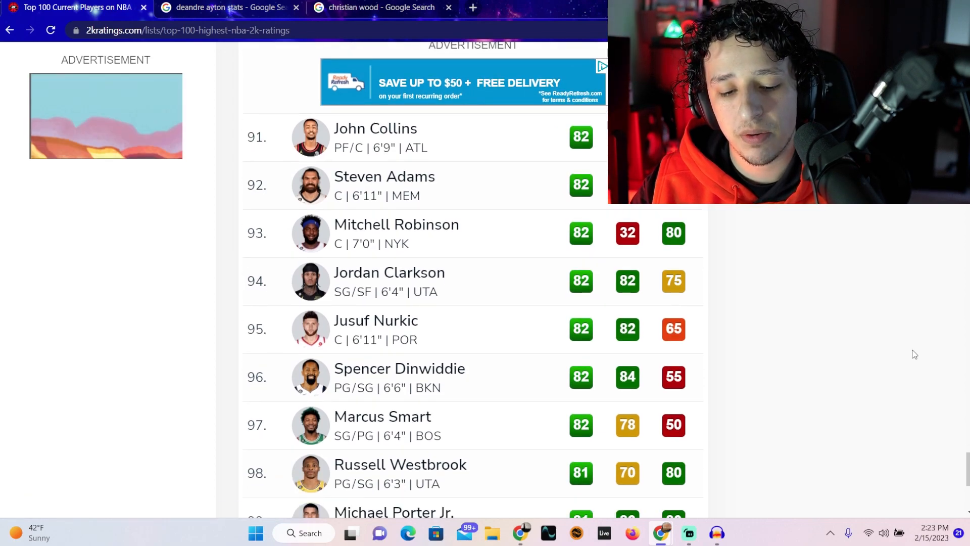
scroll(down, 3)
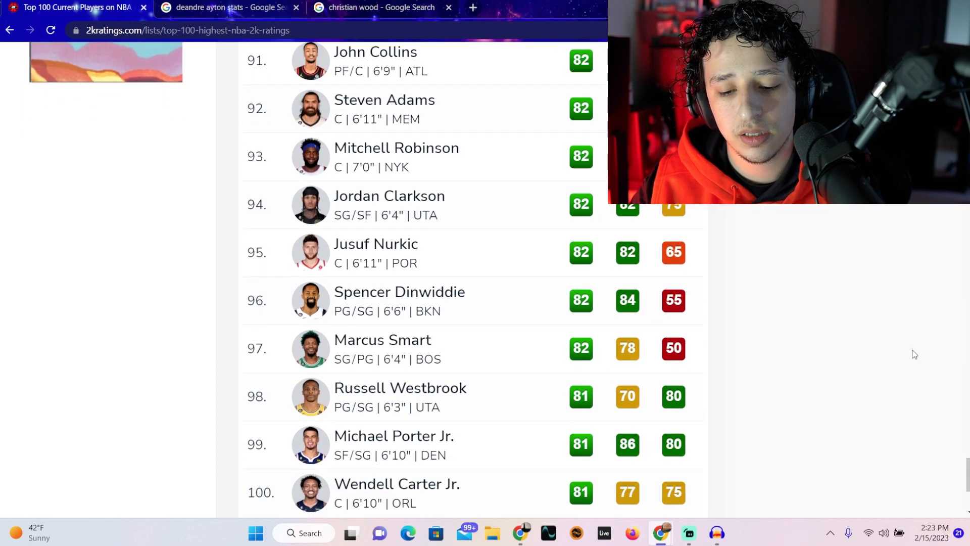
Step: Scroll the Top 100 list back to ranks 36–45, Evan Mobley through Lauri Markkanen at 86
scroll(down, 3)
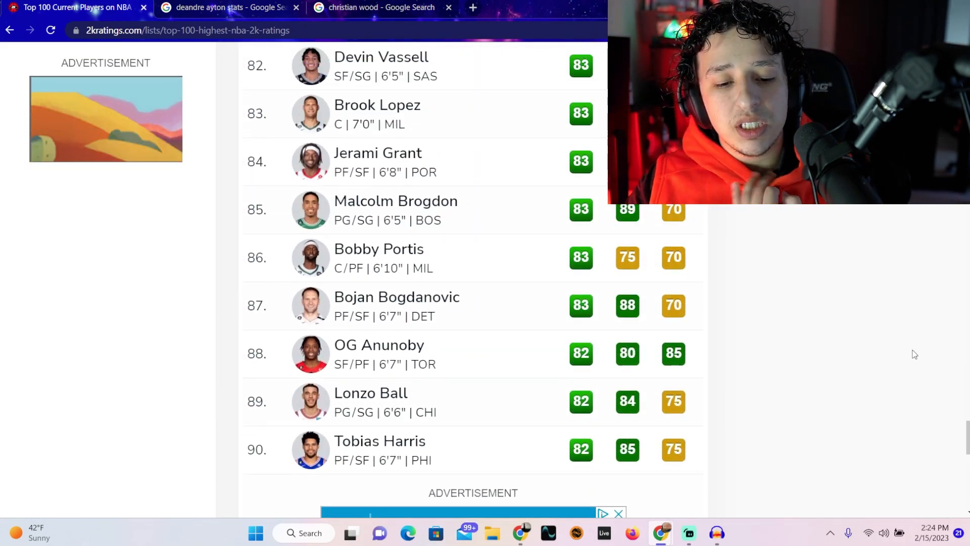
scroll(up, 3)
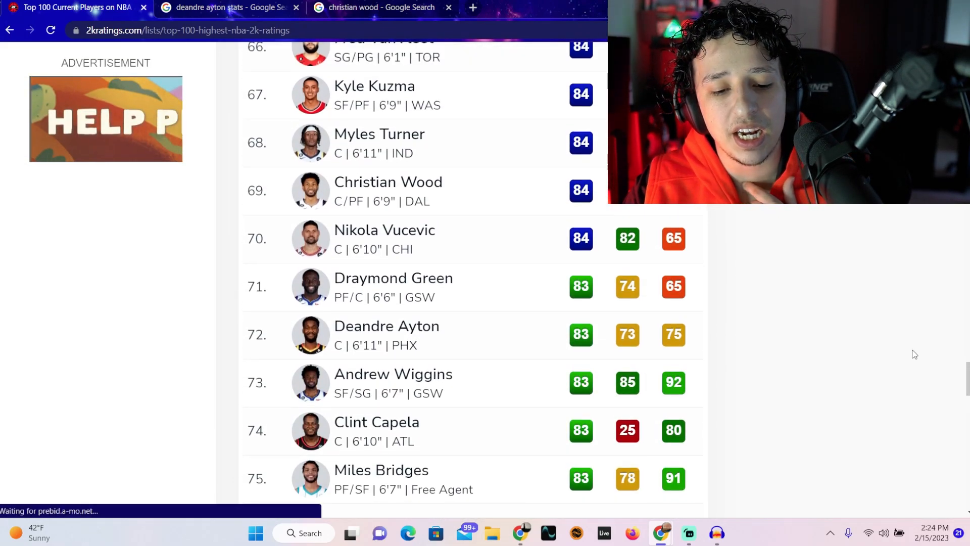
scroll(up, 3)
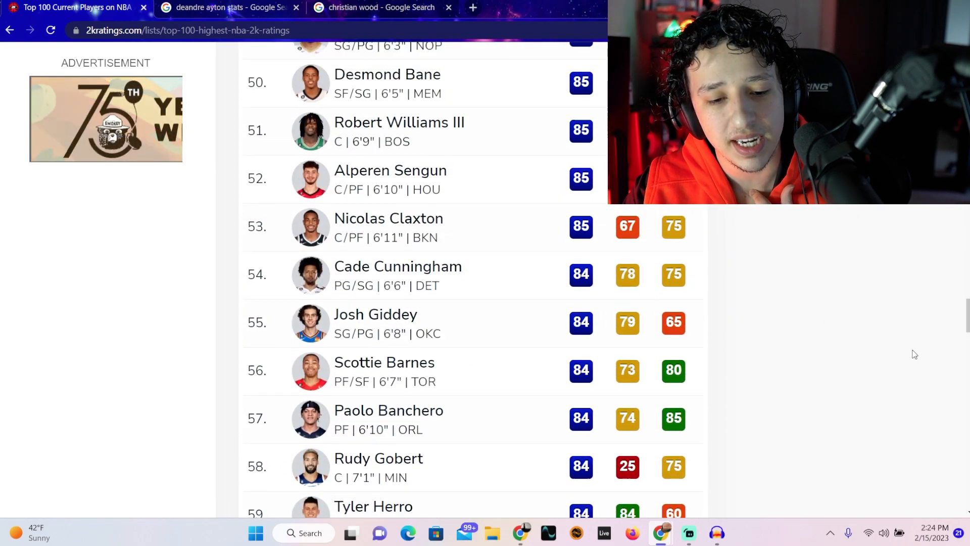
scroll(up, 3)
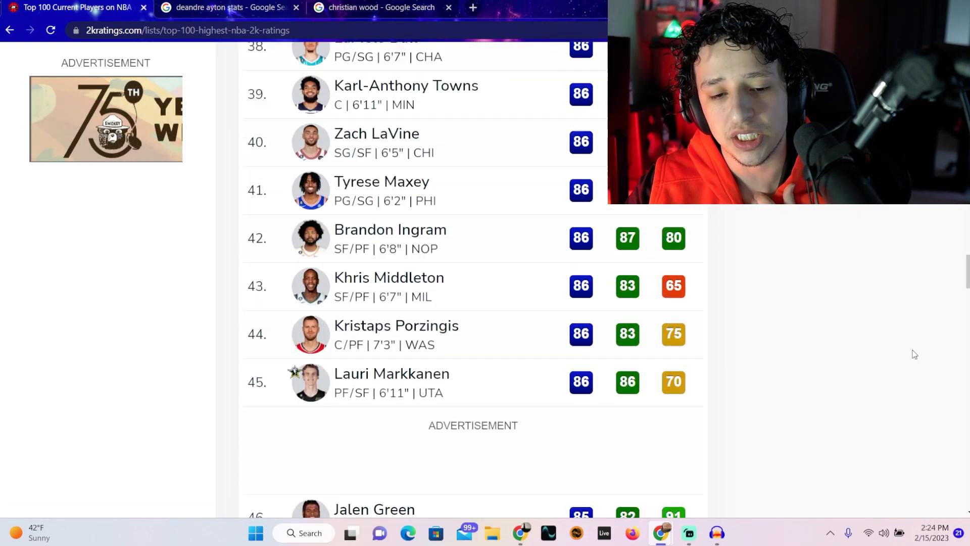
scroll(up, 3)
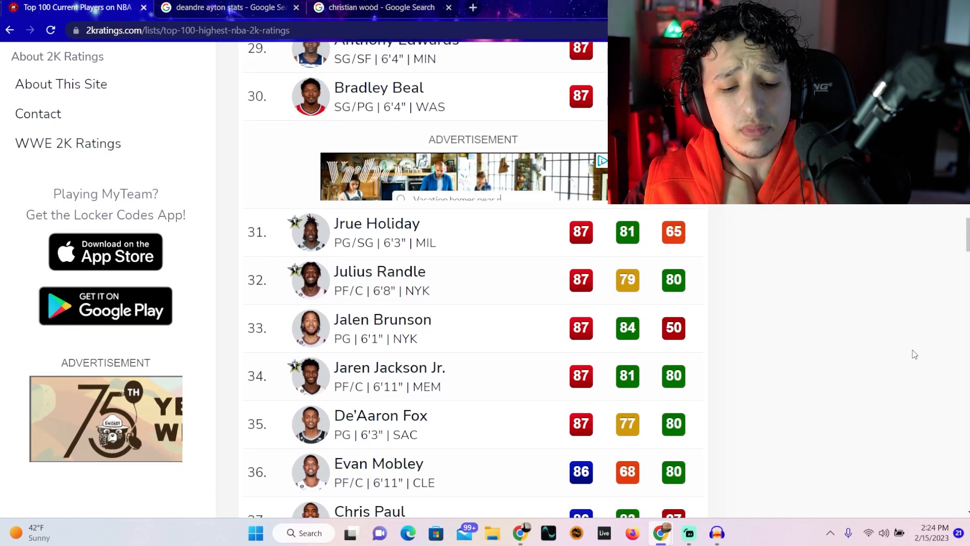
scroll(down, 3)
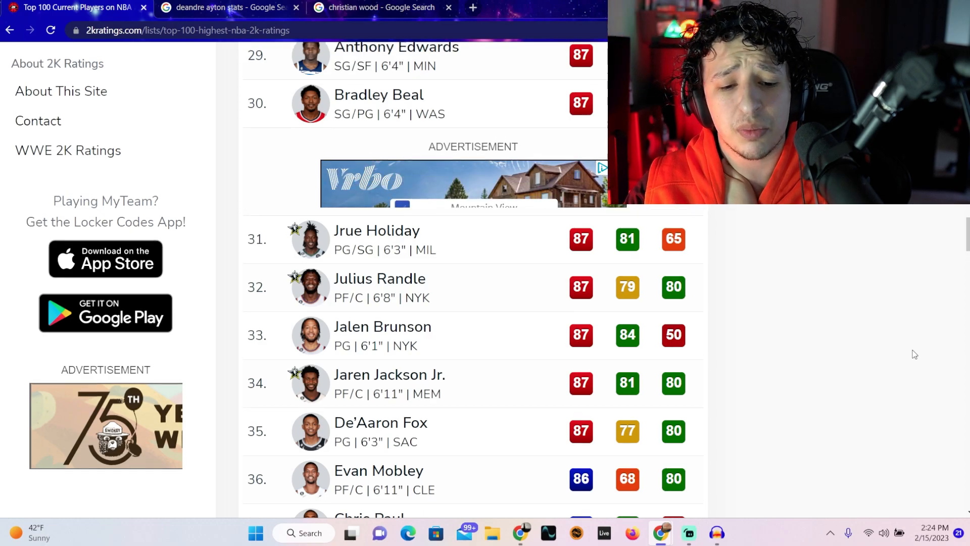
scroll(down, 3)
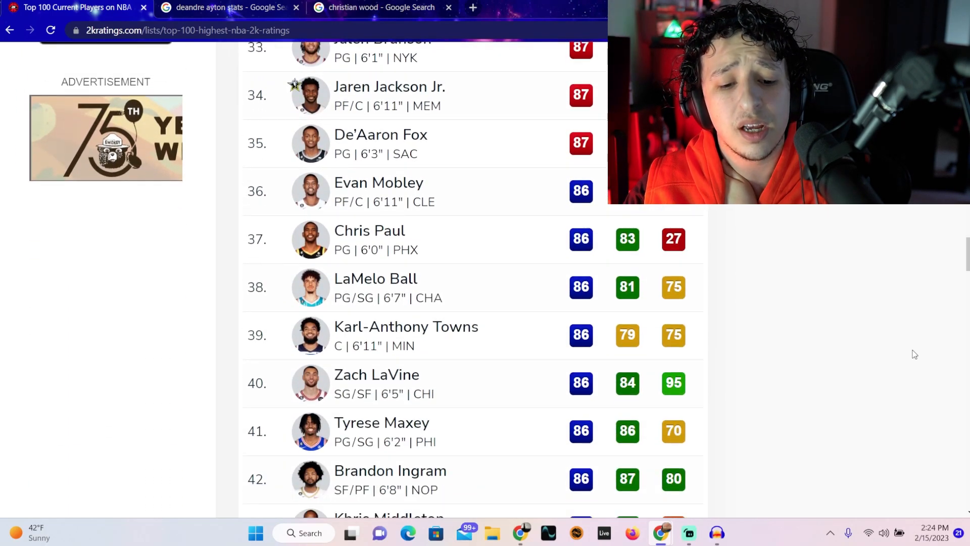
scroll(down, 3)
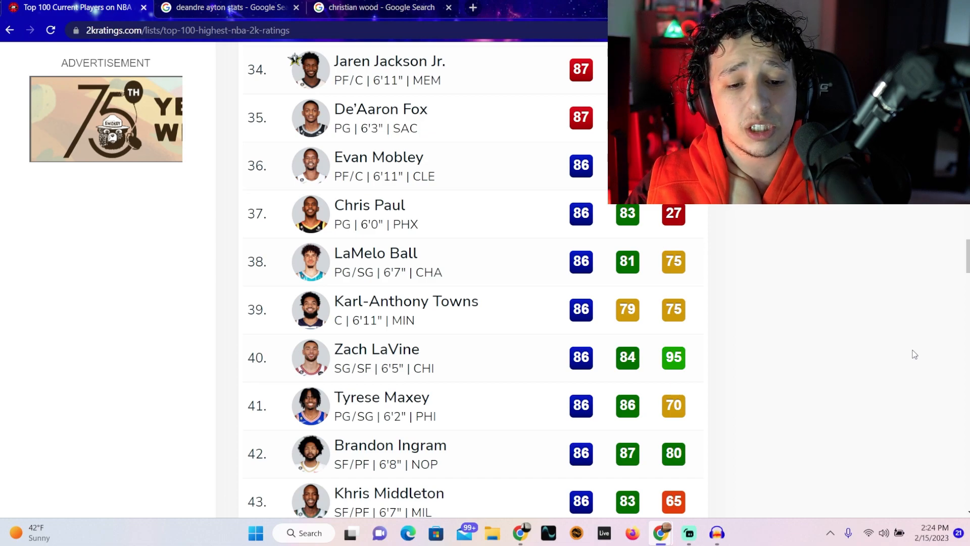
scroll(down, 3)
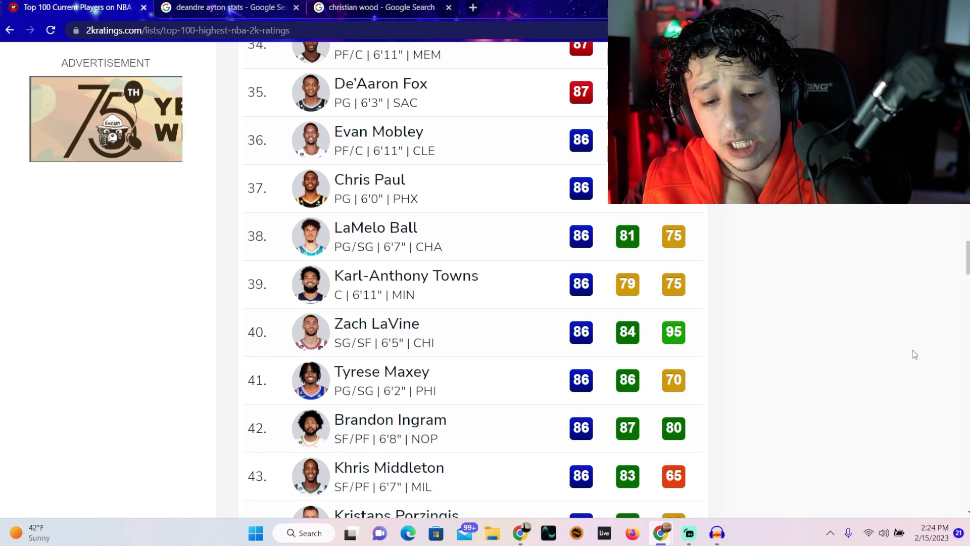
scroll(down, 3)
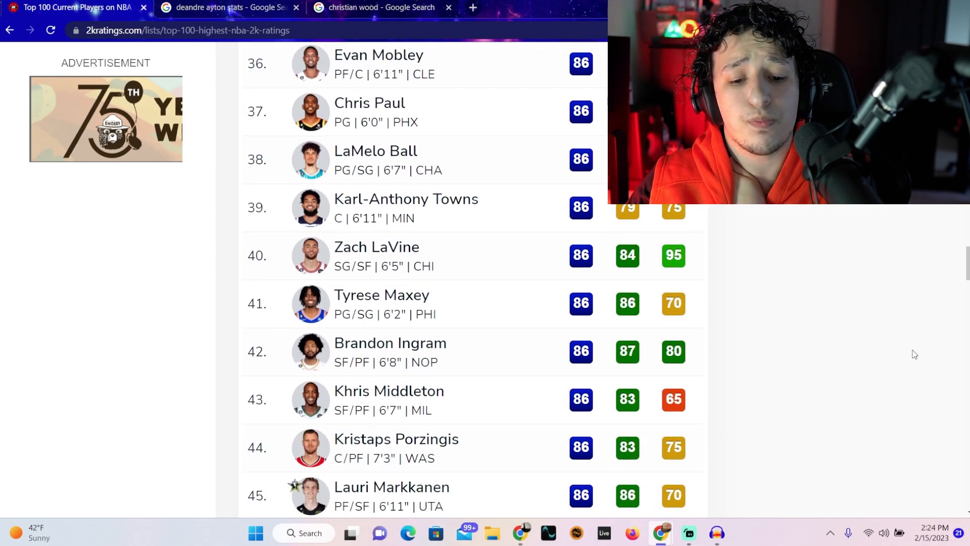
scroll(down, 3)
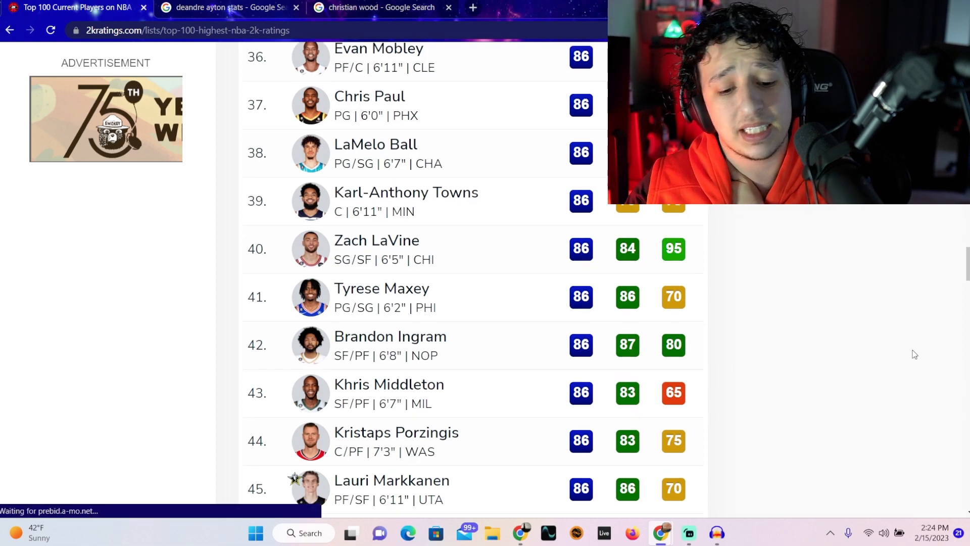
Step: Scroll down through the Top 100 Current Players list toward the bottom ranks
scroll(down, 3)
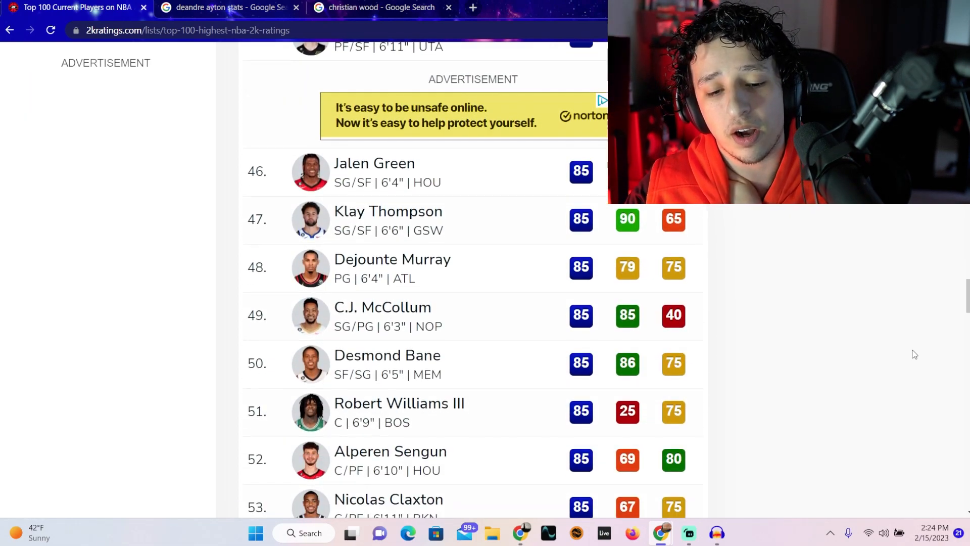
scroll(down, 3)
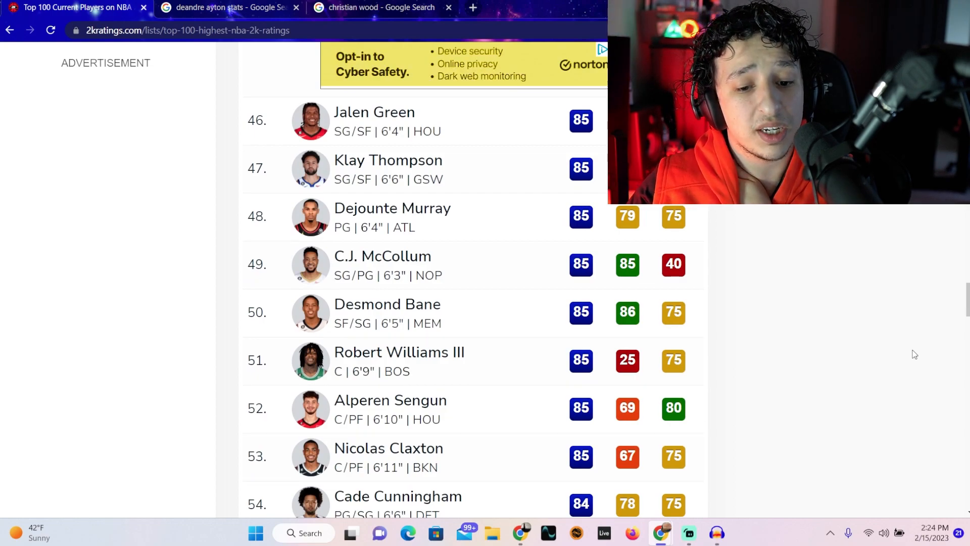
scroll(down, 3)
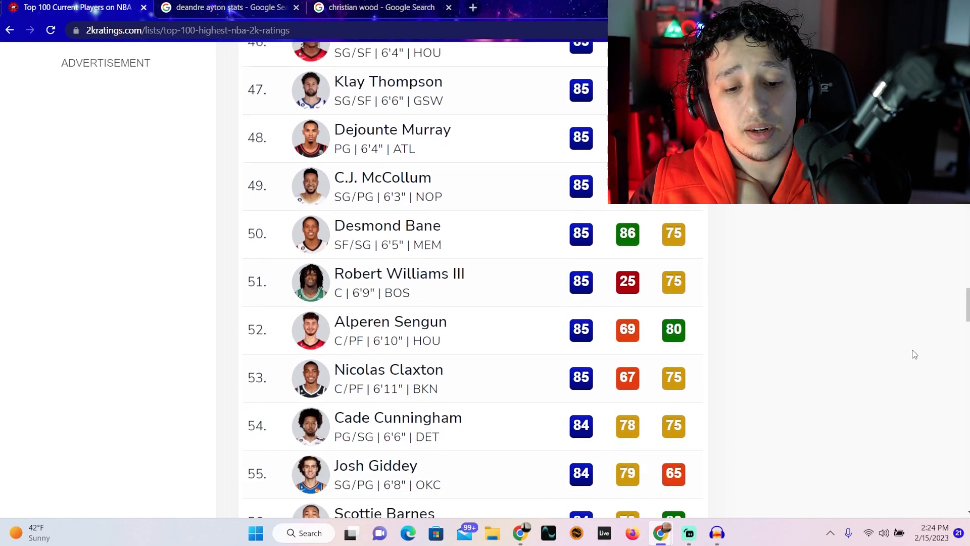
scroll(down, 3)
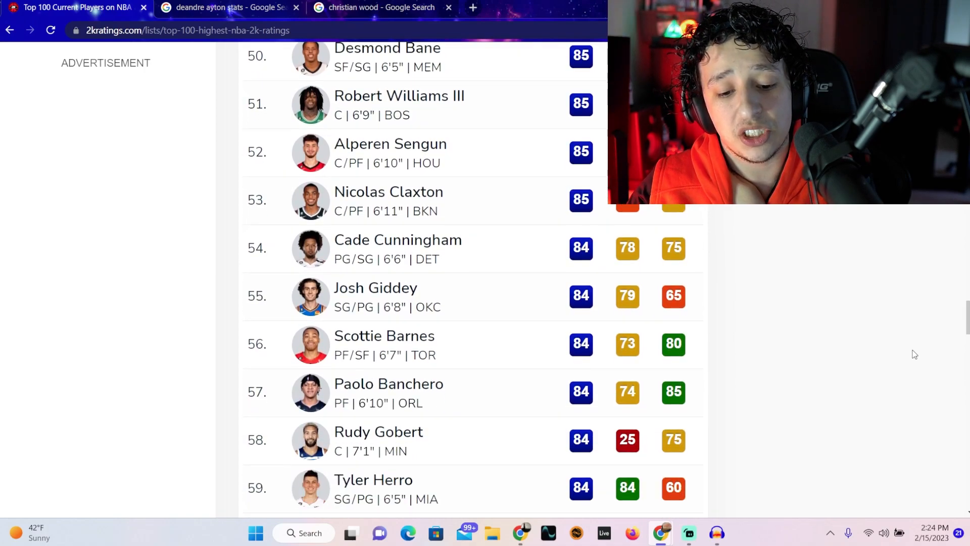
scroll(down, 3)
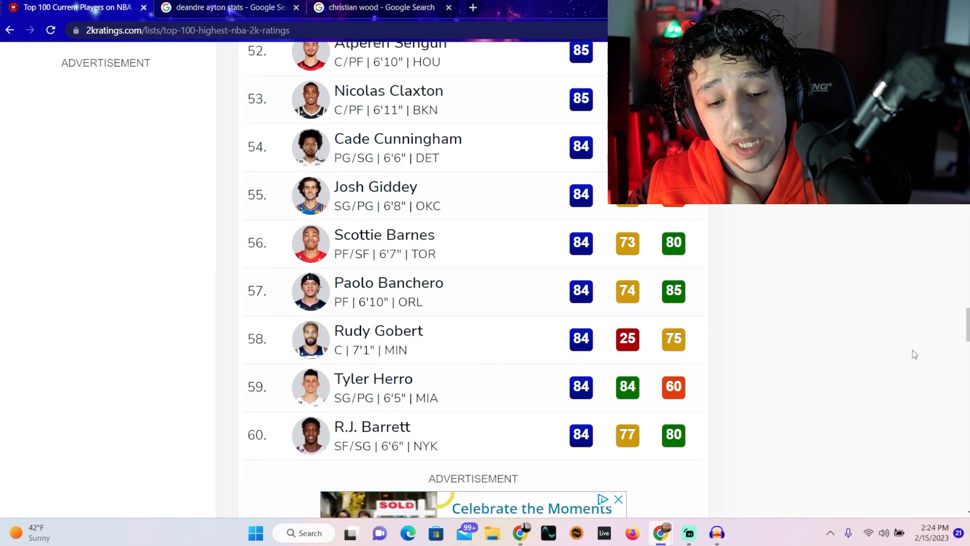
scroll(down, 3)
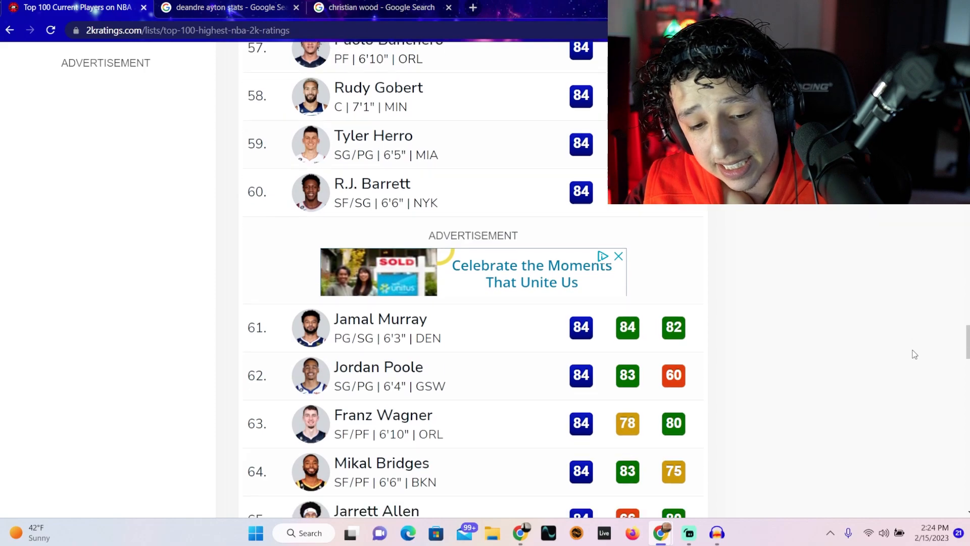
scroll(down, 3)
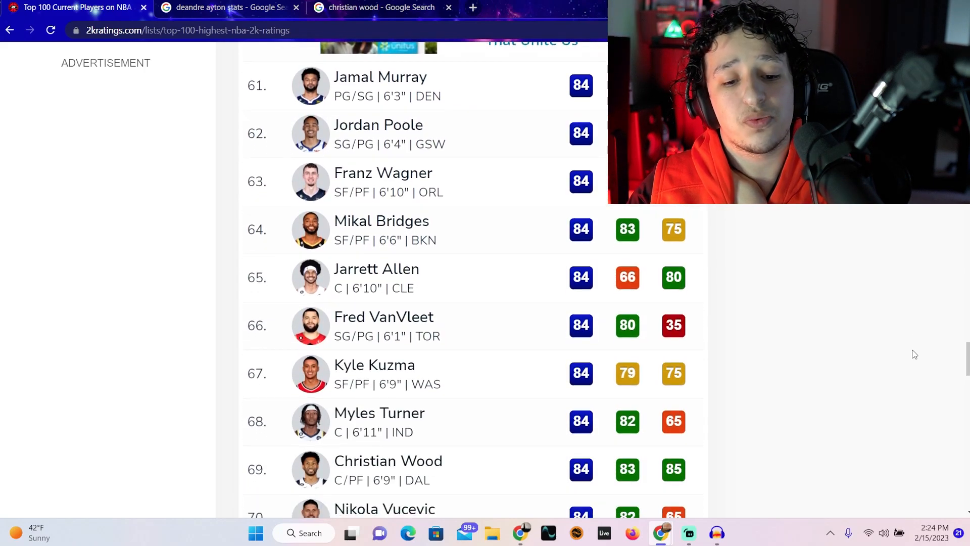
scroll(down, 3)
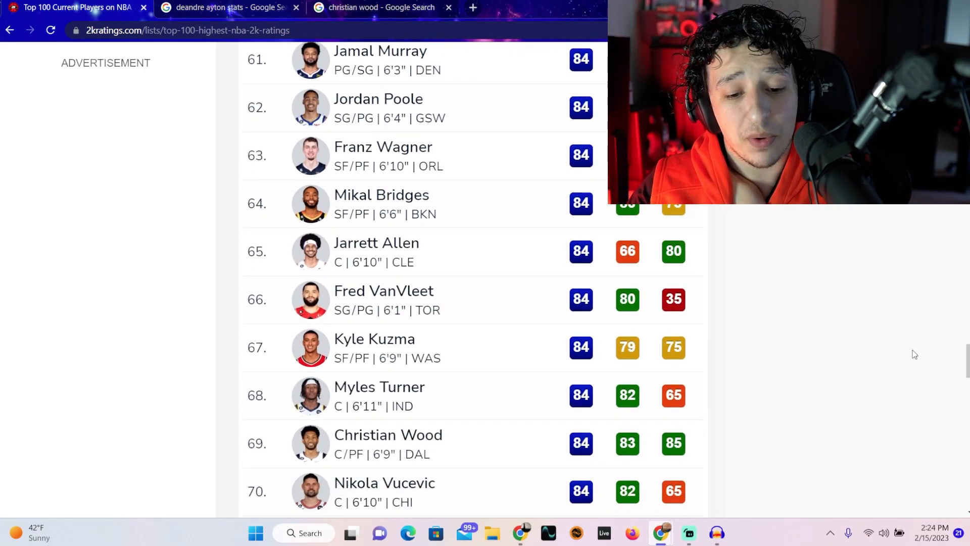
scroll(down, 3)
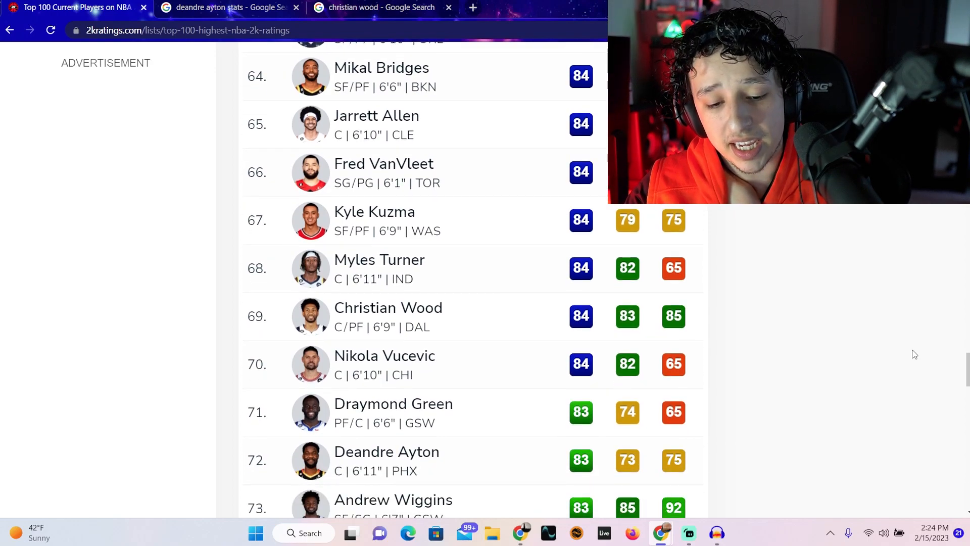
scroll(down, 3)
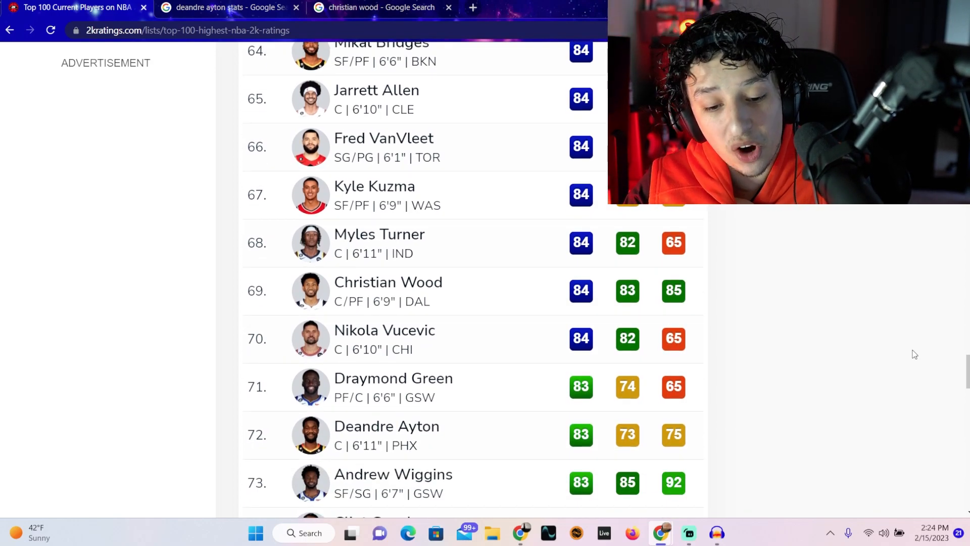
scroll(down, 3)
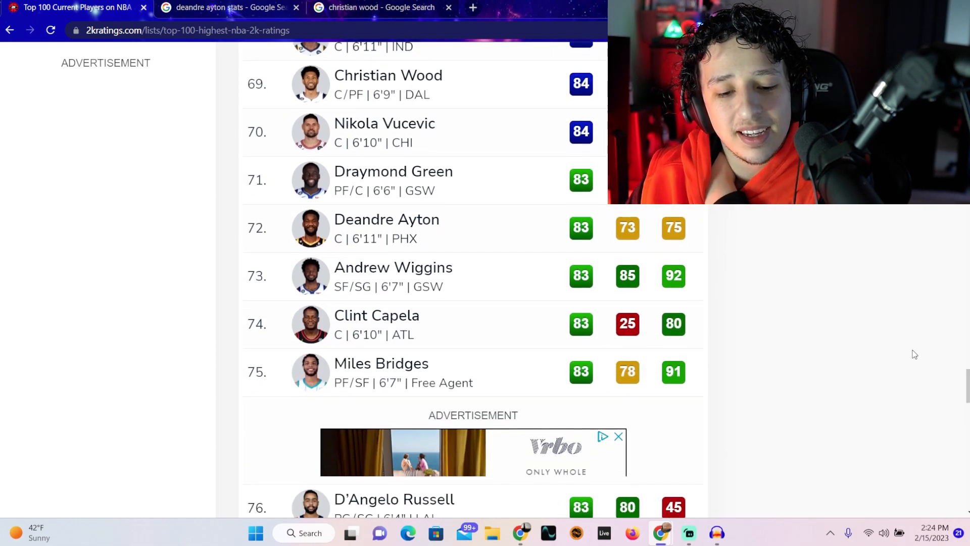
scroll(down, 3)
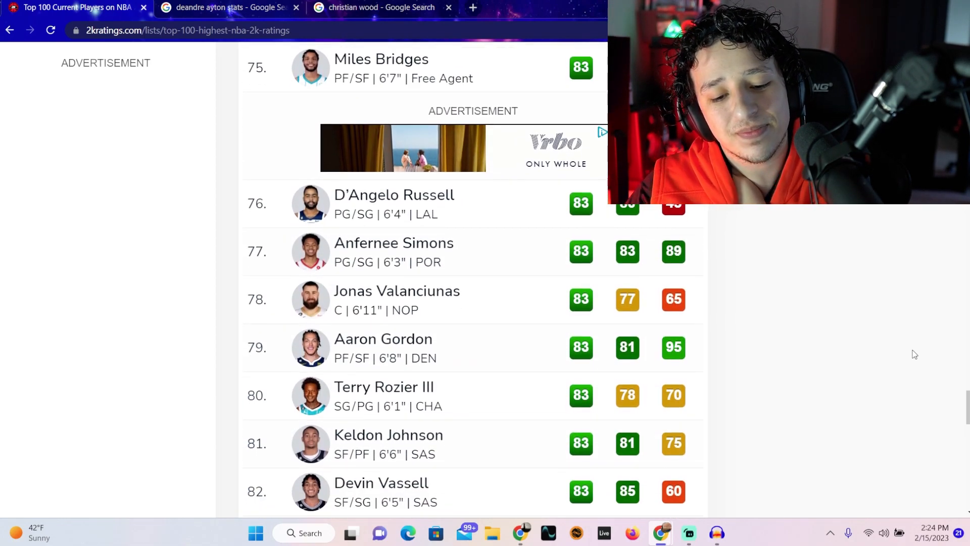
scroll(down, 3)
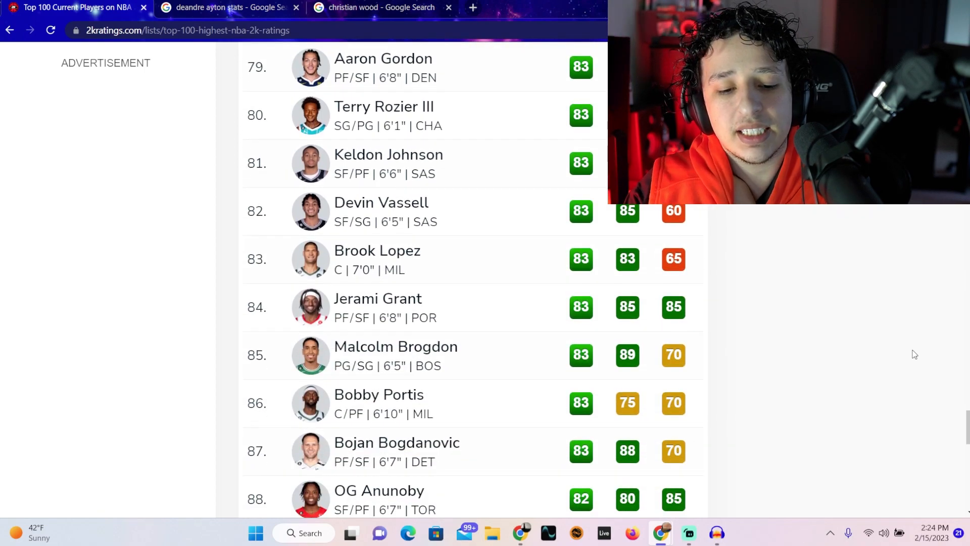
Step: Reach rank 100, Wendell Carter Jr., and end back at the top with LeBron James first at 98
scroll(up, 3)
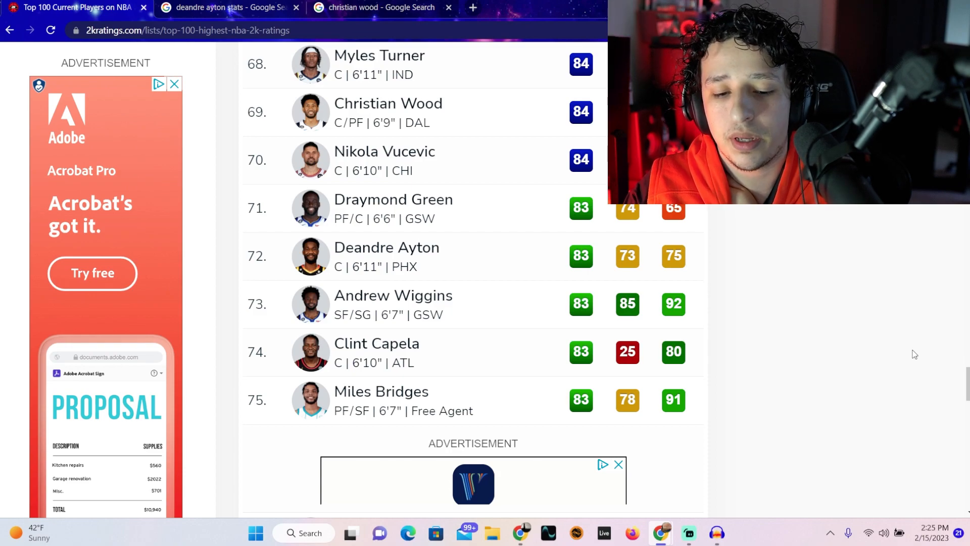
scroll(down, 3)
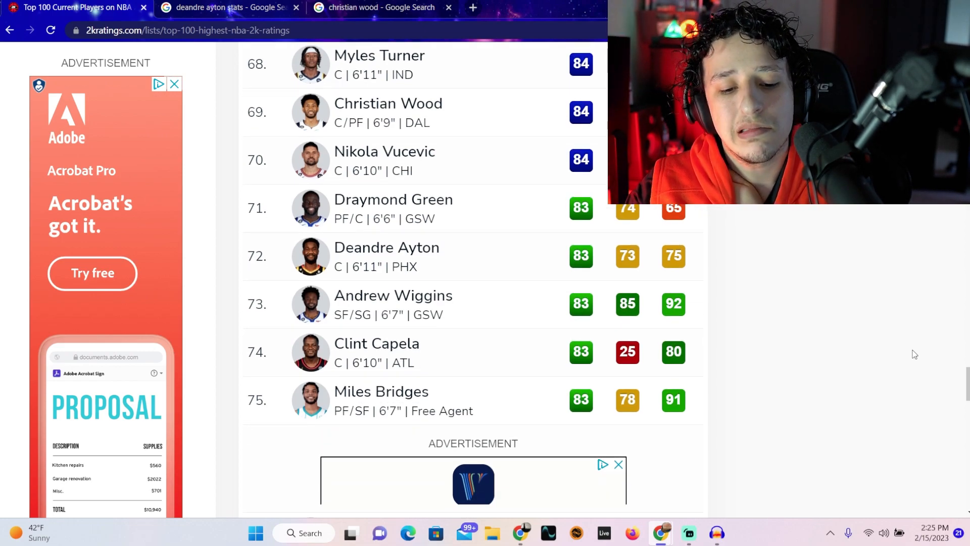
scroll(down, 3)
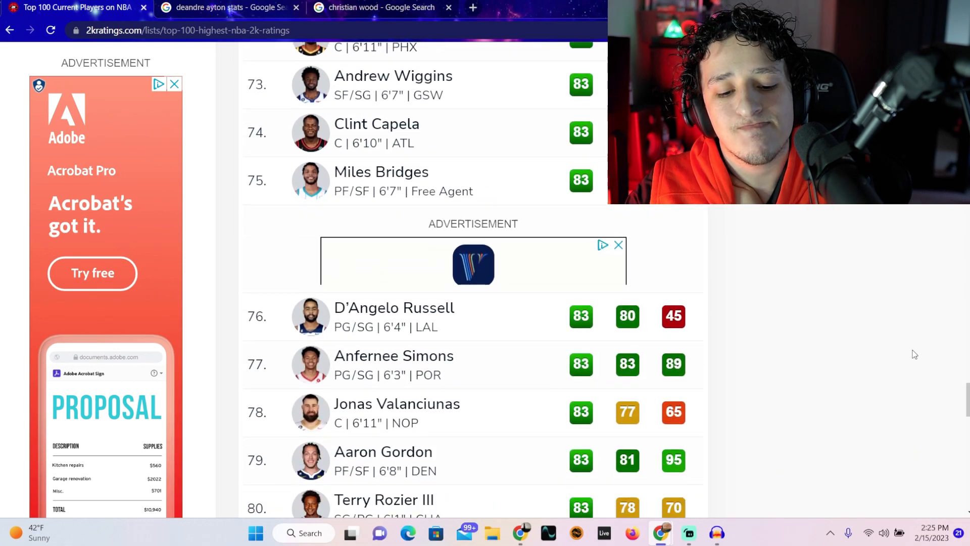
scroll(down, 3)
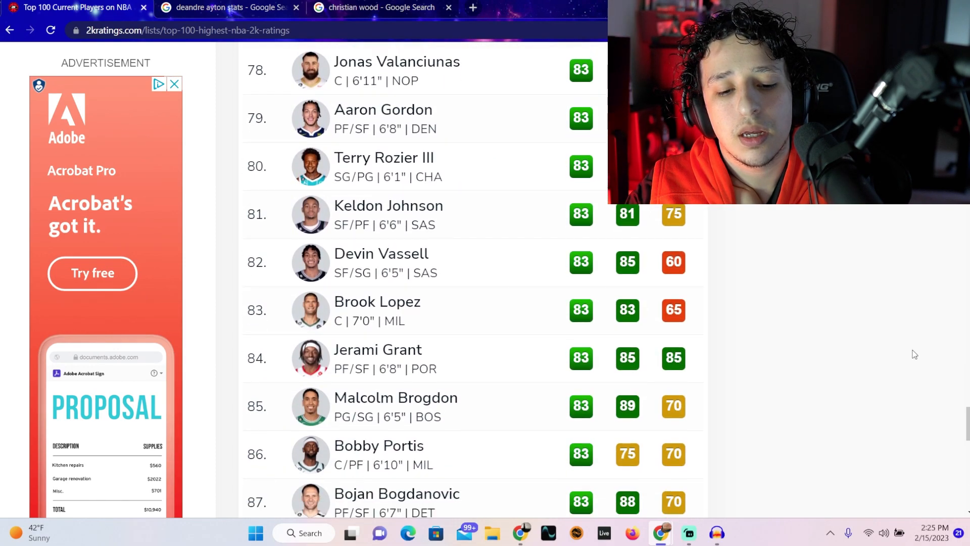
scroll(down, 3)
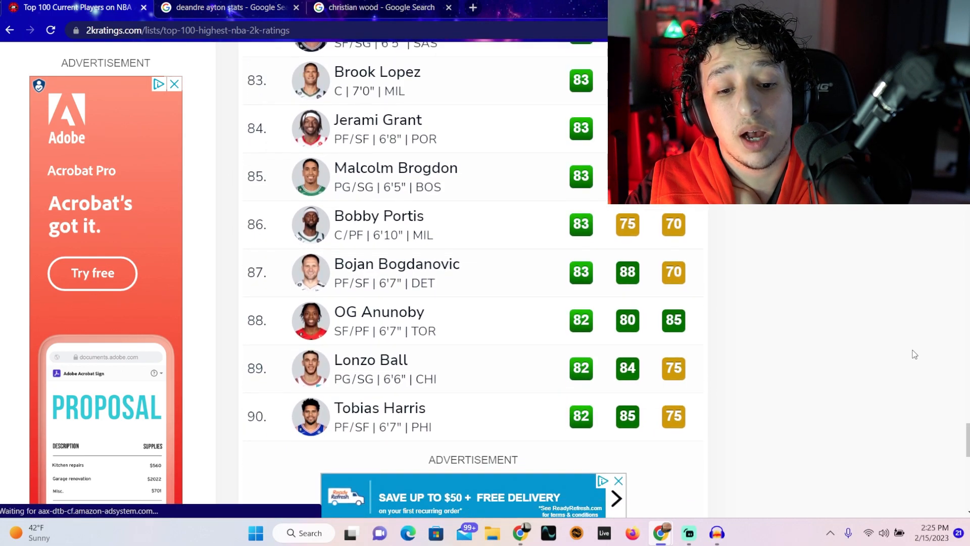
scroll(down, 3)
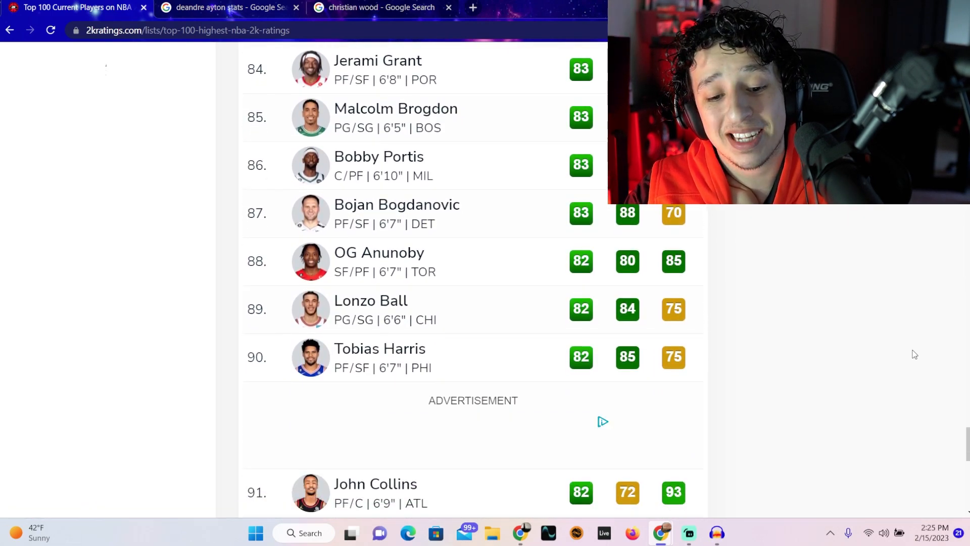
scroll(down, 3)
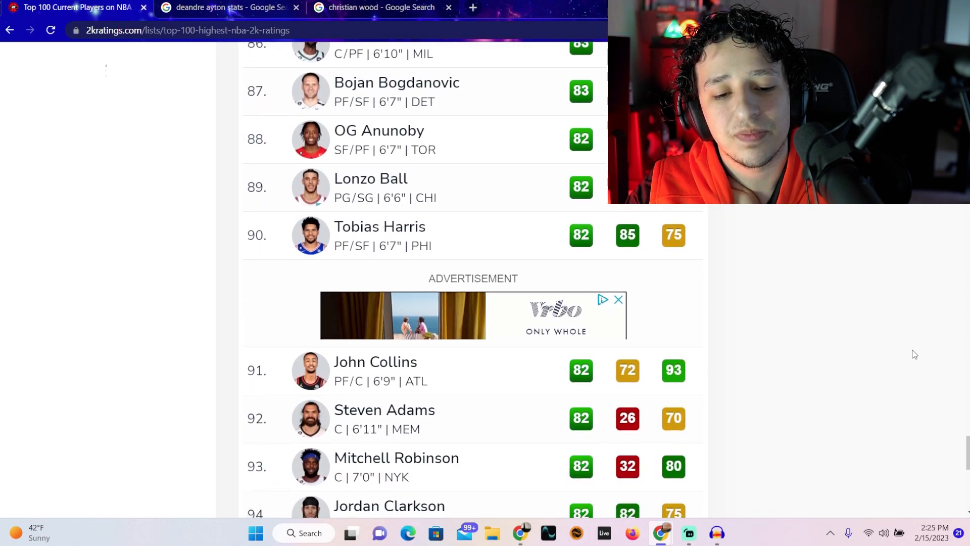
scroll(down, 3)
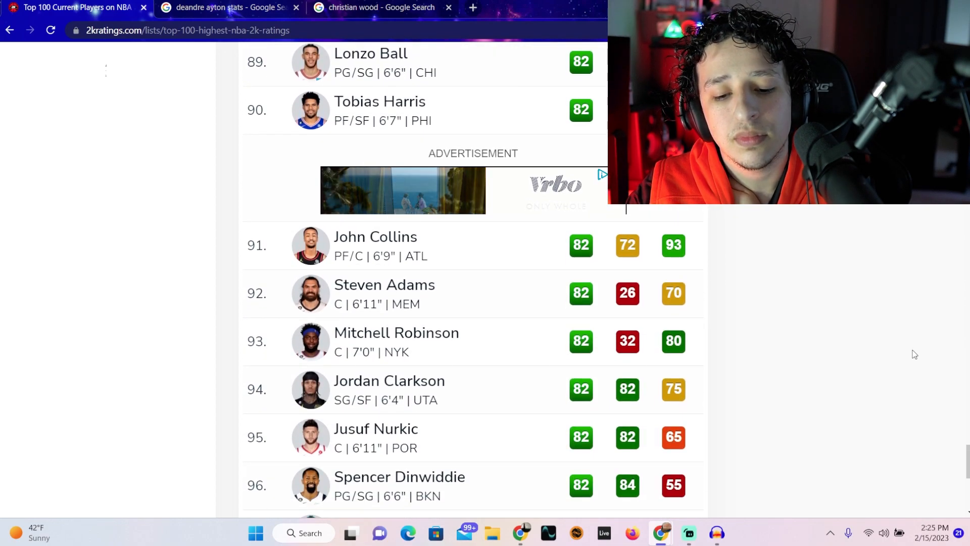
scroll(down, 3)
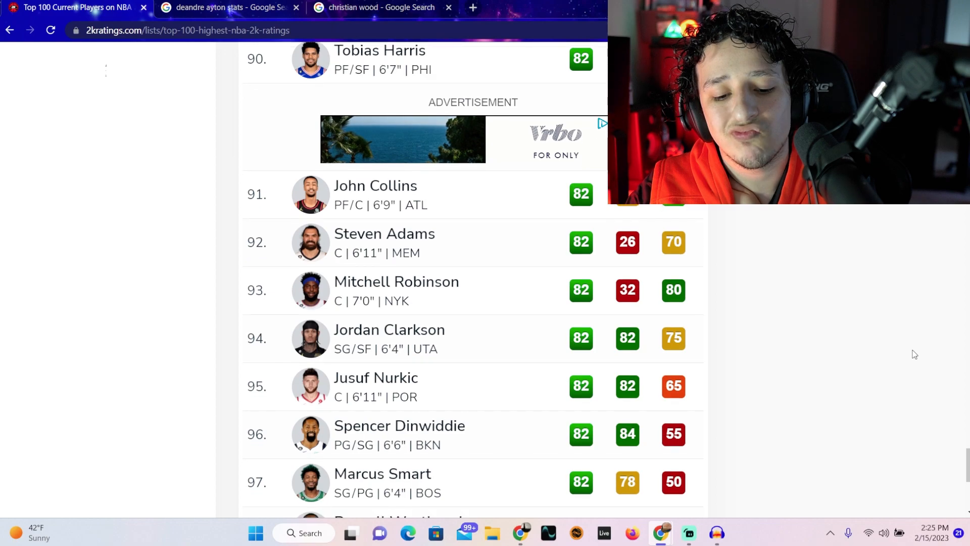
scroll(down, 3)
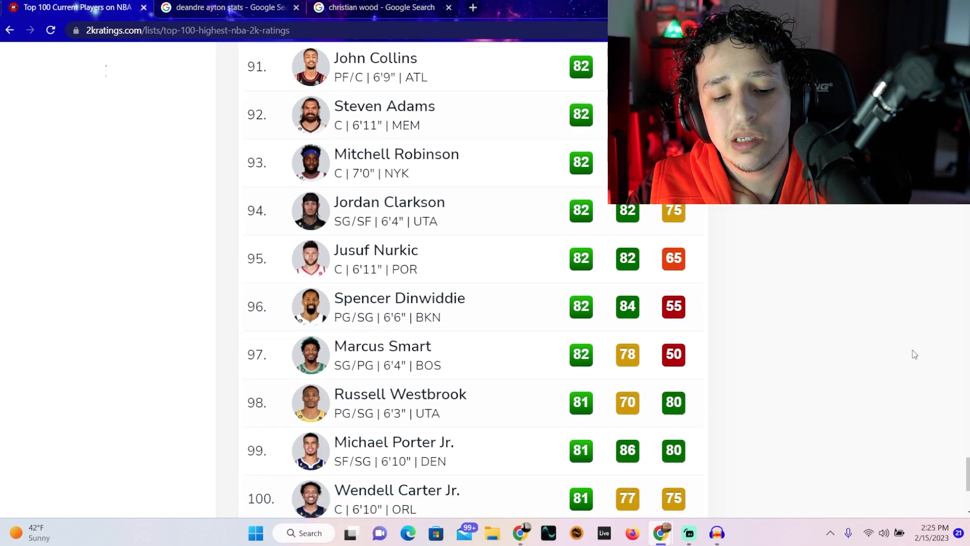
scroll(down, 3)
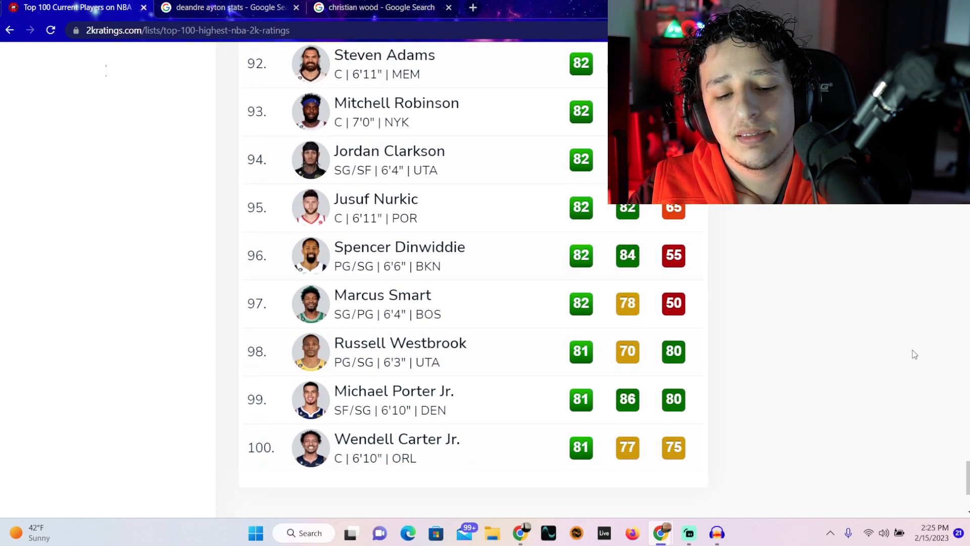
scroll(down, 3)
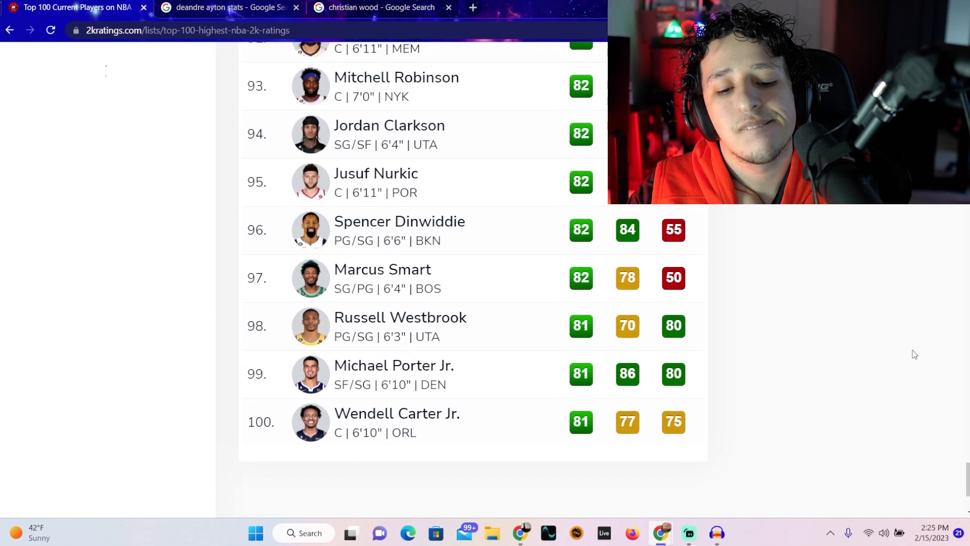
scroll(down, 3)
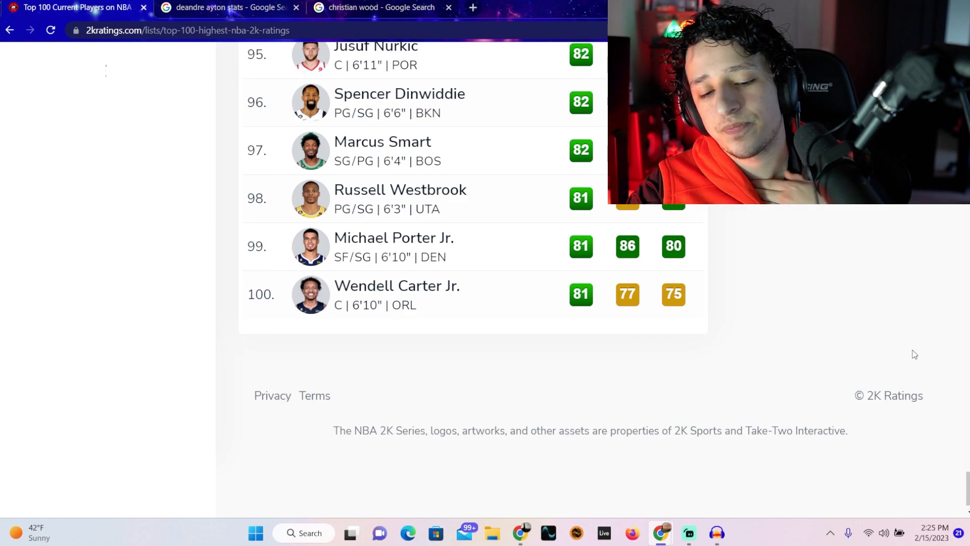
scroll(down, 3)
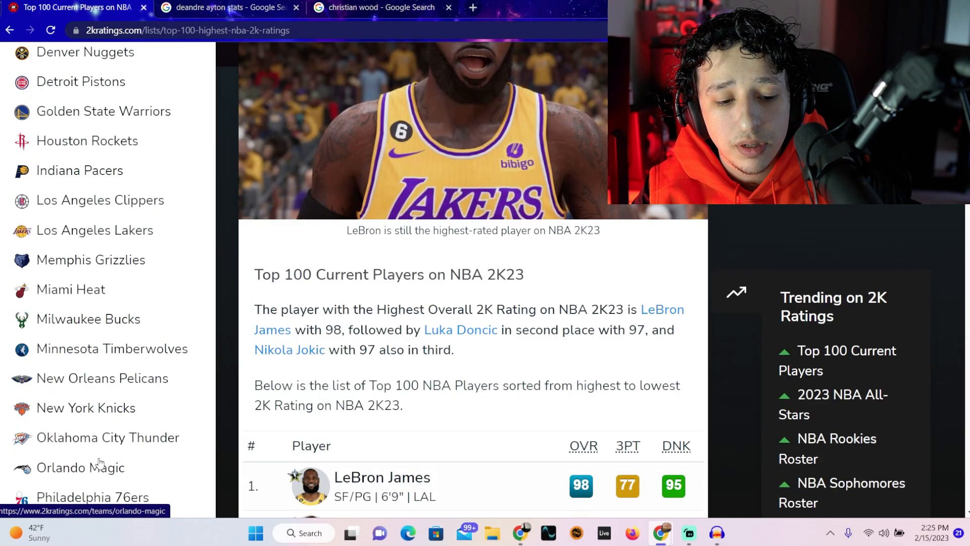
scroll(up, 3)
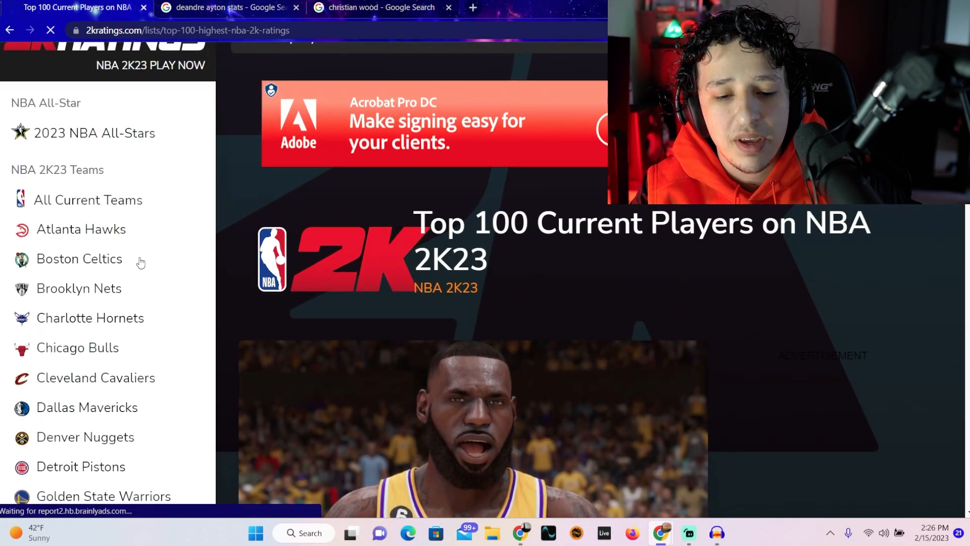
click(79, 258)
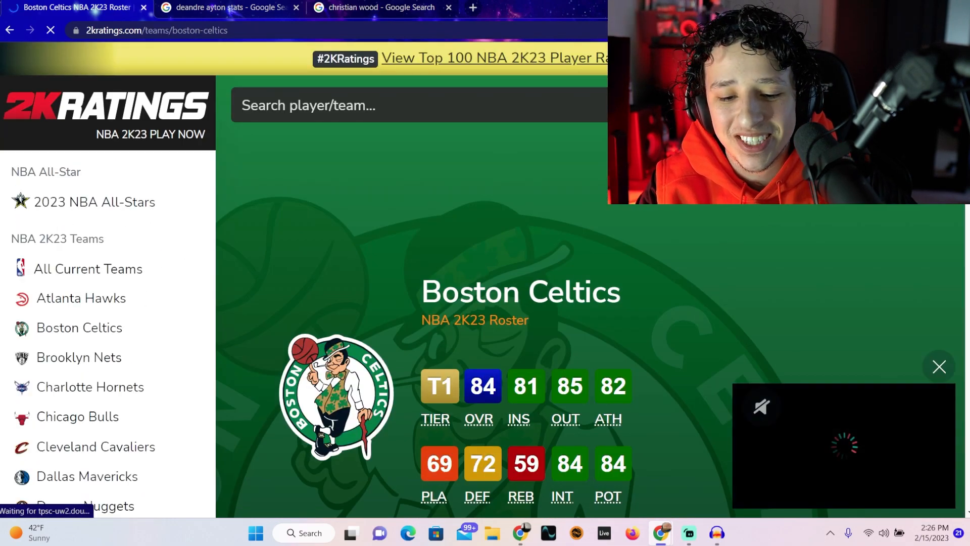
scroll(down, 3)
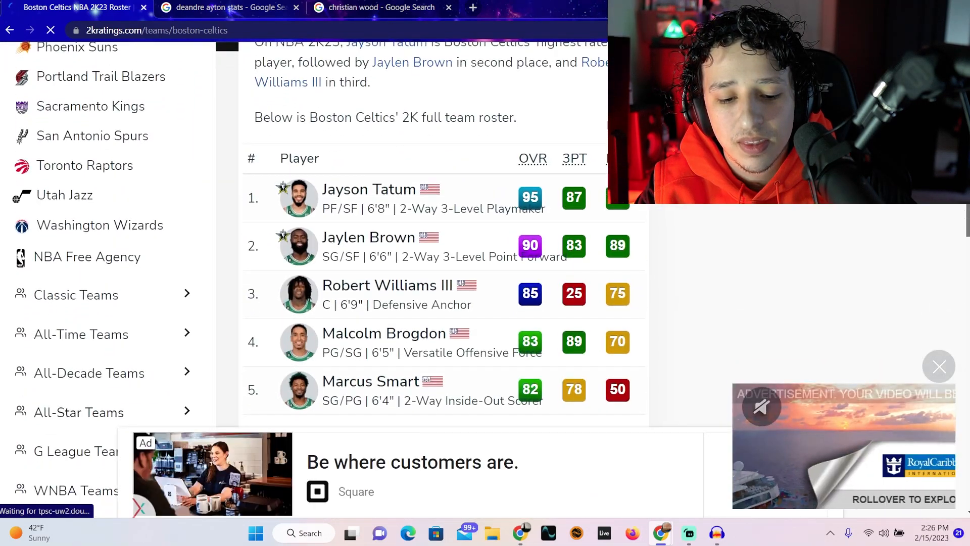
scroll(down, 3)
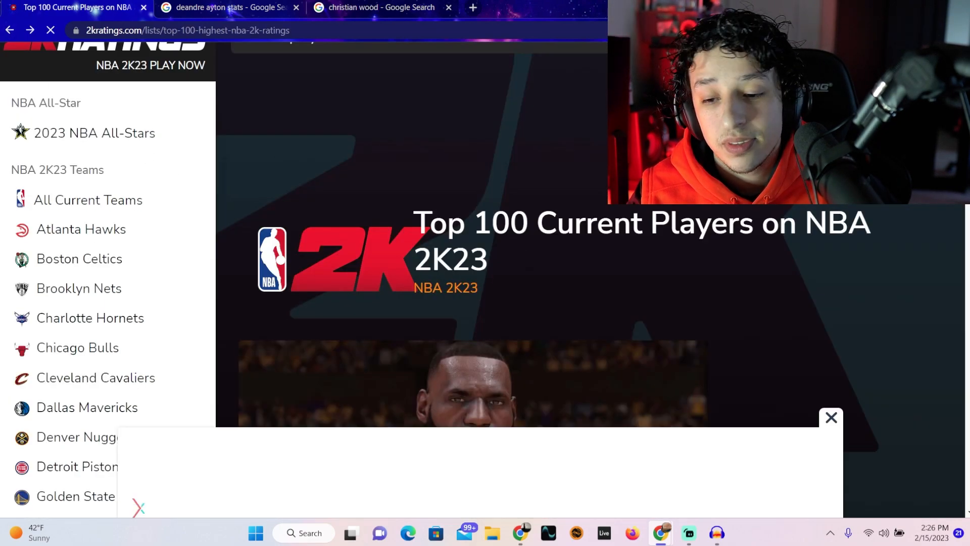
Step: Scroll through the Los Angeles Lakers 2K23 roster, rated 84, led by LeBron James 98 and Anthony Davis 94
scroll(down, 3)
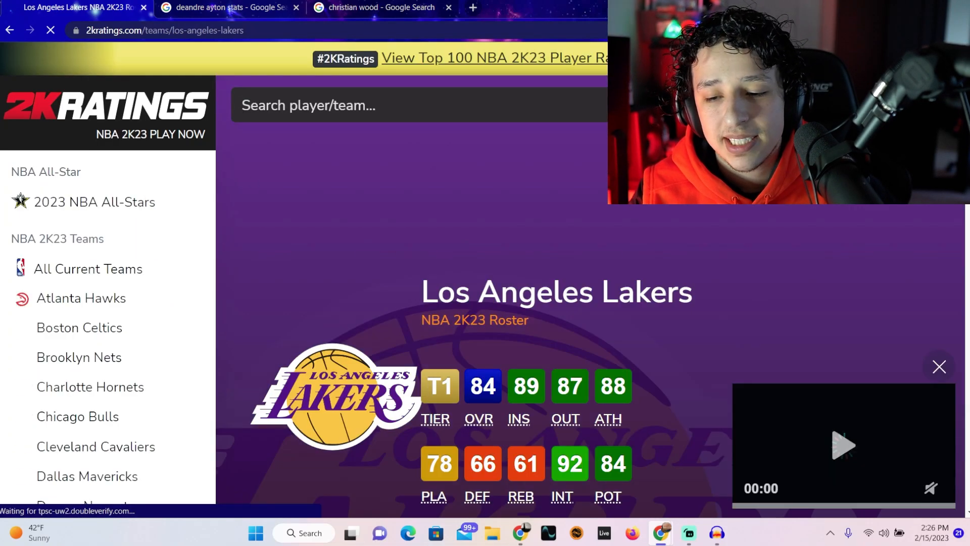
scroll(down, 3)
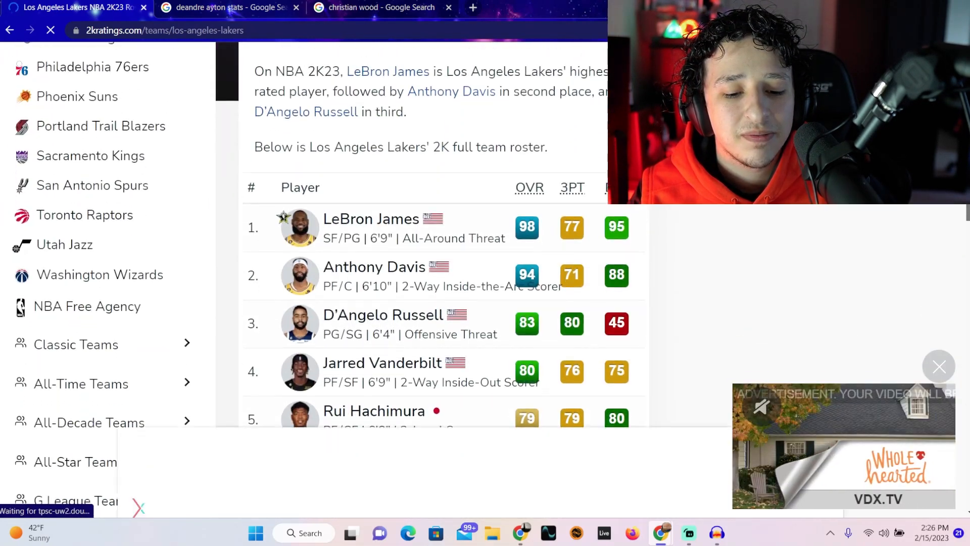
scroll(down, 3)
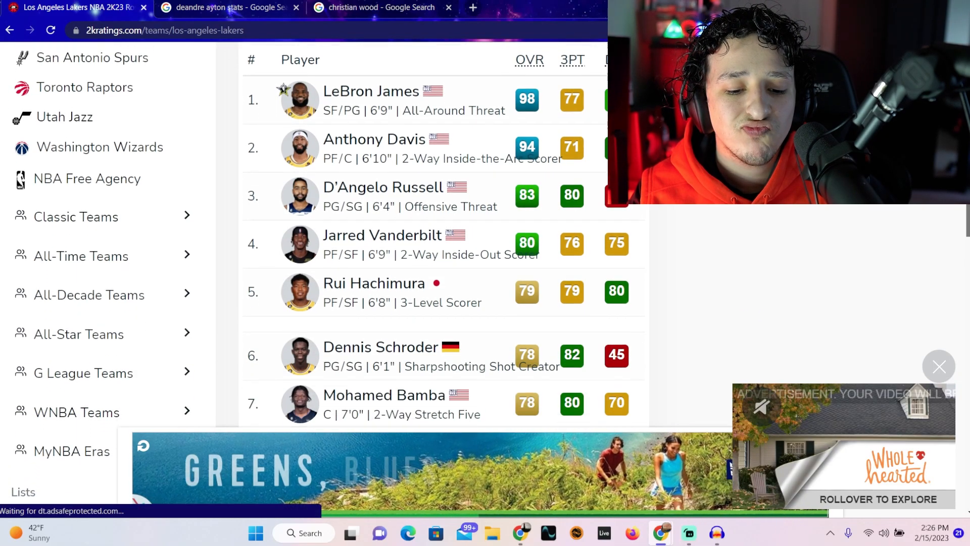
scroll(down, 3)
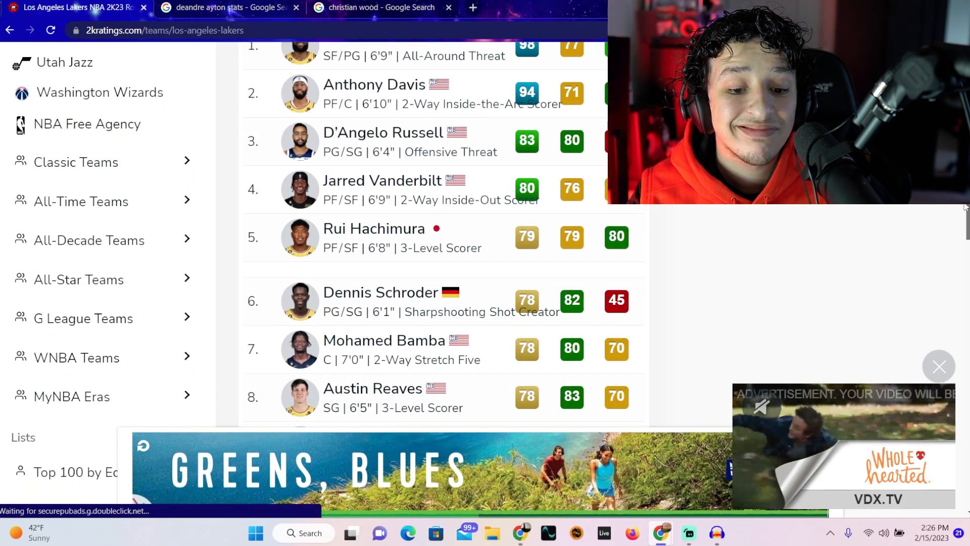
scroll(down, 3)
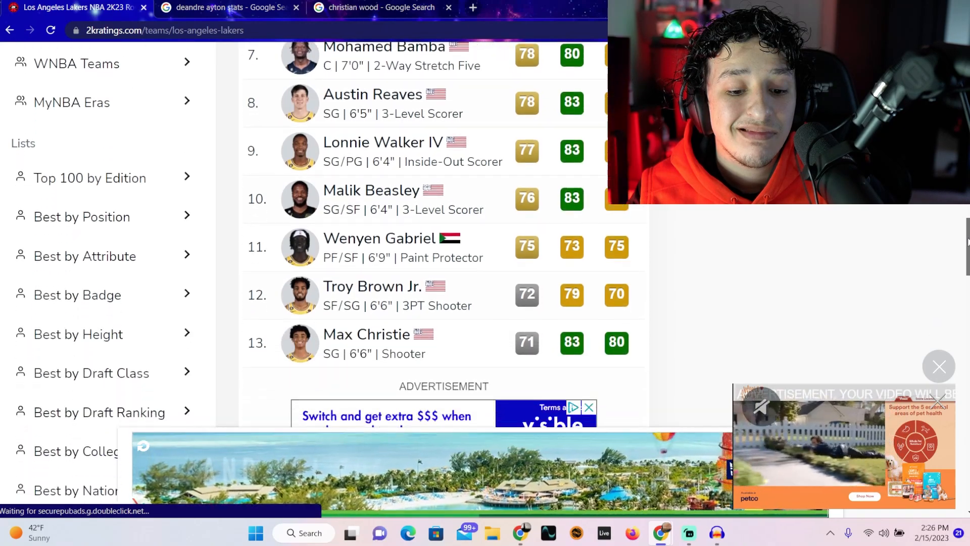
scroll(down, 3)
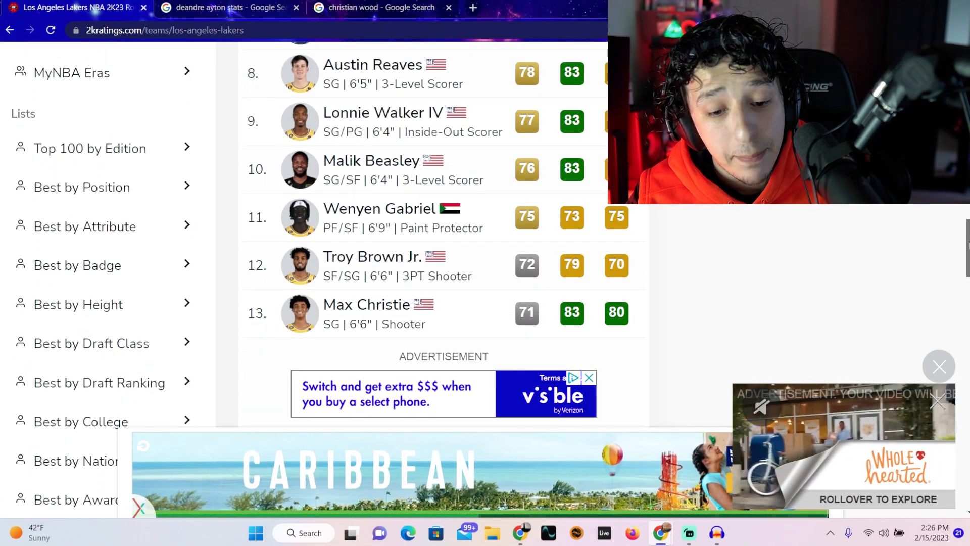
scroll(down, 3)
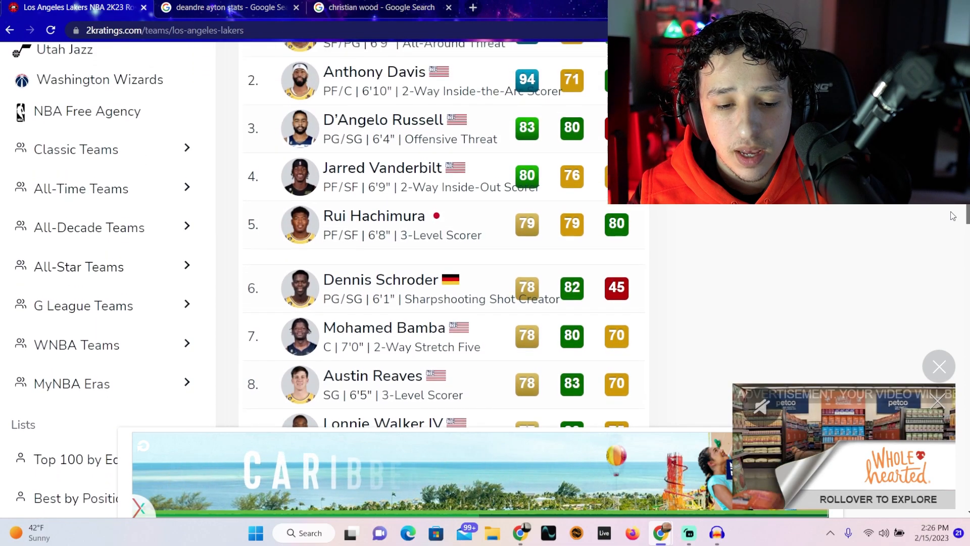
scroll(down, 3)
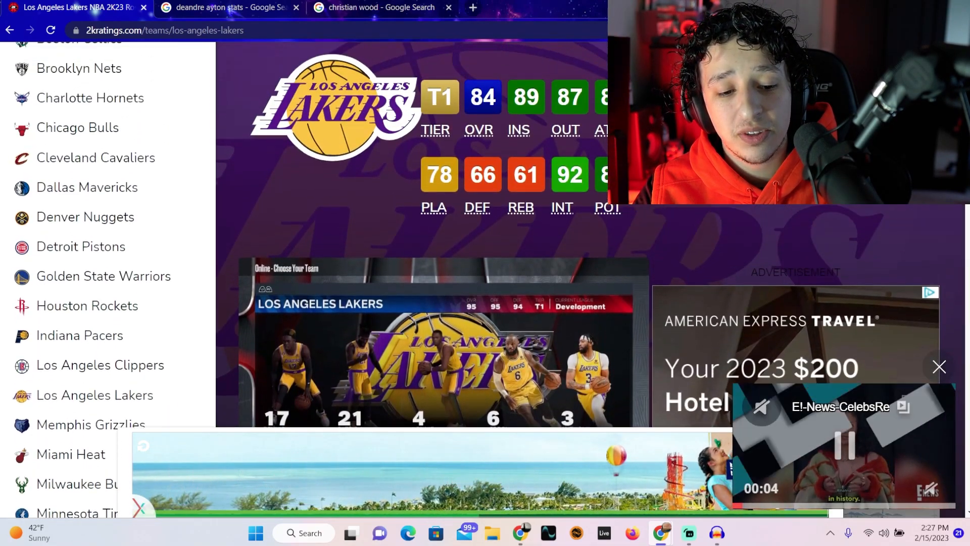
Step: Bring up the Detroit Pistons roster, rated 79, led by Cade Cunningham 84 and Bojan Bogdanovic 83, and scroll through it
click(80, 246)
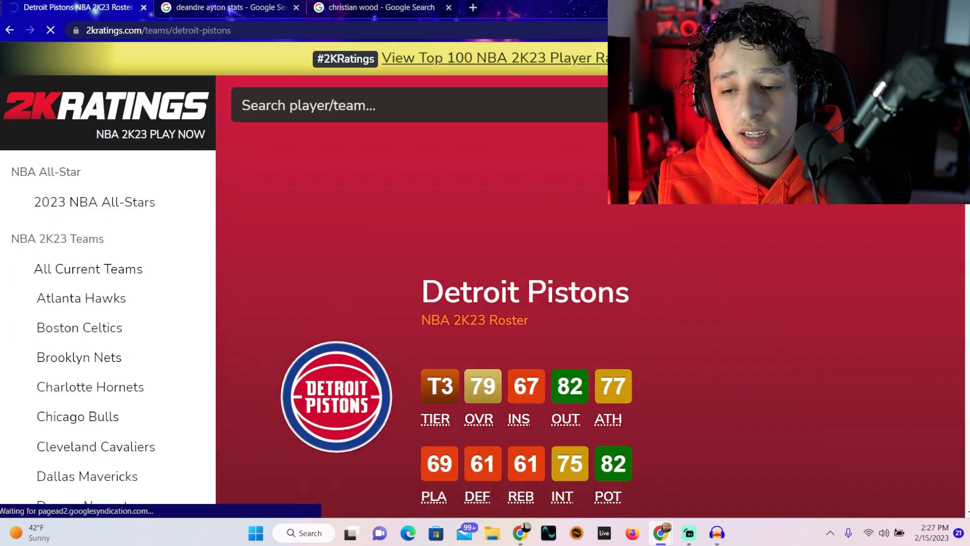
scroll(down, 3)
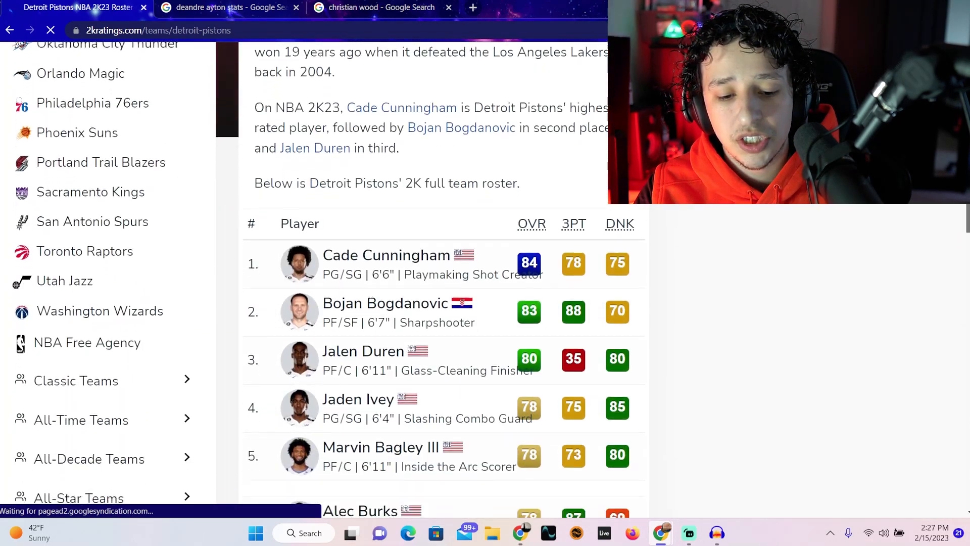
scroll(down, 3)
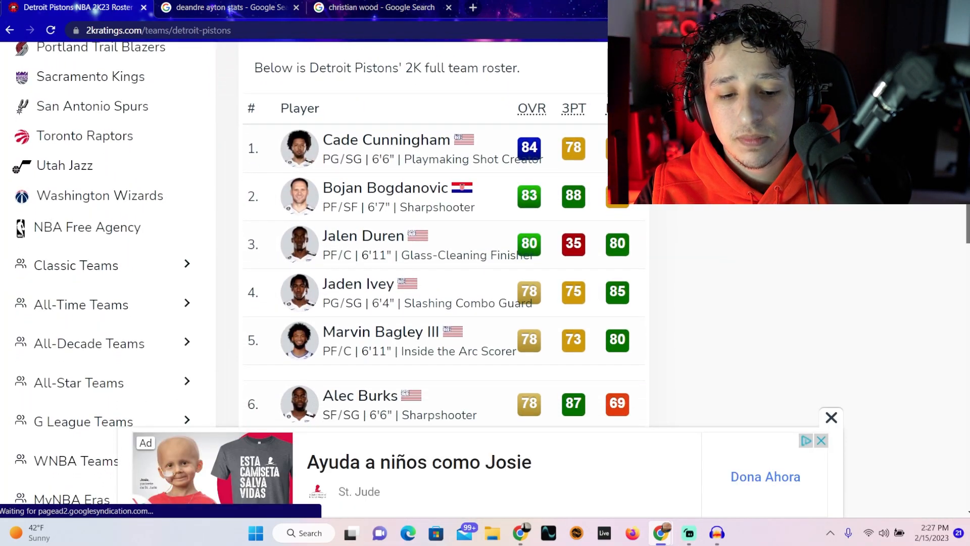
scroll(down, 3)
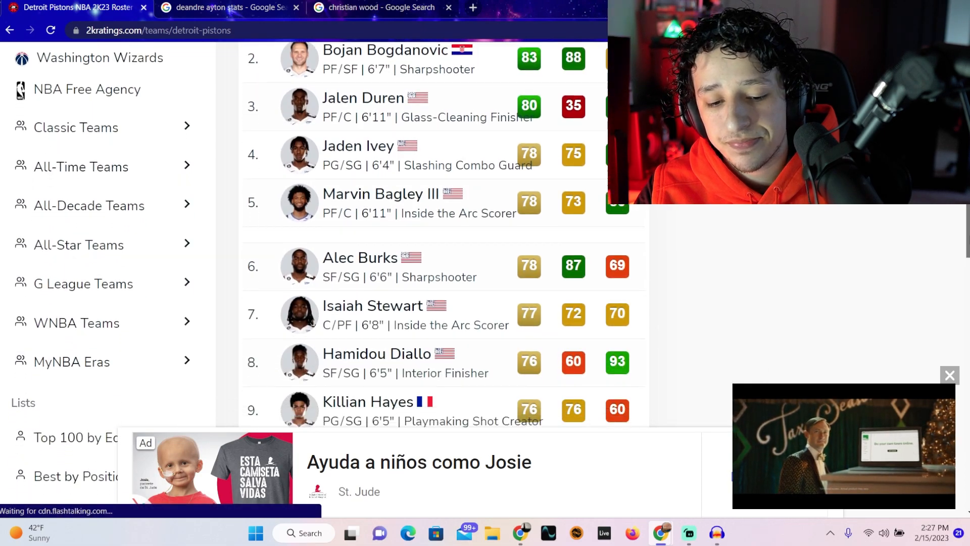
scroll(down, 3)
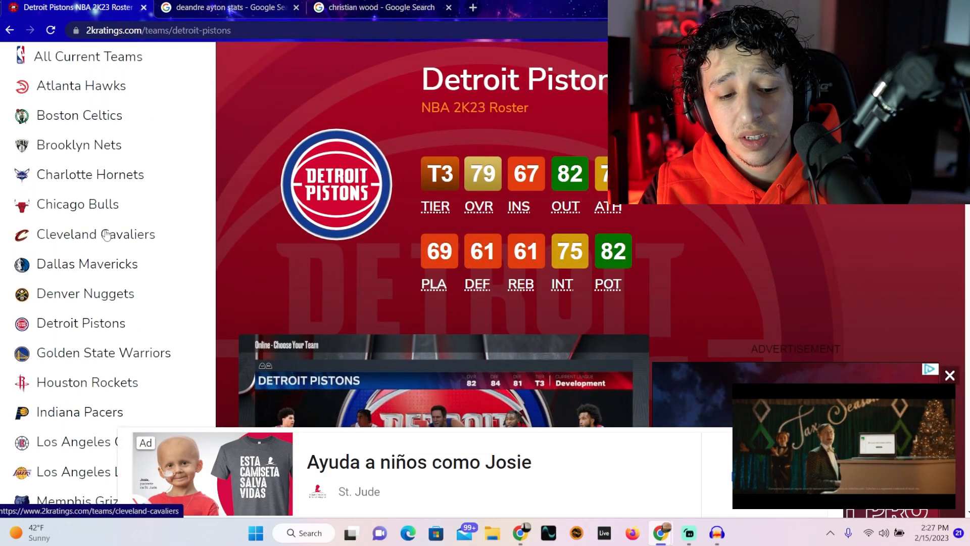
Step: View the Dallas Mavericks roster led by Luka Doncic 97, Kyrie Irving 90 and Christian Wood 84
click(86, 264)
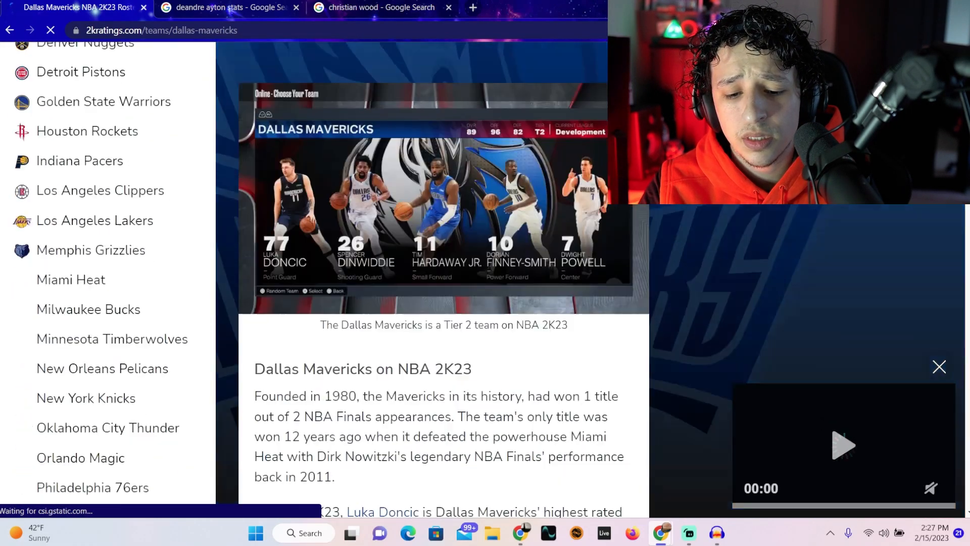
scroll(down, 3)
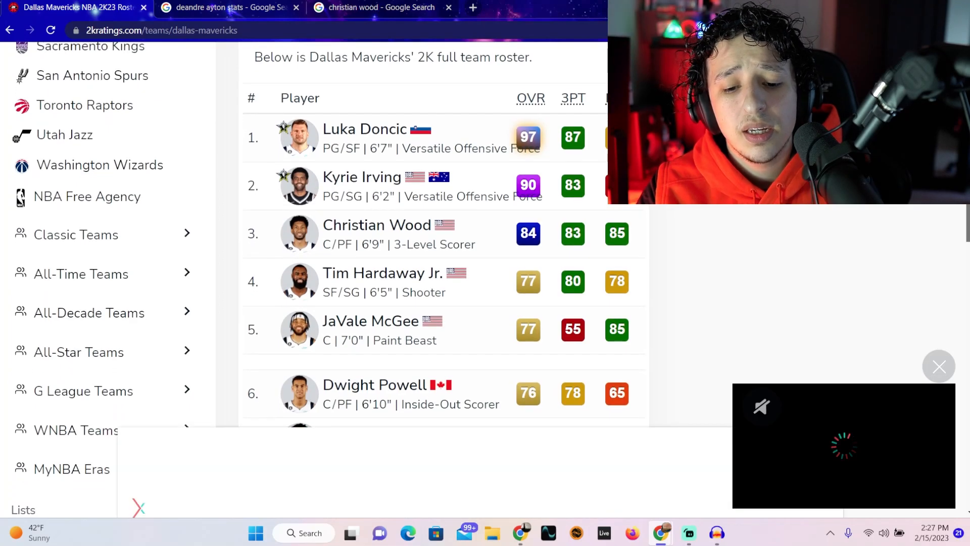
scroll(down, 3)
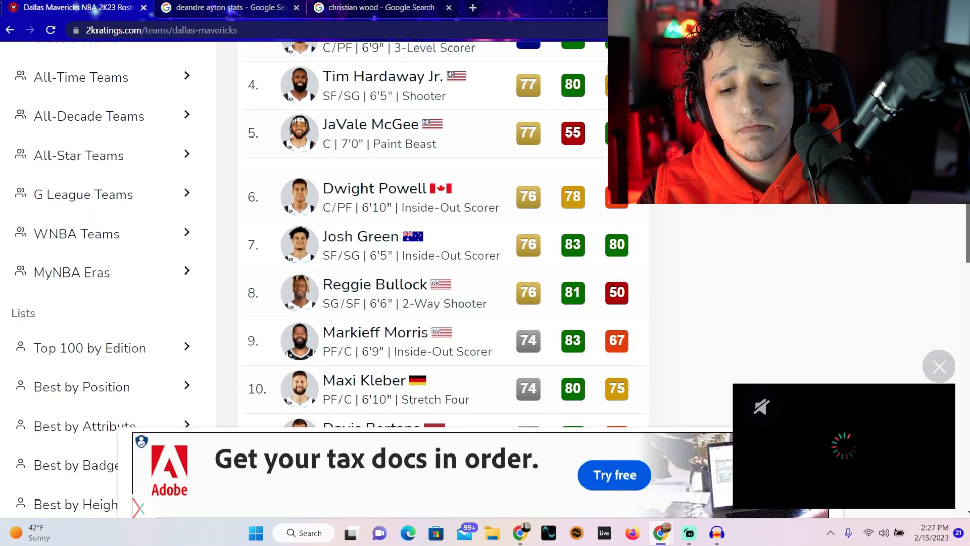
scroll(down, 3)
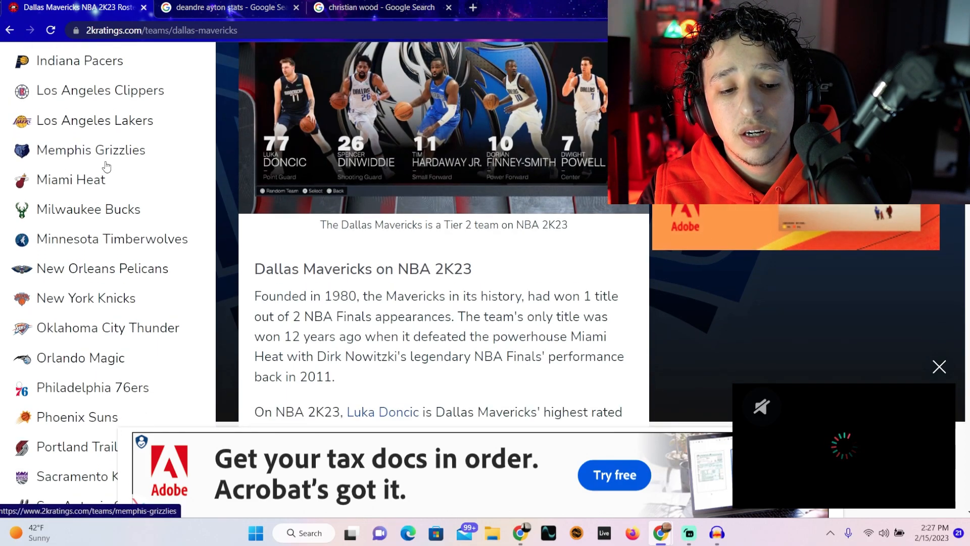
Step: View the Miami Heat roster (81 overall) with Jimmy Butler 91 and Bam Adebayo 88
click(70, 179)
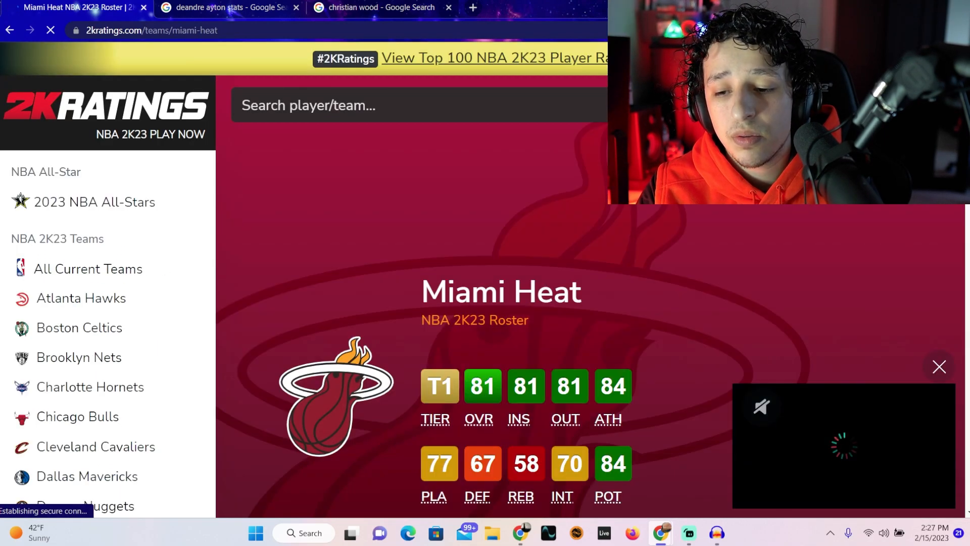
scroll(down, 3)
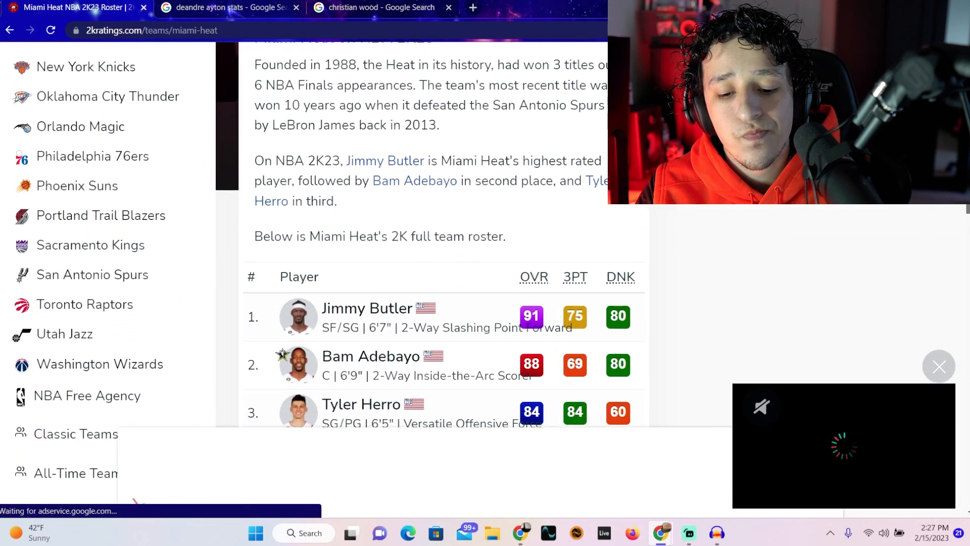
scroll(down, 3)
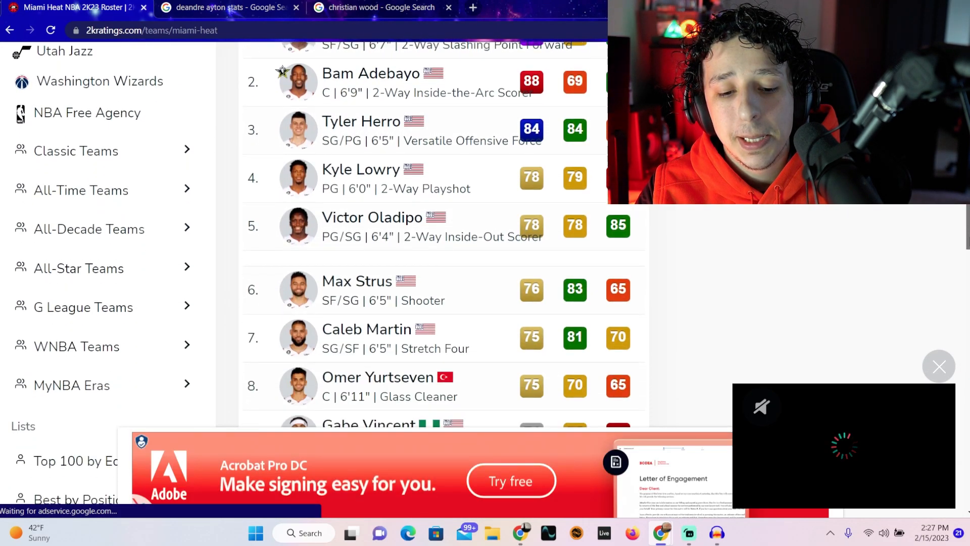
scroll(down, 3)
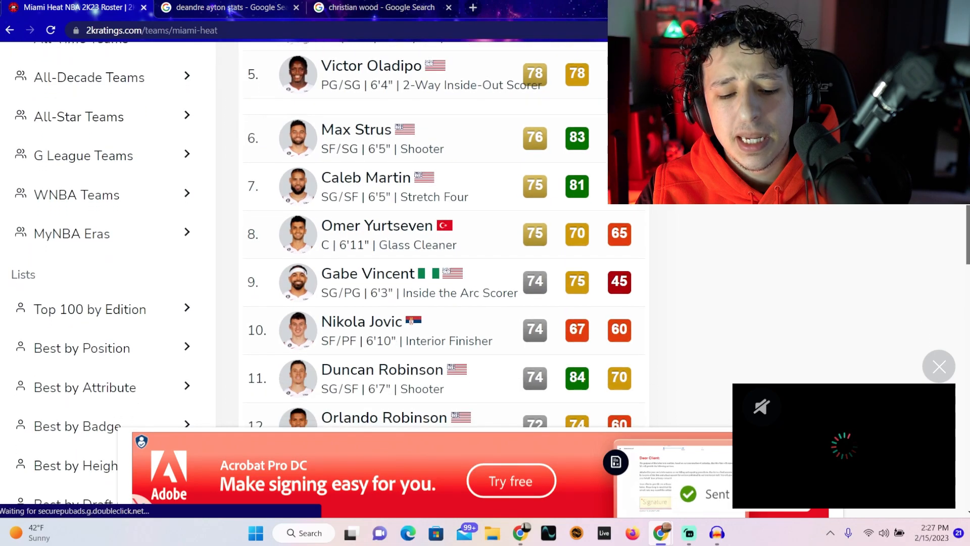
scroll(down, 3)
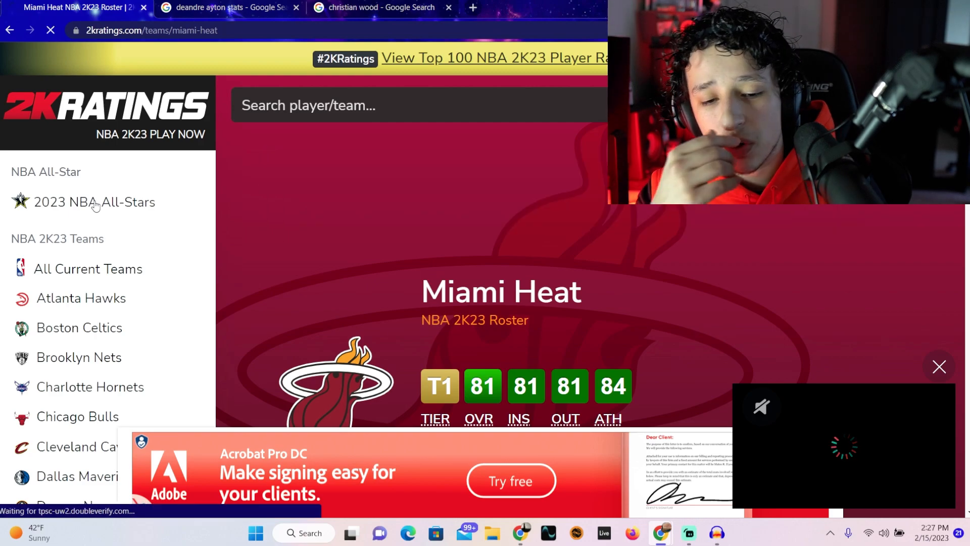
Step: Show the 2023 NBA All-Stars page, Team Giannis vs Team LeBron, with the video ad dismissed
click(94, 201)
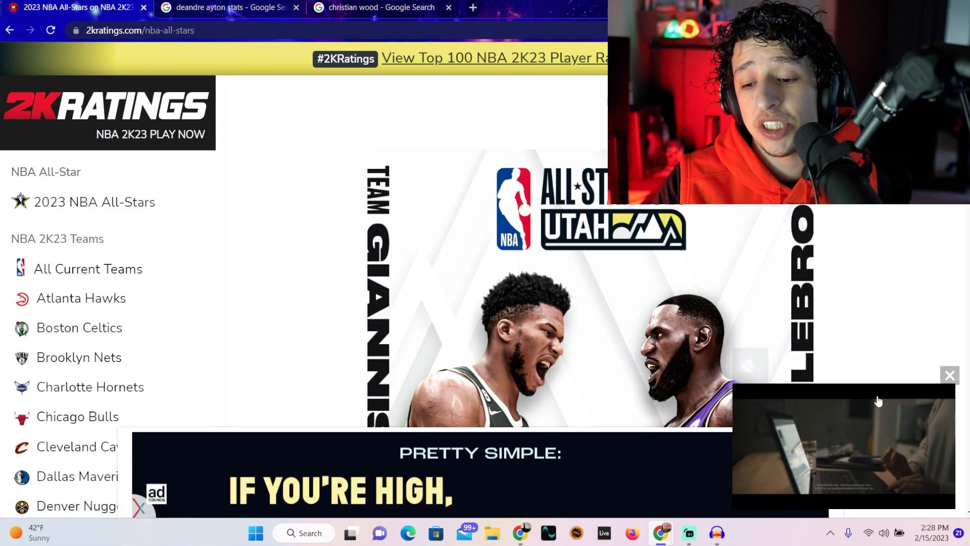
click(950, 375)
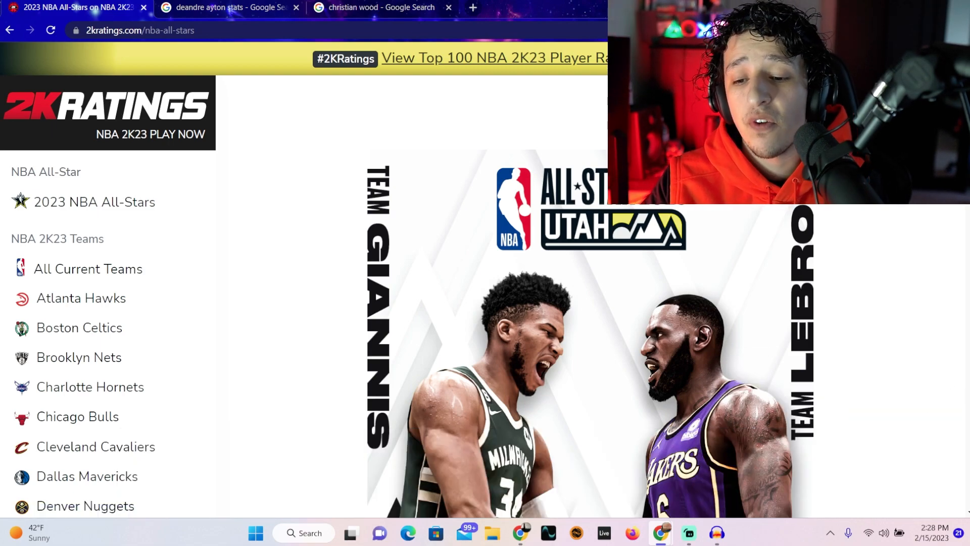